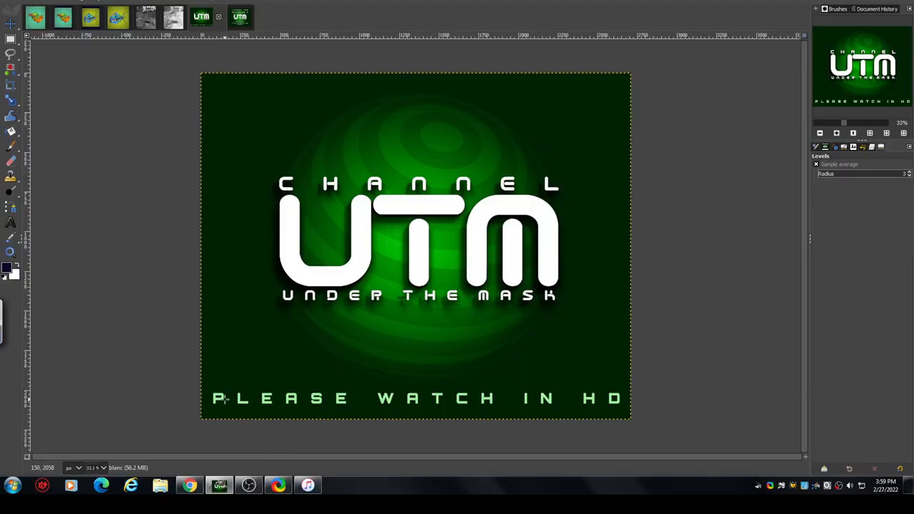
mouse_move(277, 421)
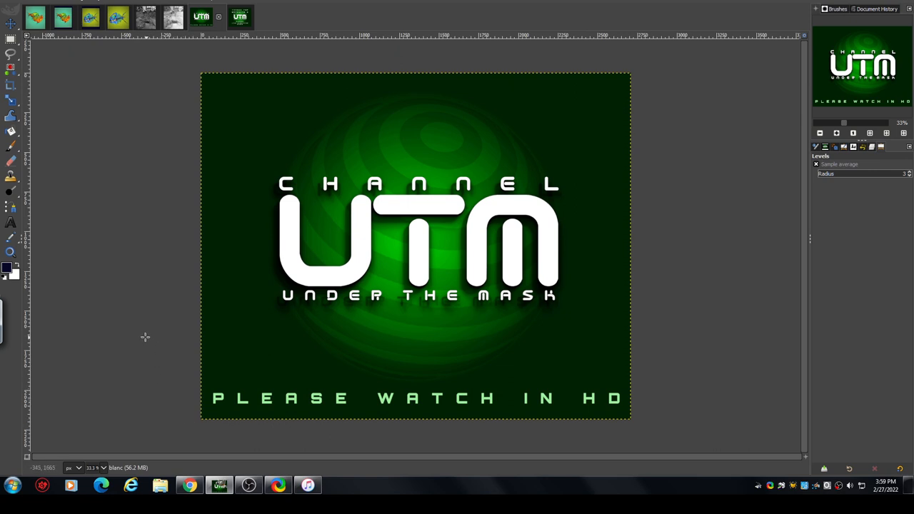
mouse_move(161, 323)
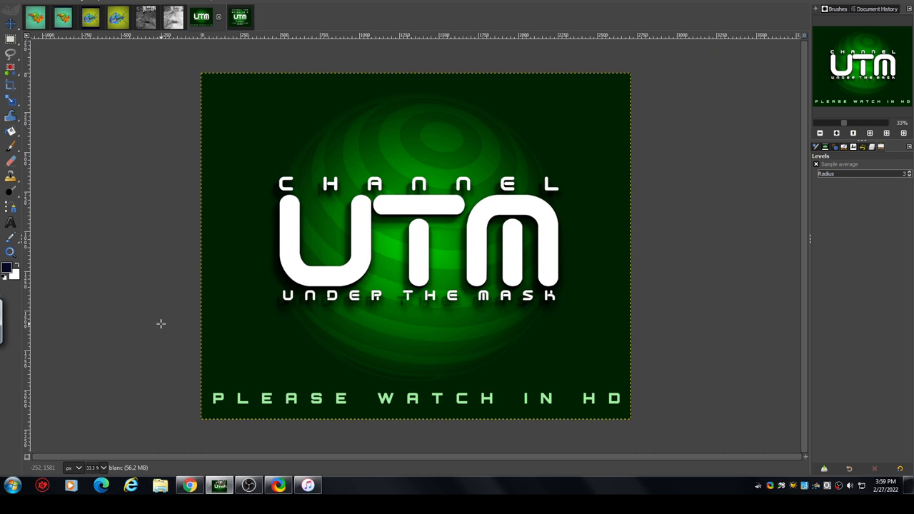
mouse_move(166, 320)
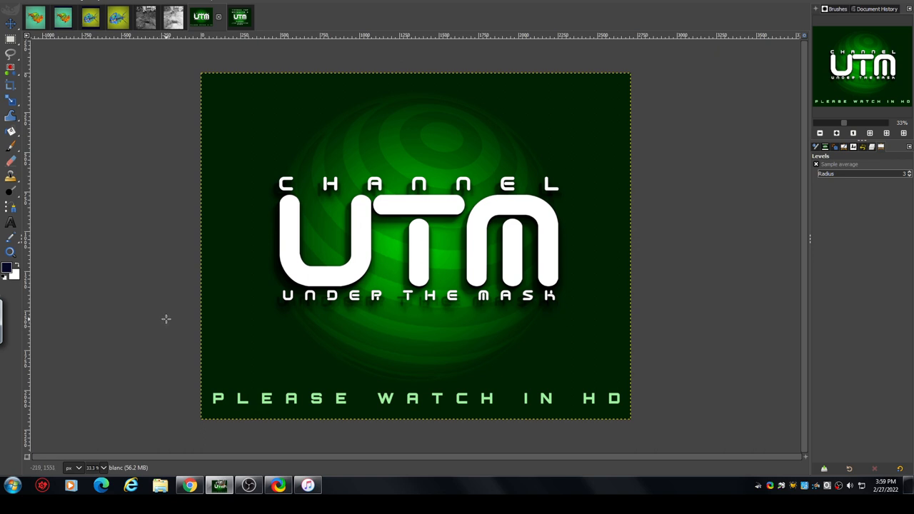
mouse_move(157, 277)
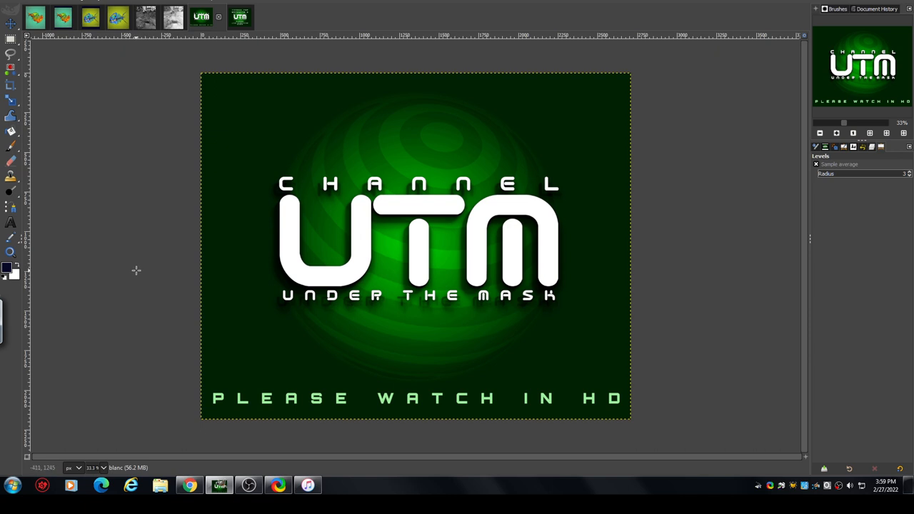
mouse_move(174, 191)
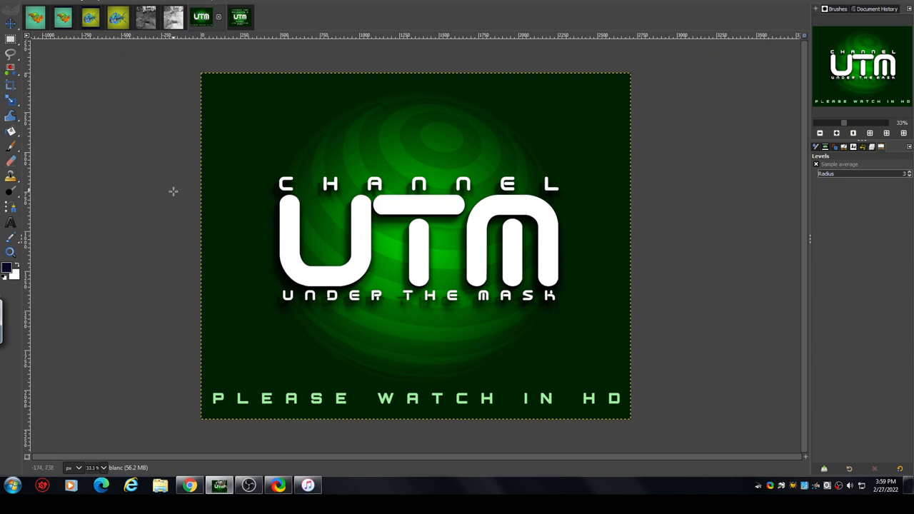
mouse_move(172, 137)
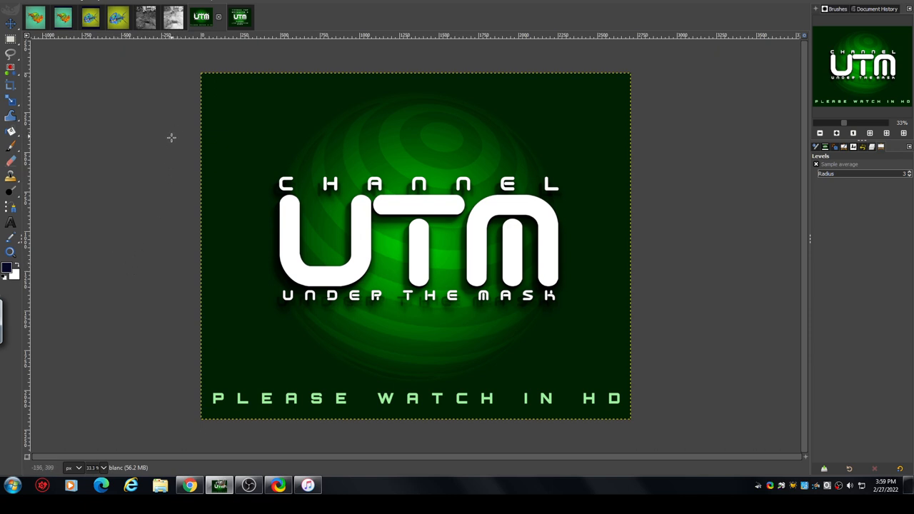
mouse_move(179, 116)
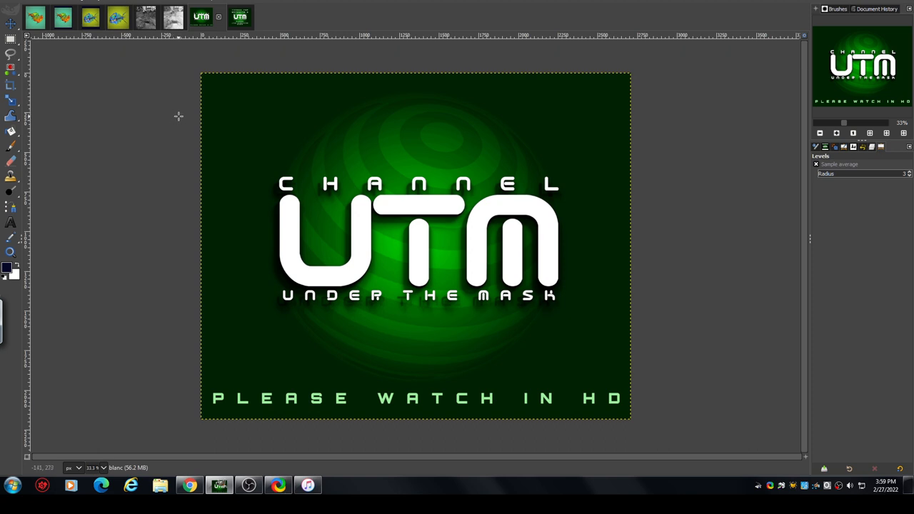
mouse_move(155, 171)
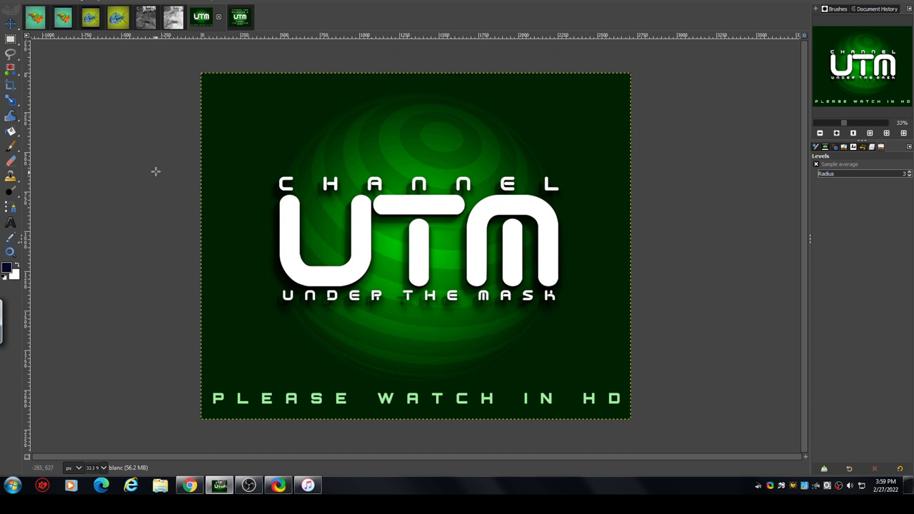
mouse_move(152, 176)
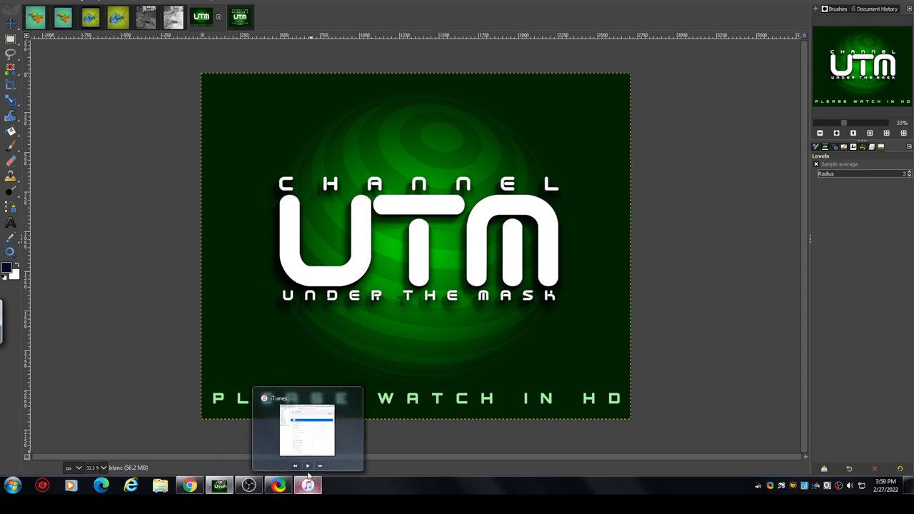
Apply Colors > Levels with the midtone gamma lowered to about 0.60
left_click(307, 466)
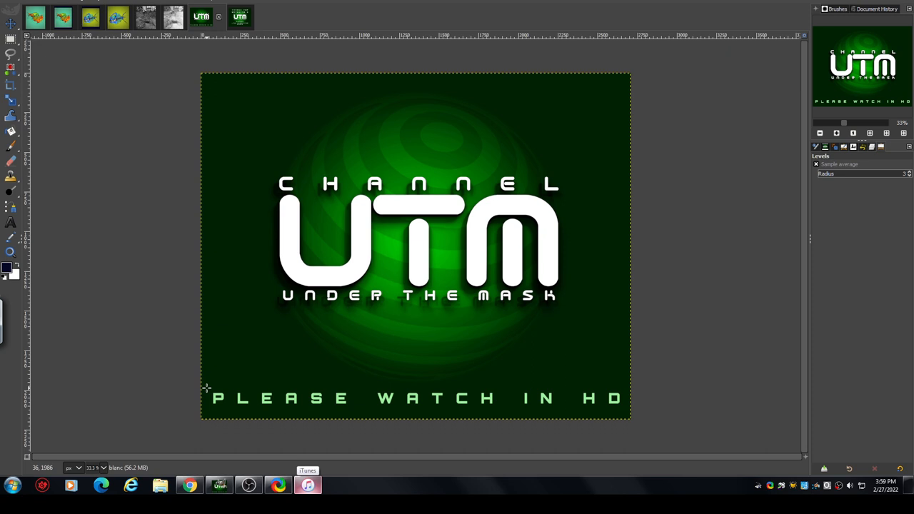
mouse_move(153, 167)
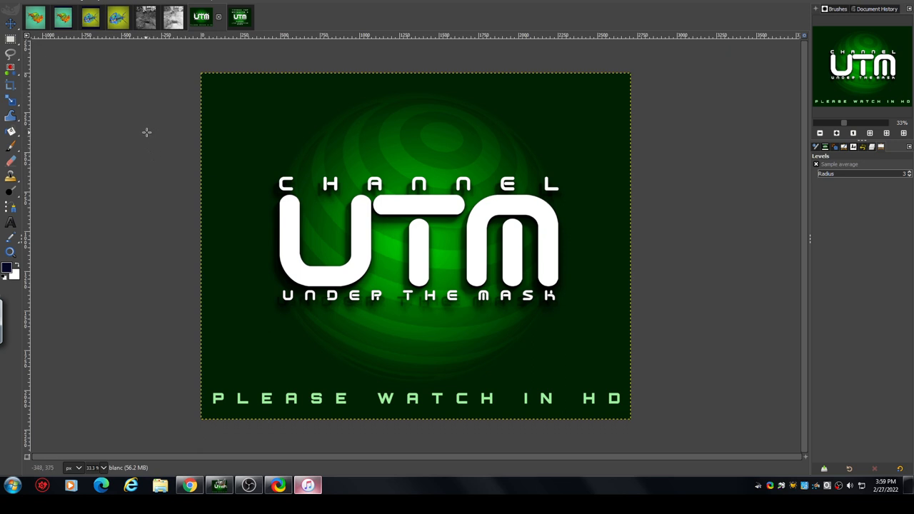
mouse_move(127, 137)
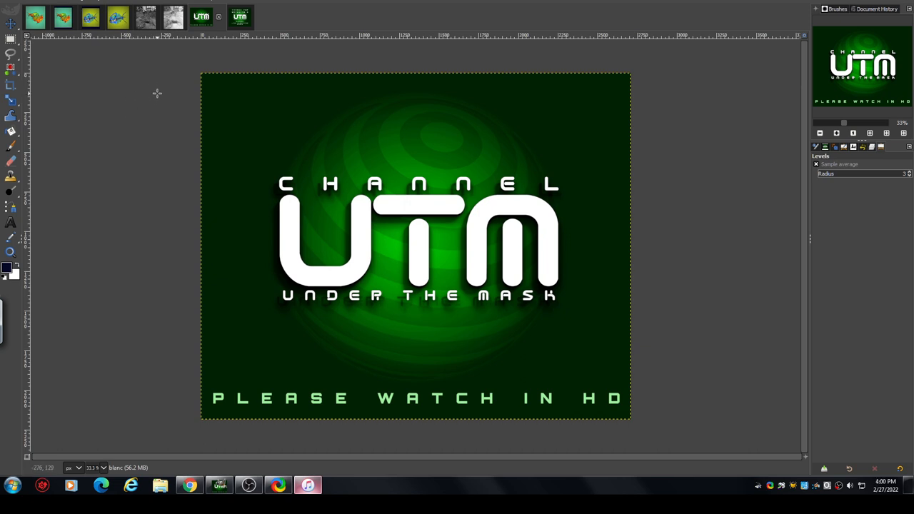
mouse_move(162, 76)
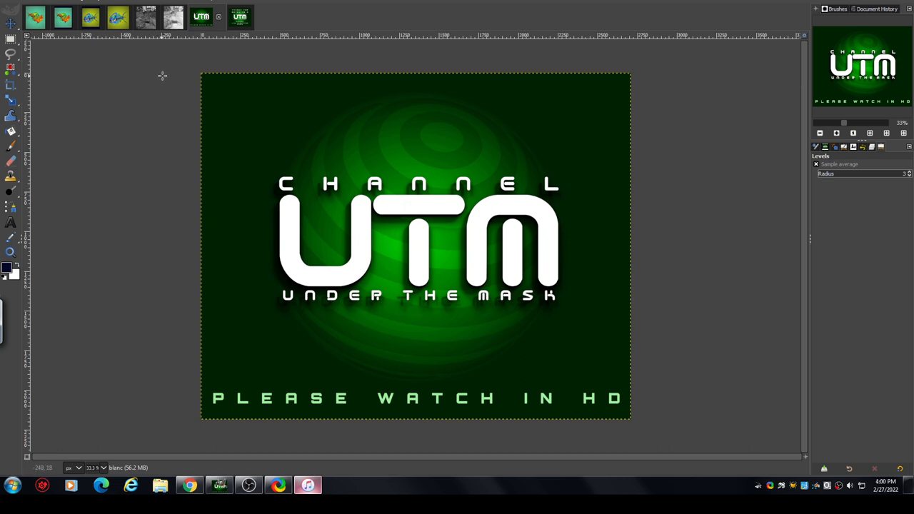
mouse_move(158, 91)
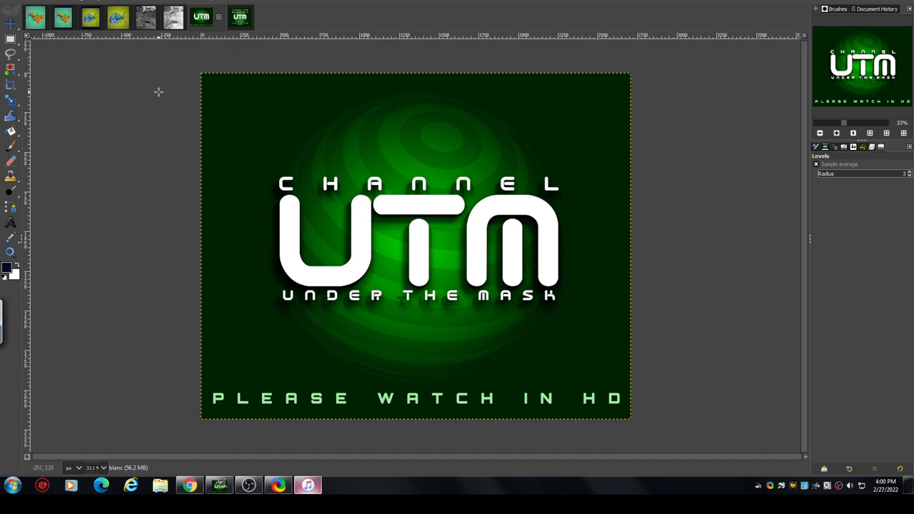
mouse_move(161, 92)
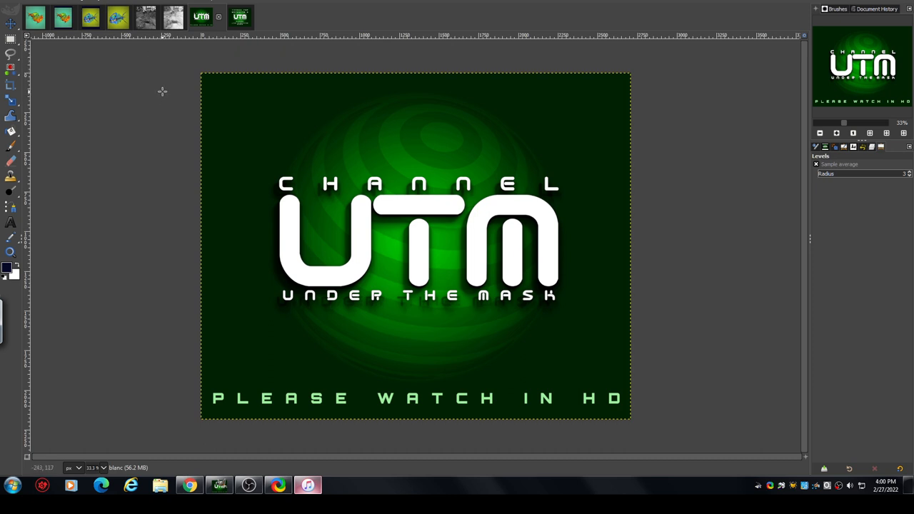
mouse_move(164, 89)
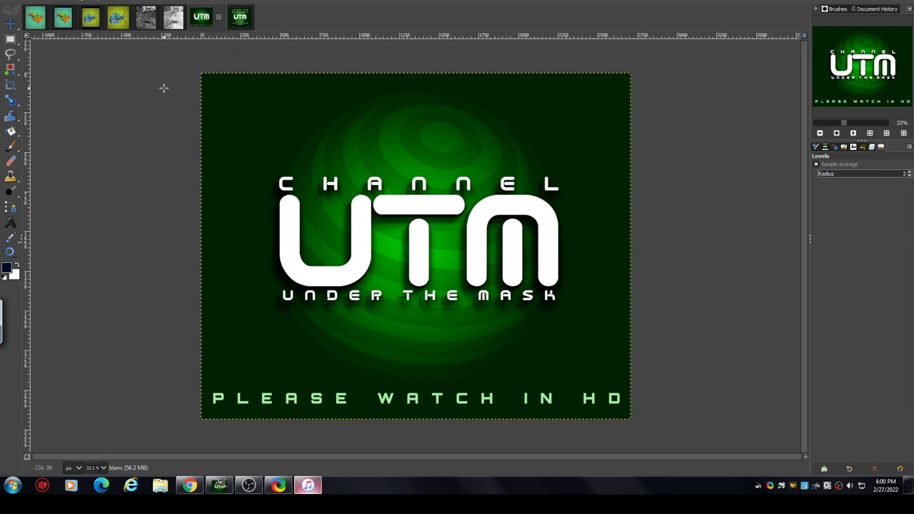
mouse_move(165, 70)
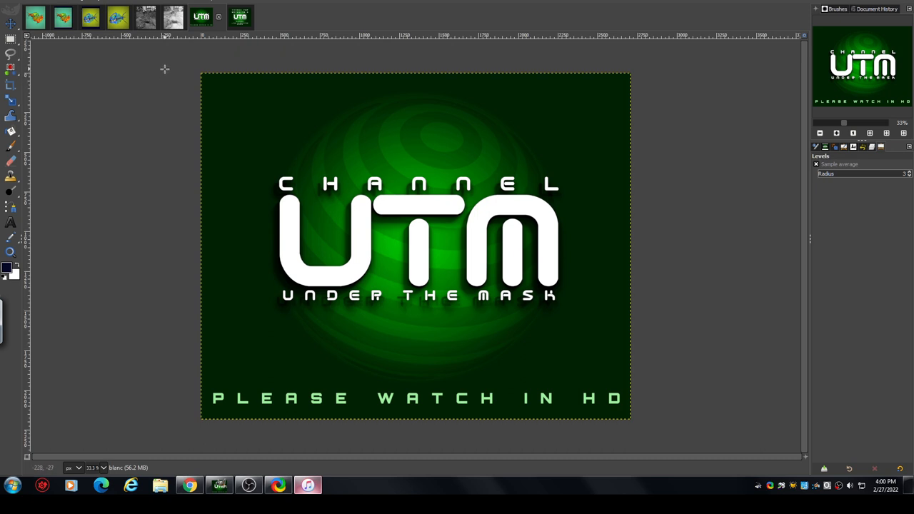
mouse_move(213, 57)
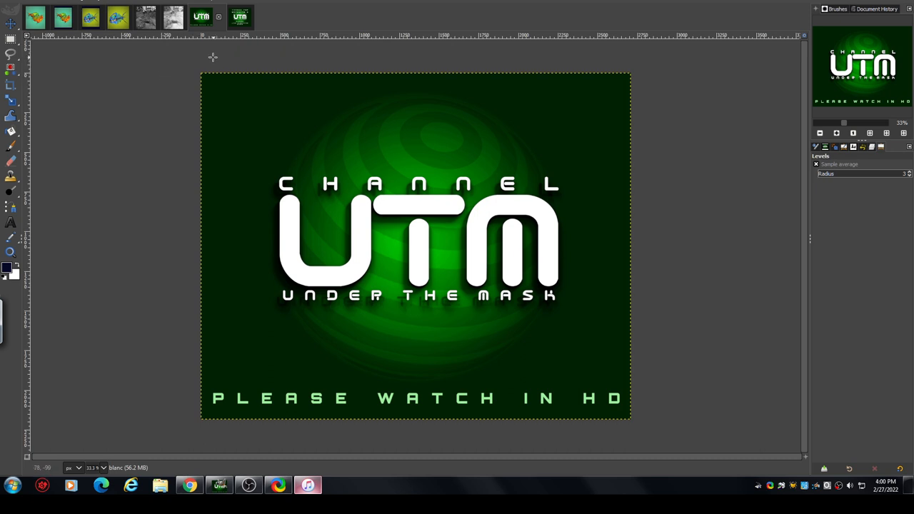
mouse_move(163, 116)
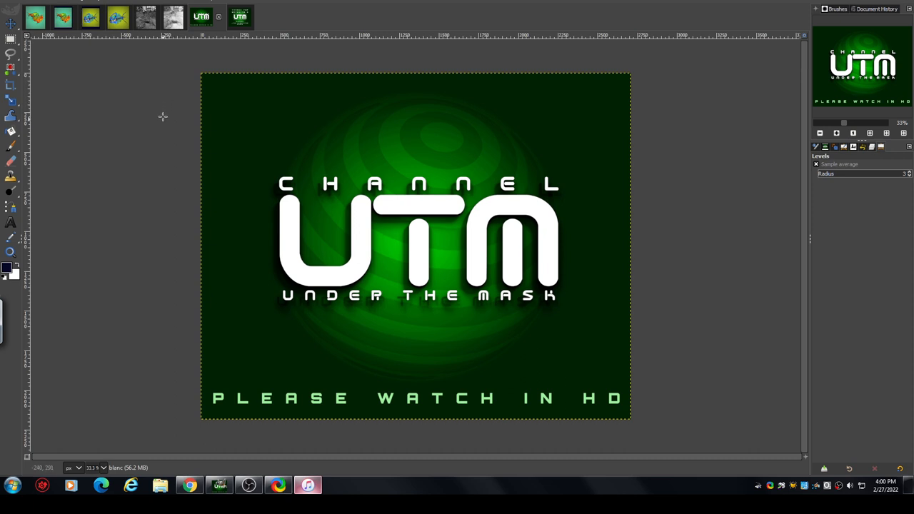
mouse_move(89, 229)
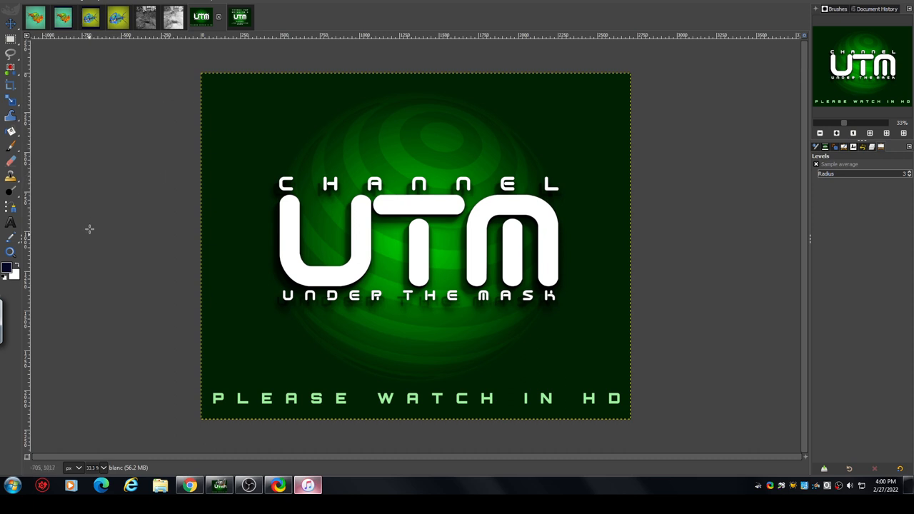
mouse_move(138, 134)
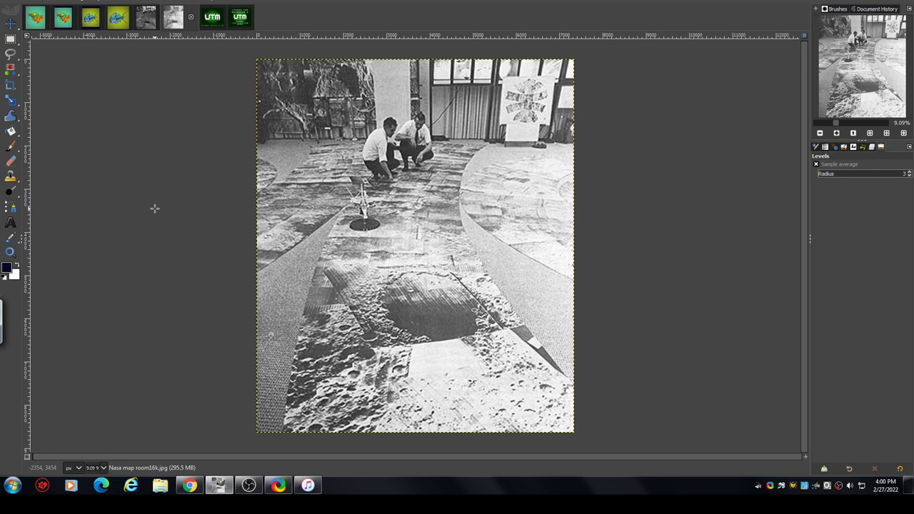
mouse_move(165, 187)
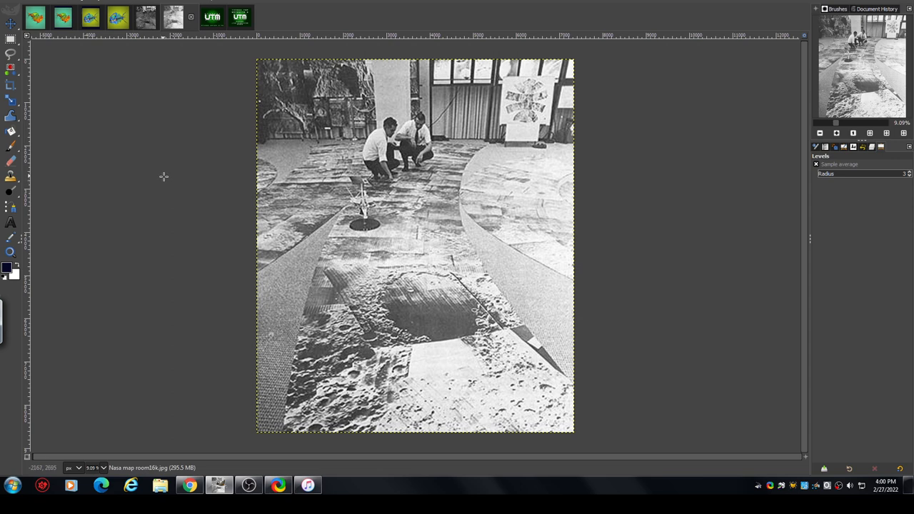
mouse_move(159, 168)
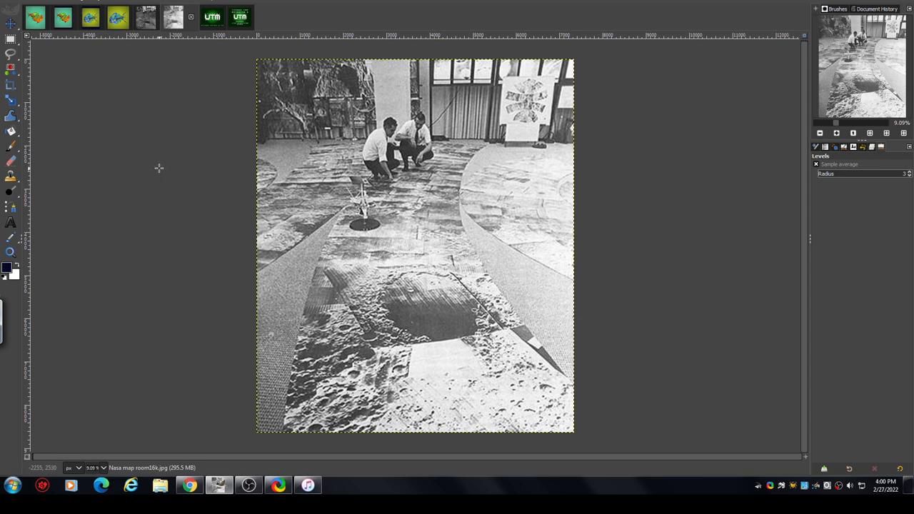
mouse_move(178, 128)
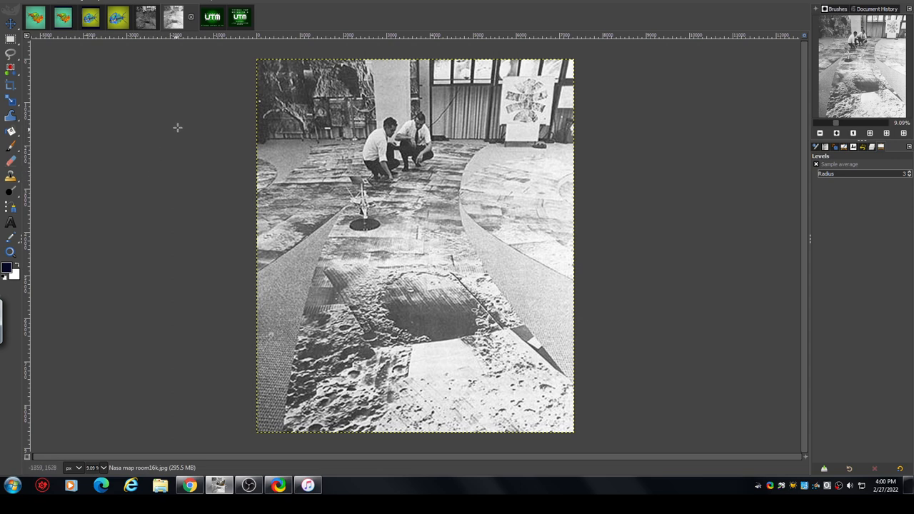
mouse_move(191, 233)
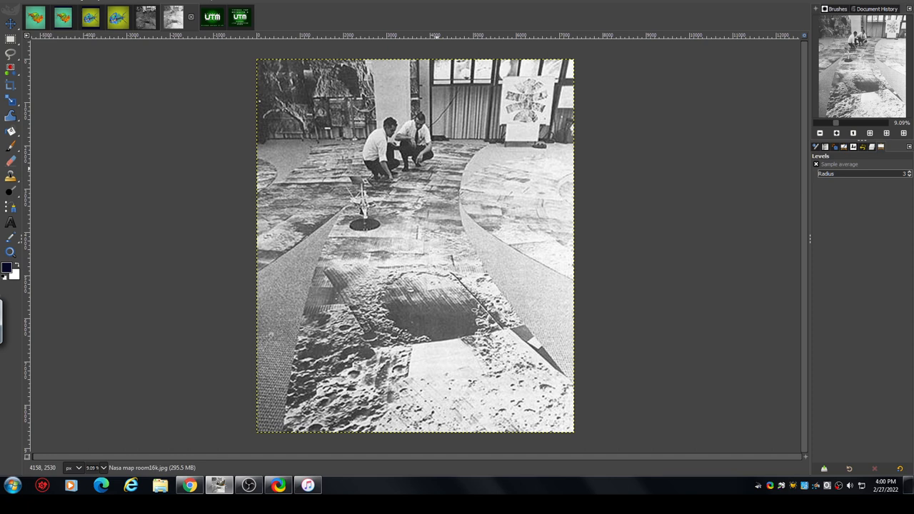
mouse_move(364, 348)
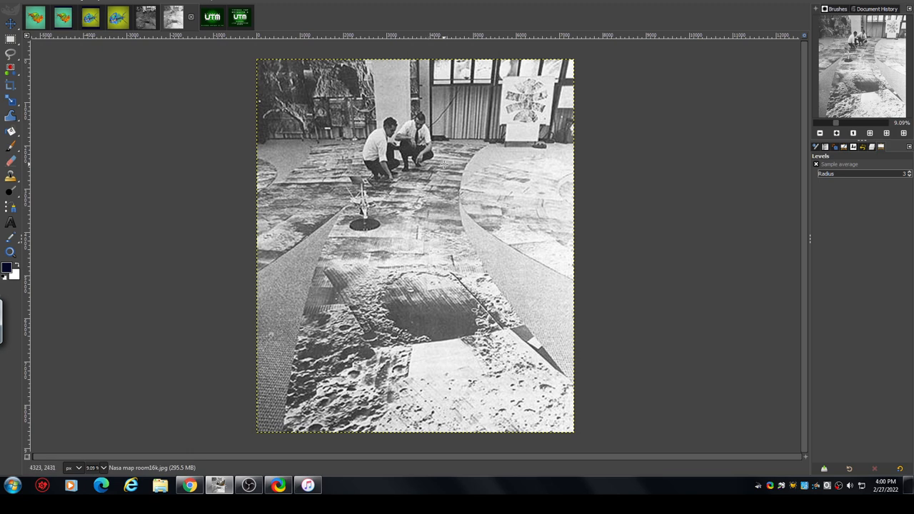
mouse_move(391, 257)
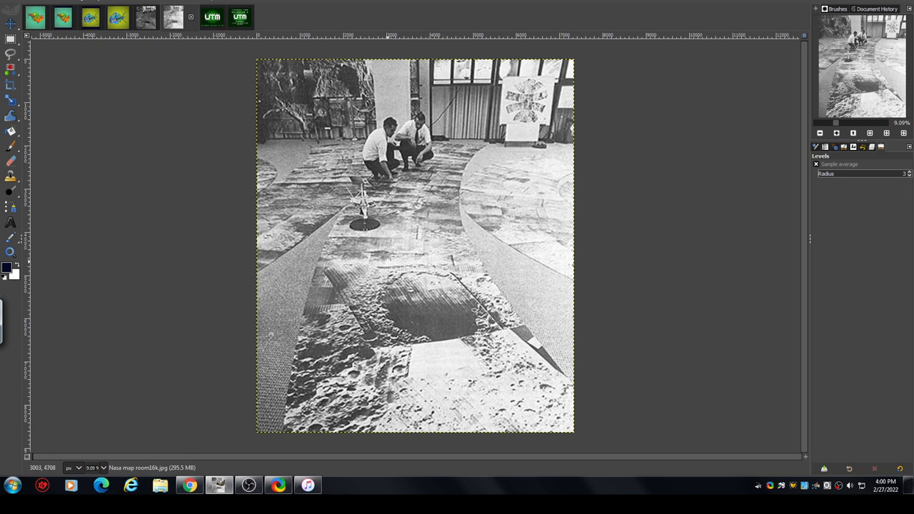
mouse_move(412, 248)
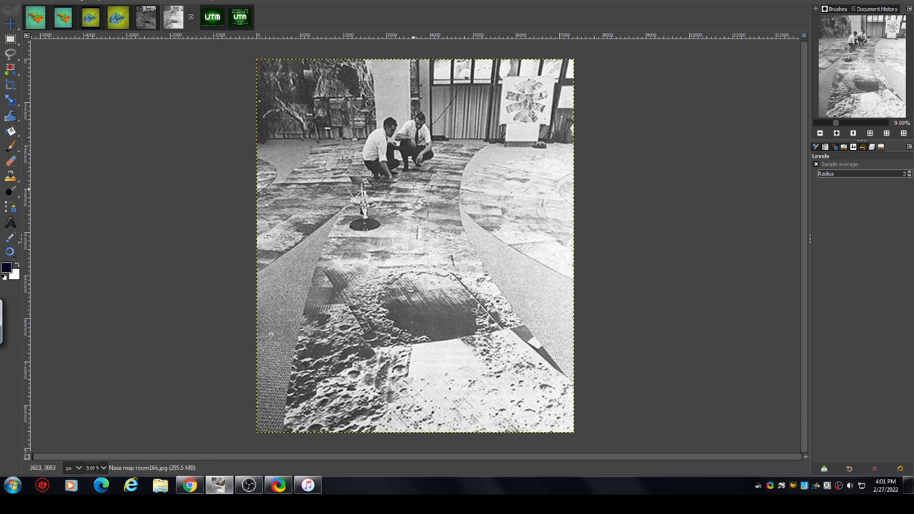
mouse_move(413, 189)
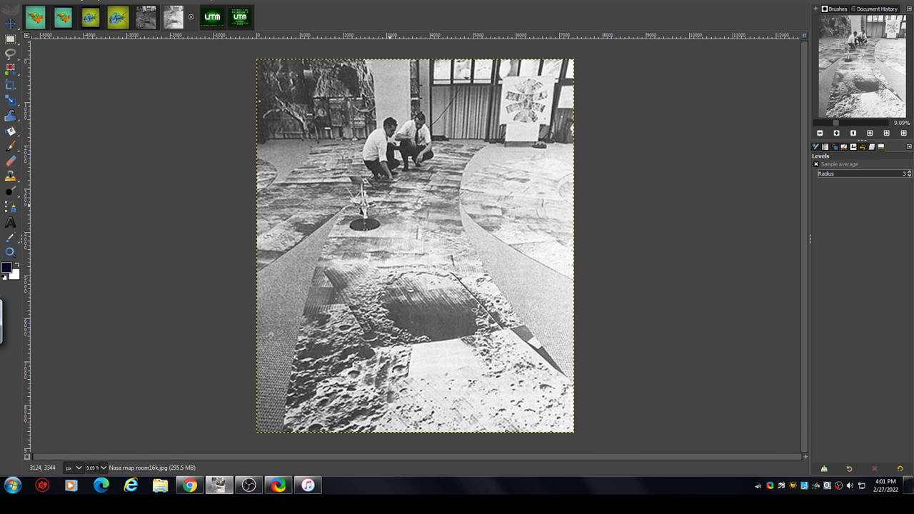
mouse_move(392, 280)
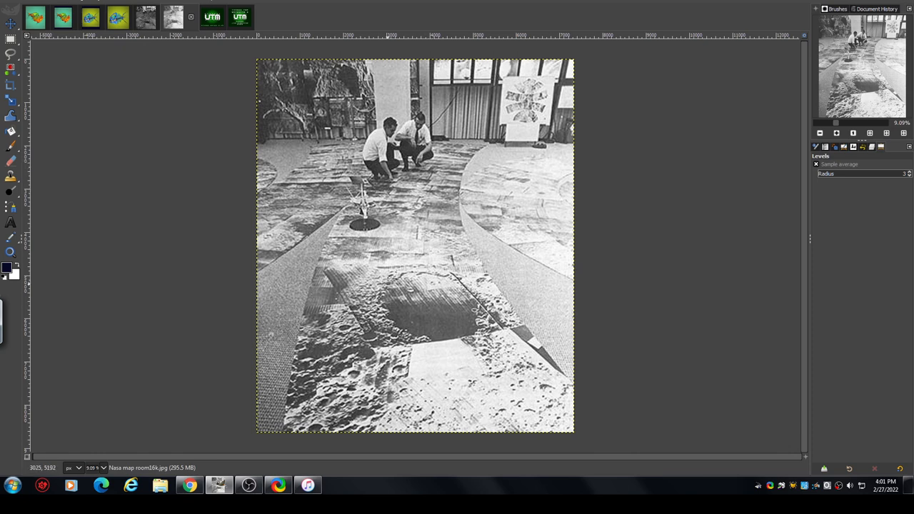
mouse_move(501, 336)
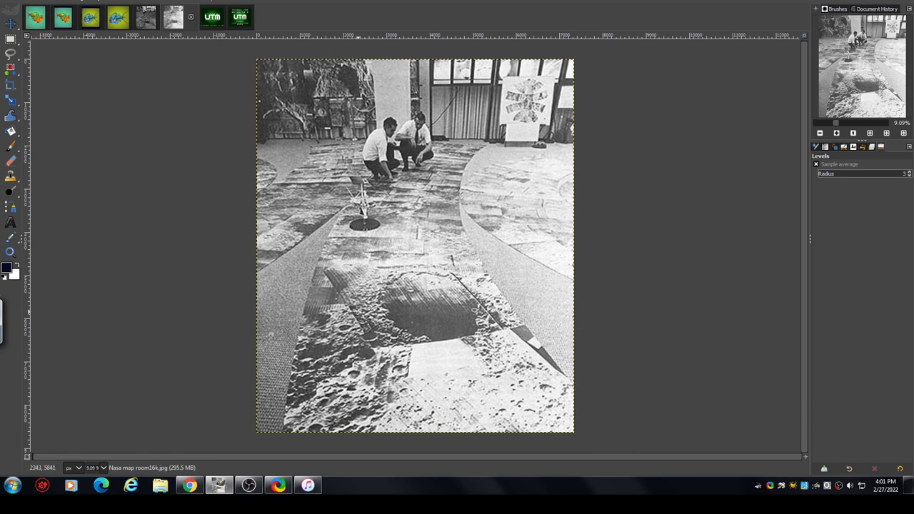
mouse_move(363, 348)
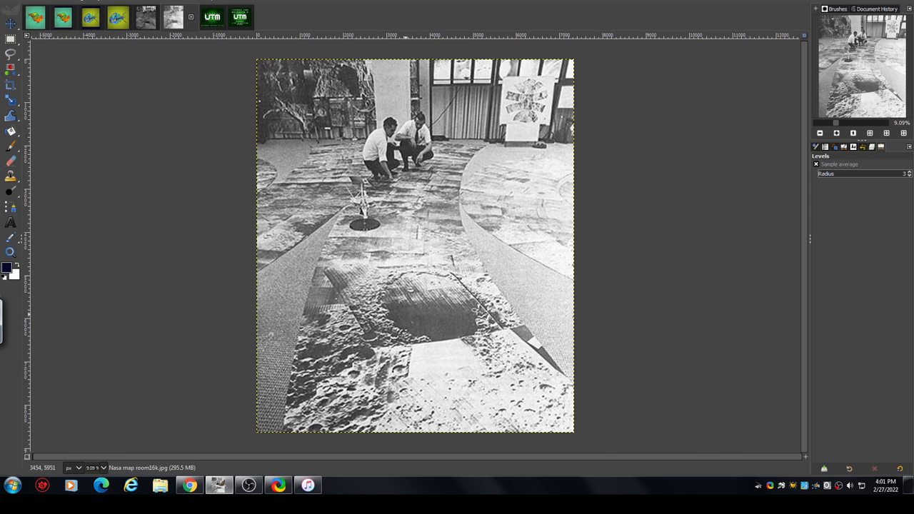
mouse_move(420, 326)
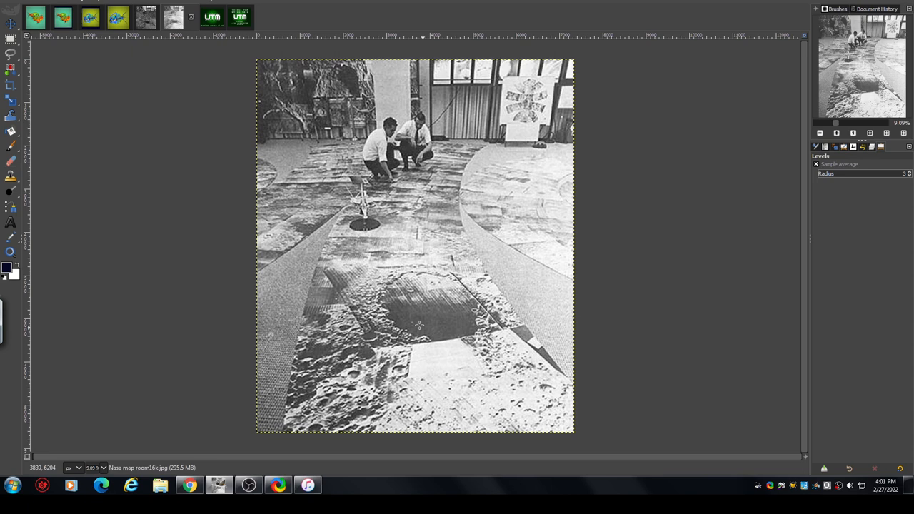
mouse_move(456, 312)
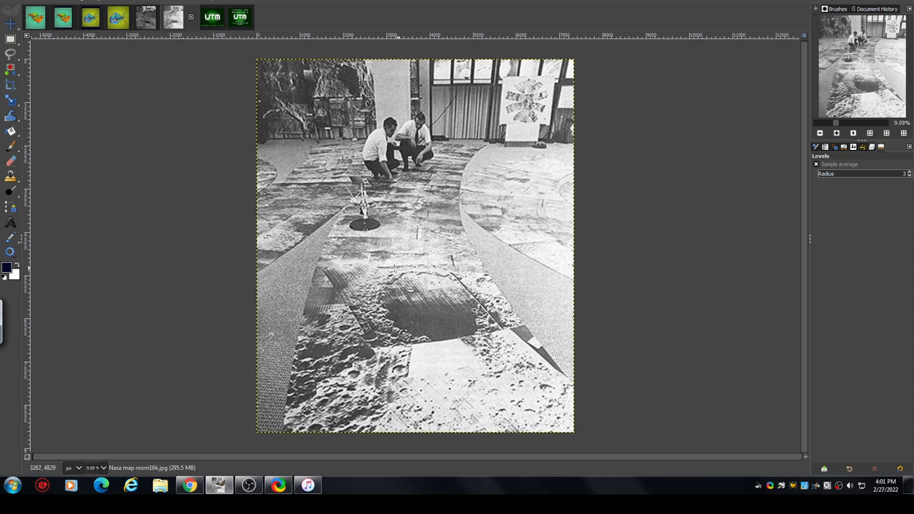
mouse_move(449, 337)
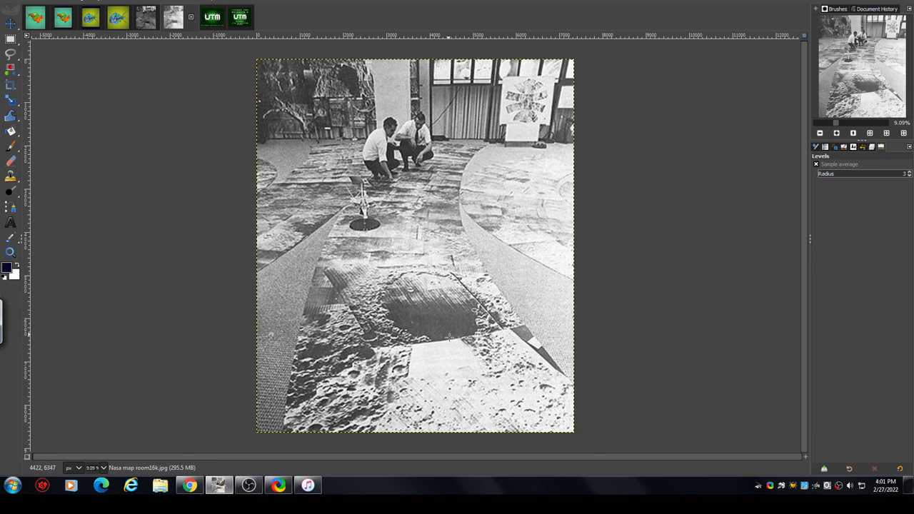
mouse_move(436, 314)
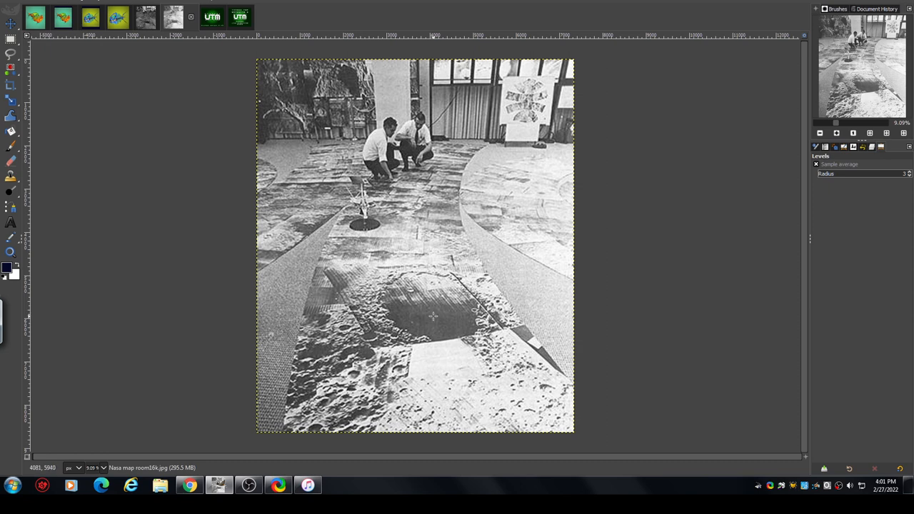
mouse_move(414, 302)
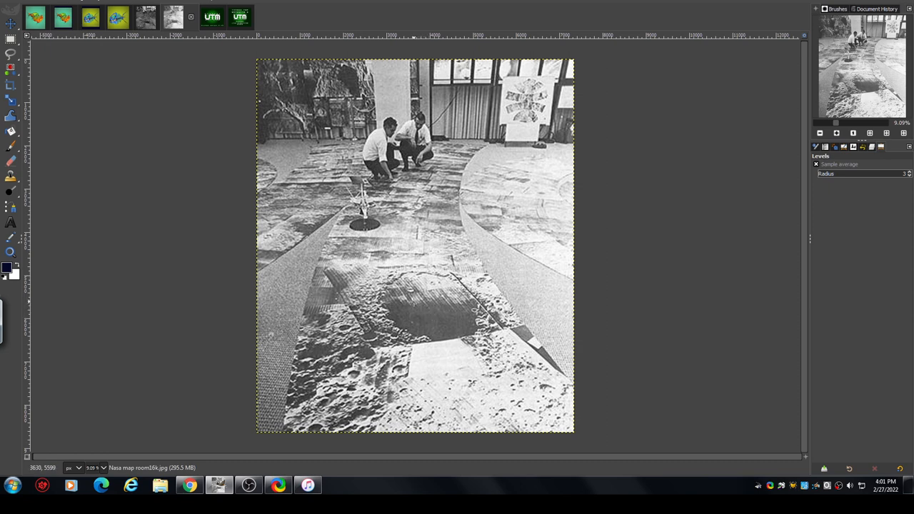
mouse_move(418, 327)
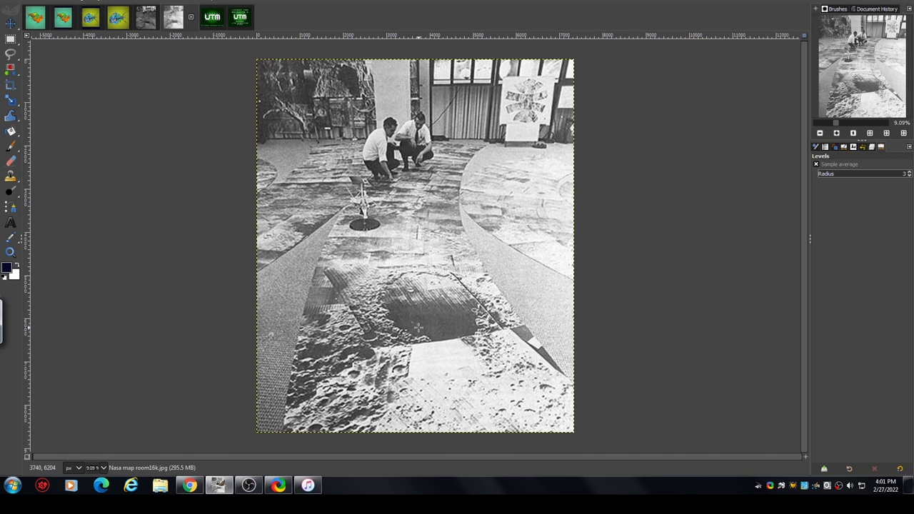
mouse_move(356, 280)
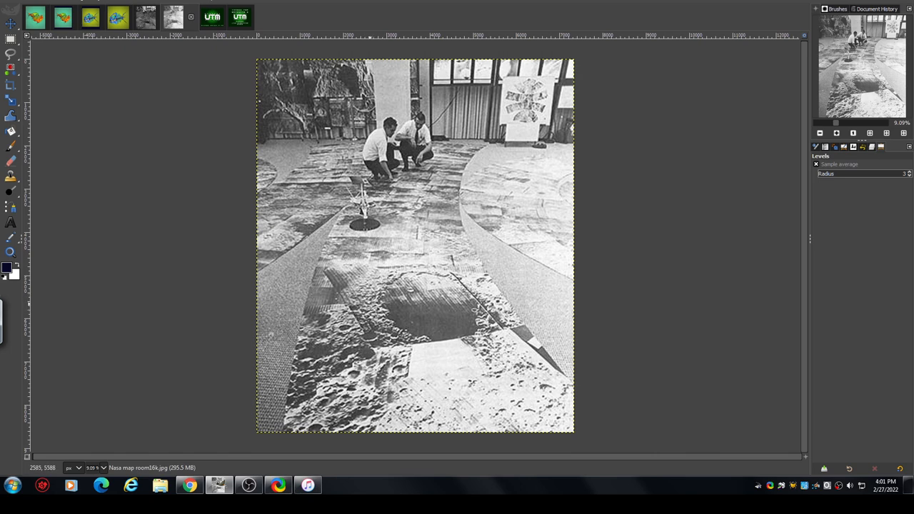
mouse_move(381, 283)
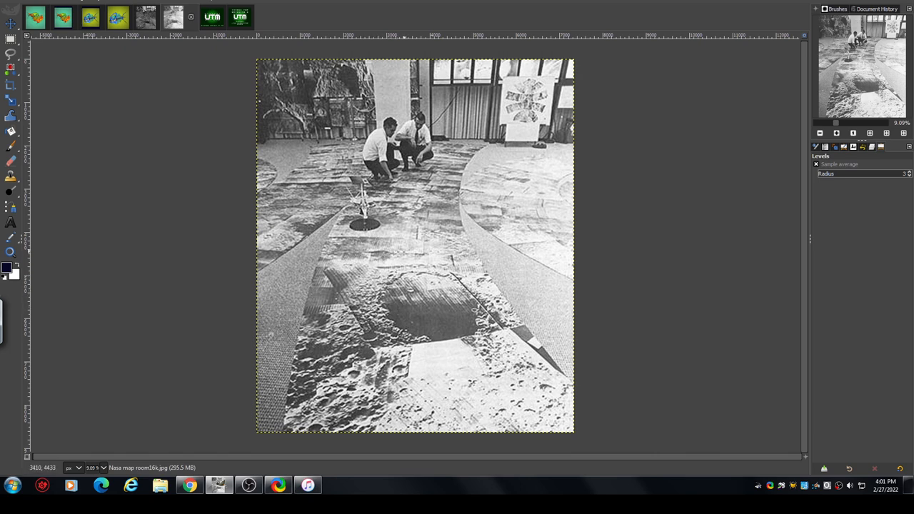
mouse_move(457, 206)
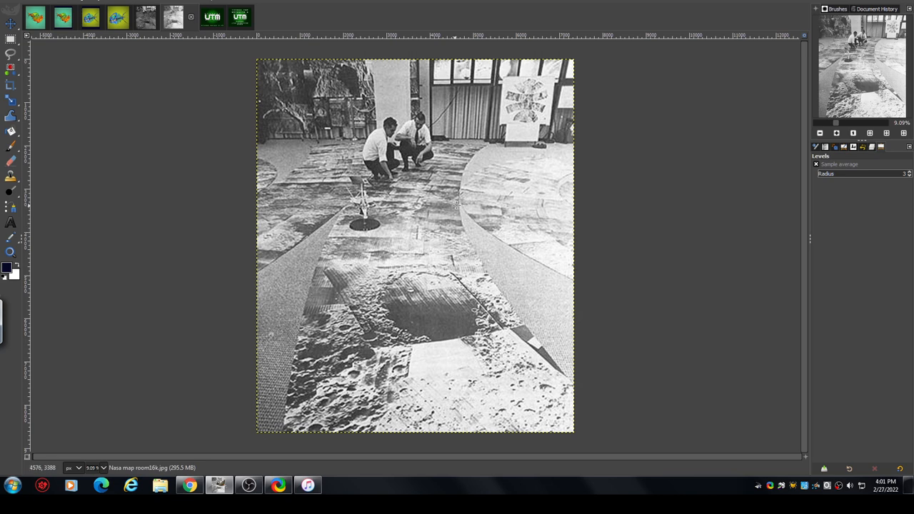
mouse_move(411, 308)
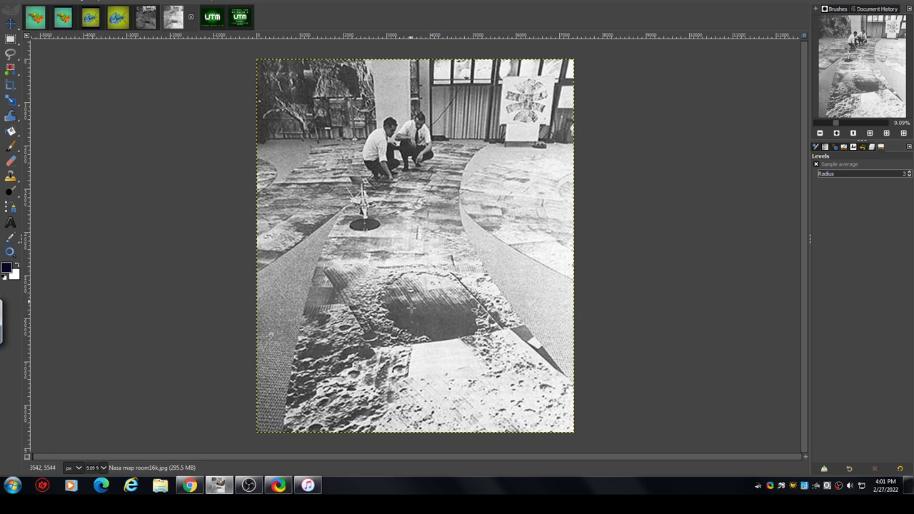
mouse_move(182, 148)
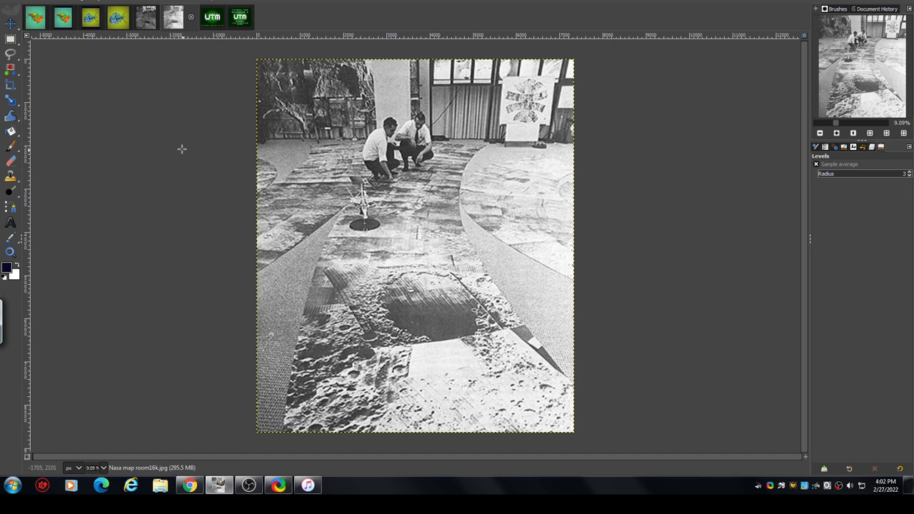
mouse_move(251, 153)
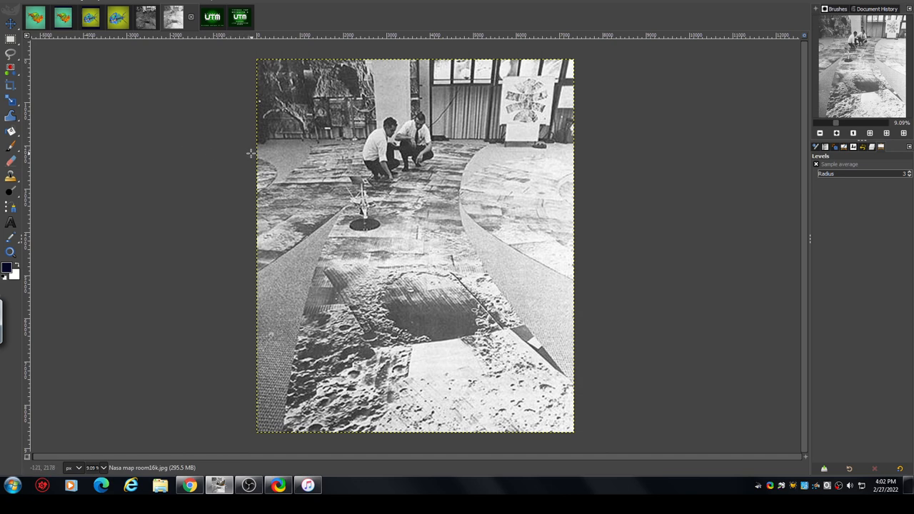
mouse_move(291, 144)
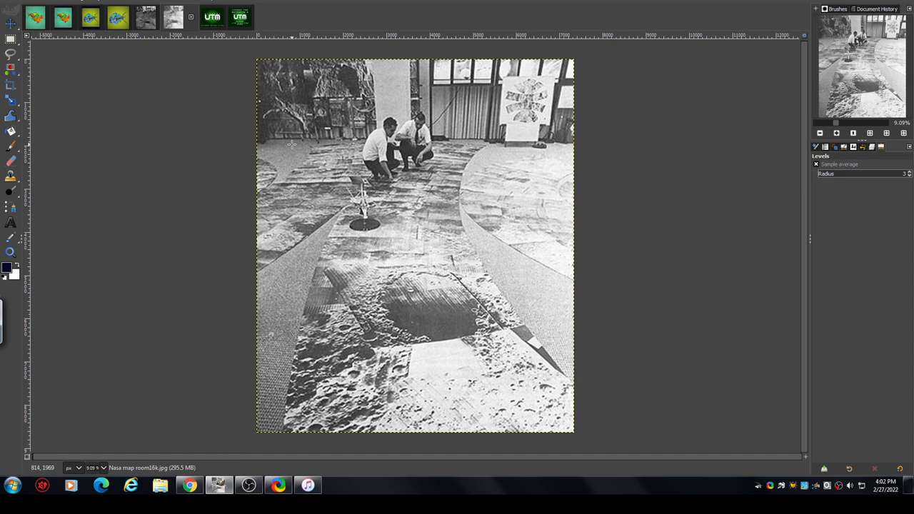
mouse_move(291, 143)
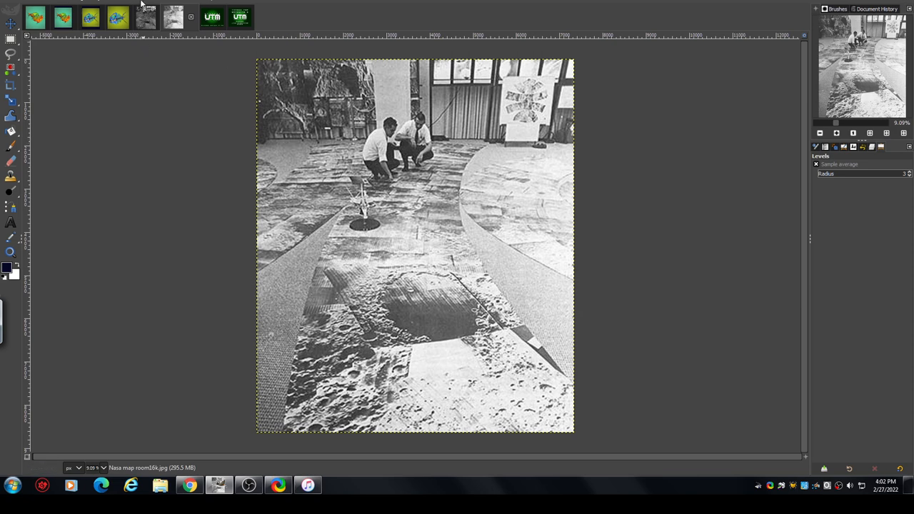
left_click(143, 5)
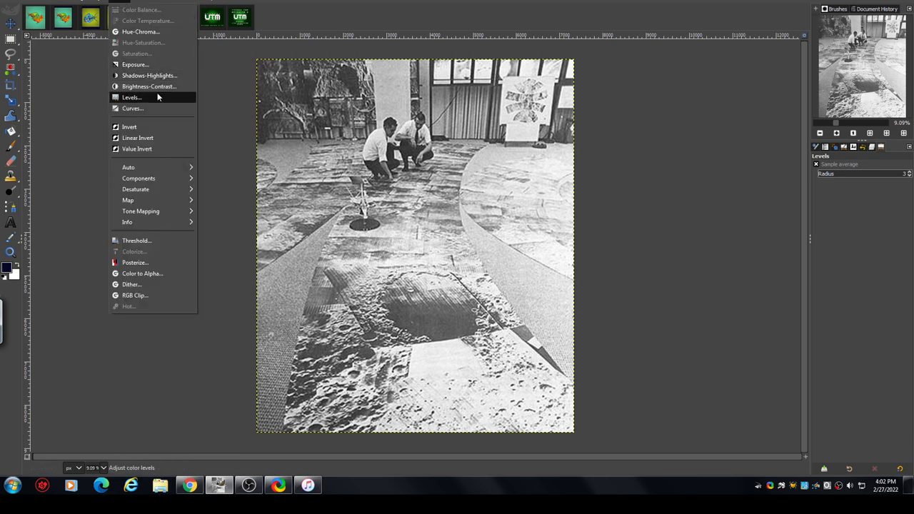
left_click(131, 97)
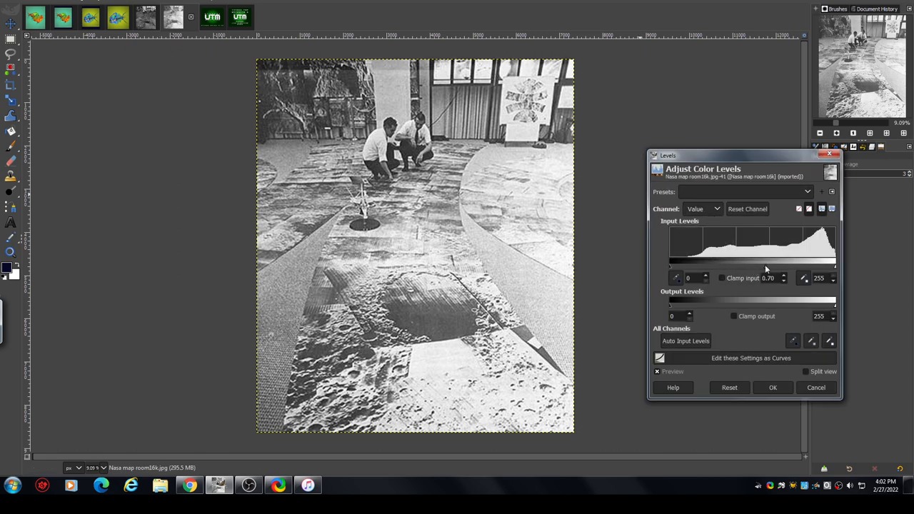
left_click_drag(775, 269, 768, 270)
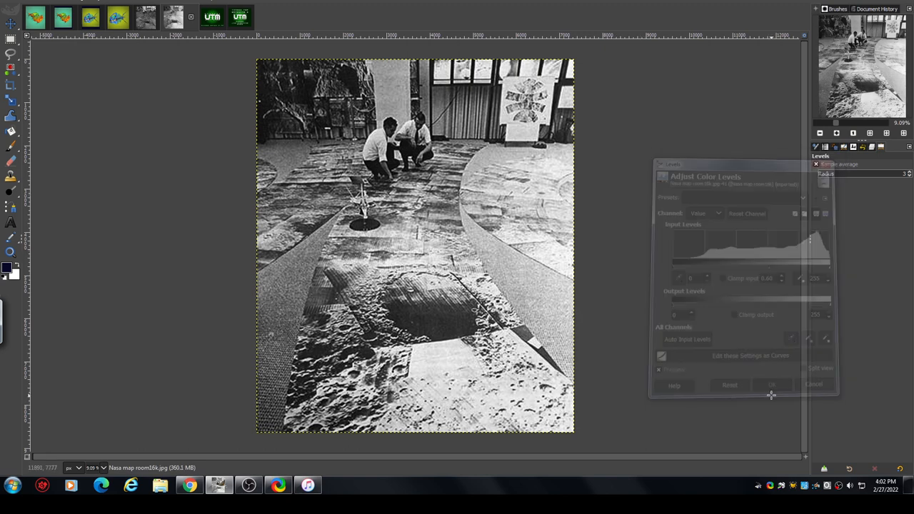
left_click(771, 385)
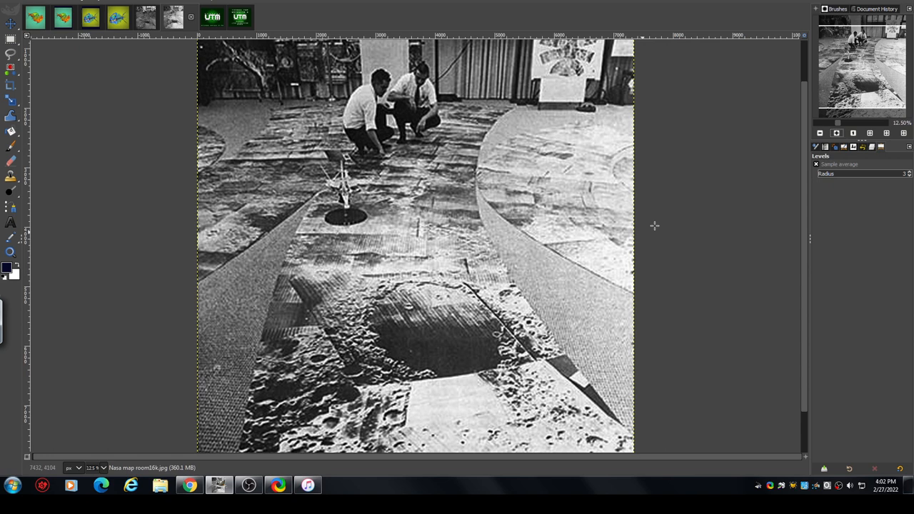
mouse_move(428, 330)
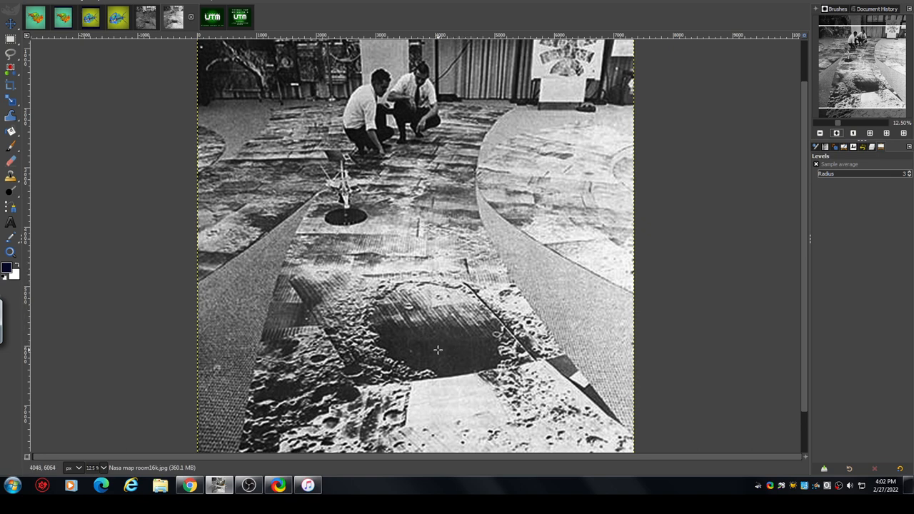
mouse_move(454, 327)
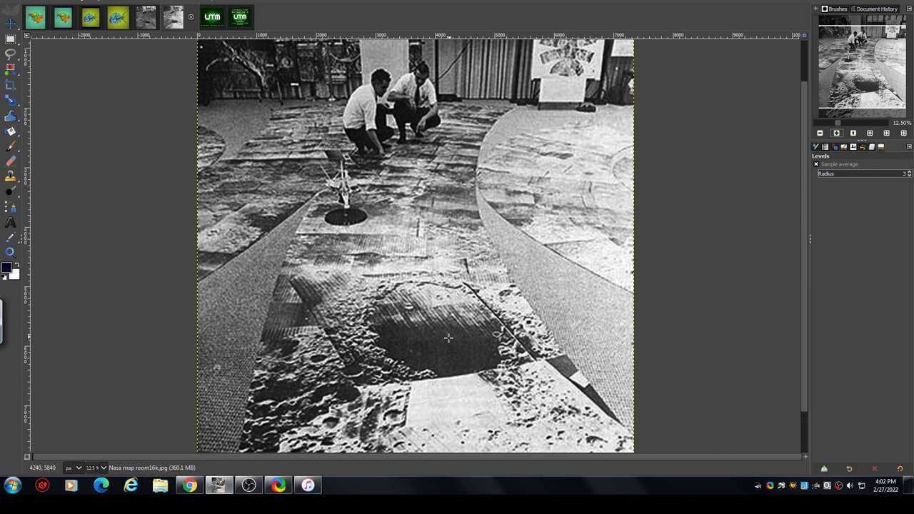
mouse_move(387, 265)
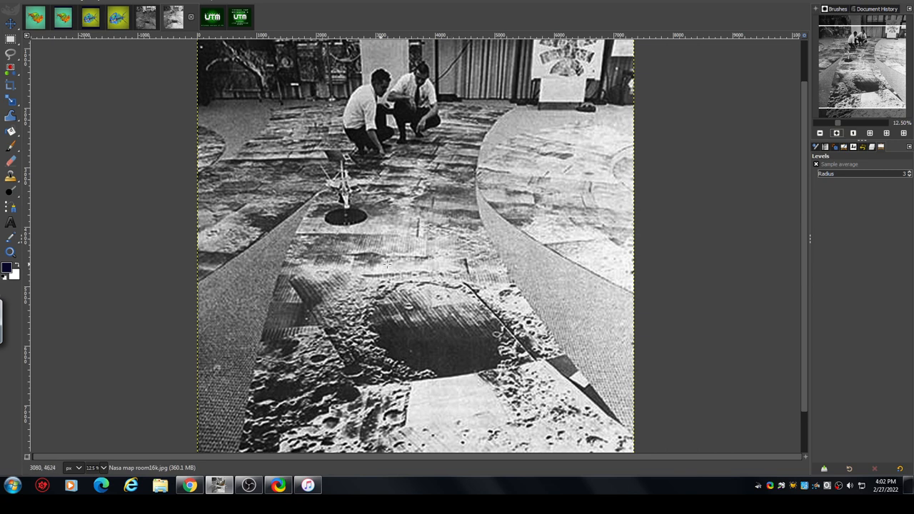
mouse_move(403, 177)
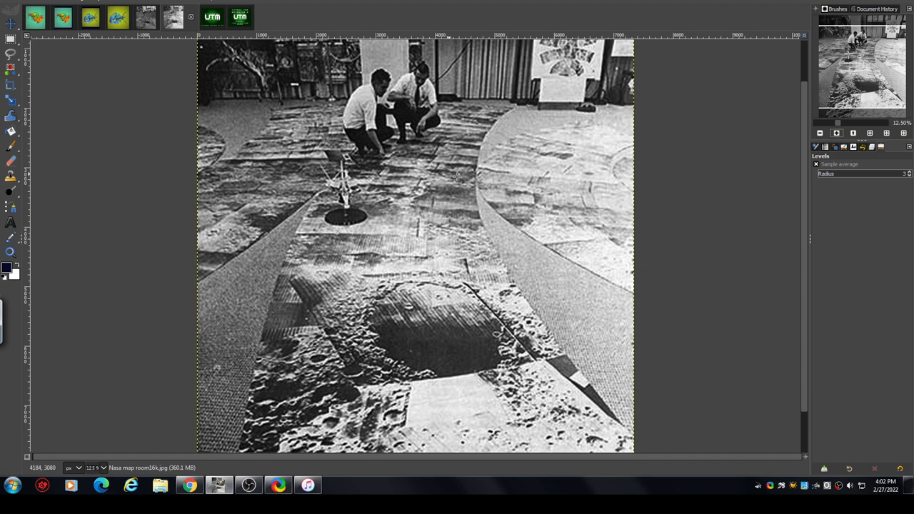
mouse_move(425, 179)
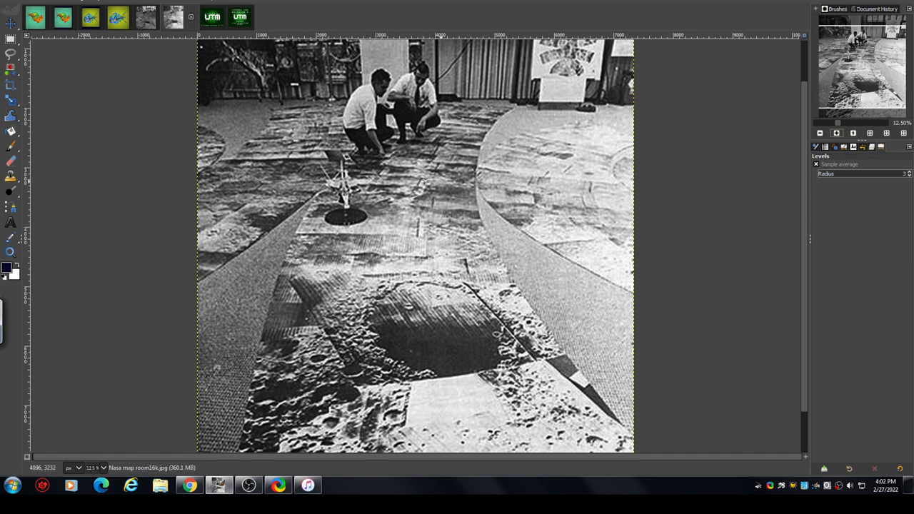
mouse_move(421, 328)
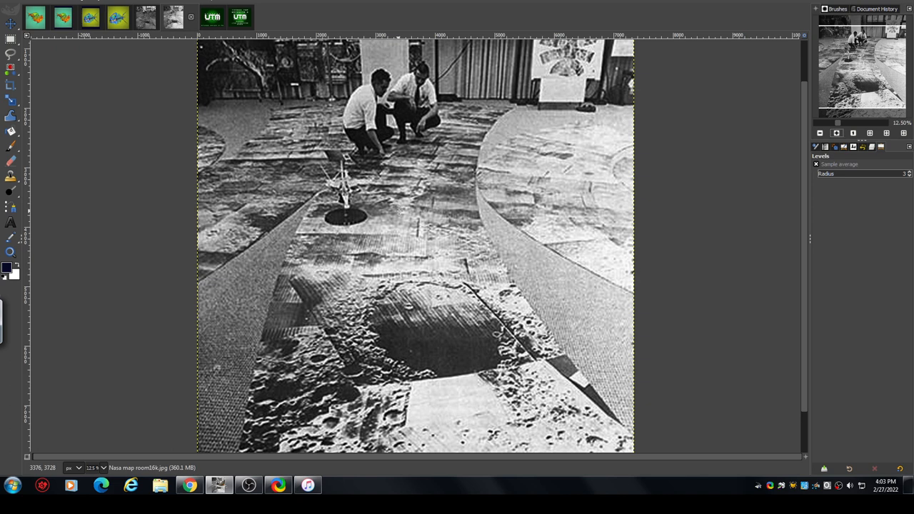
mouse_move(388, 209)
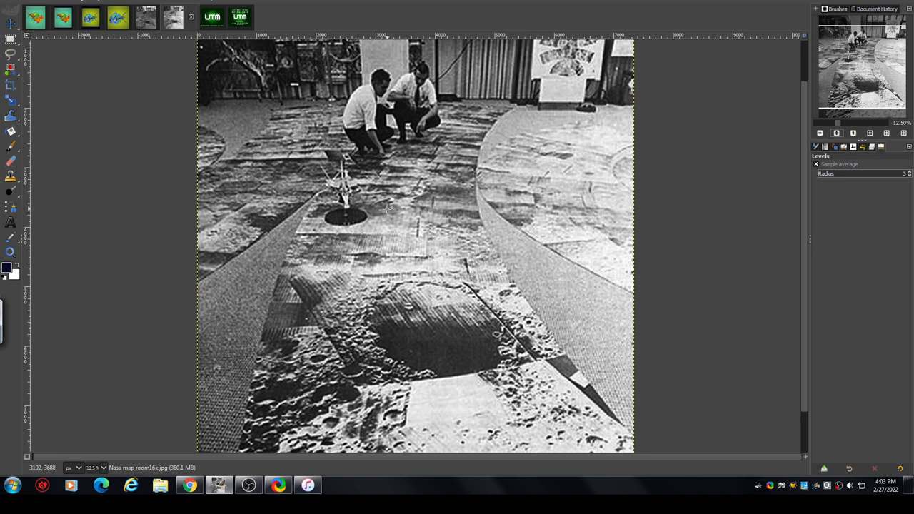
mouse_move(388, 212)
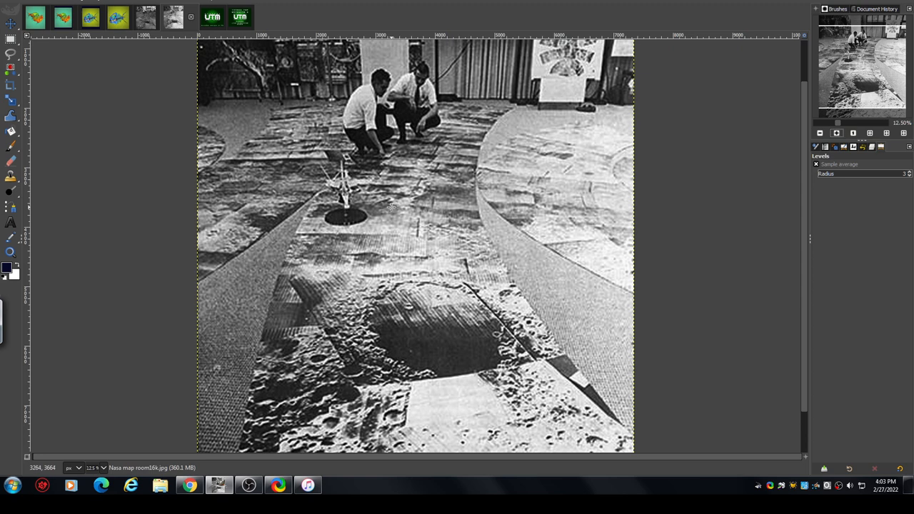
mouse_move(390, 206)
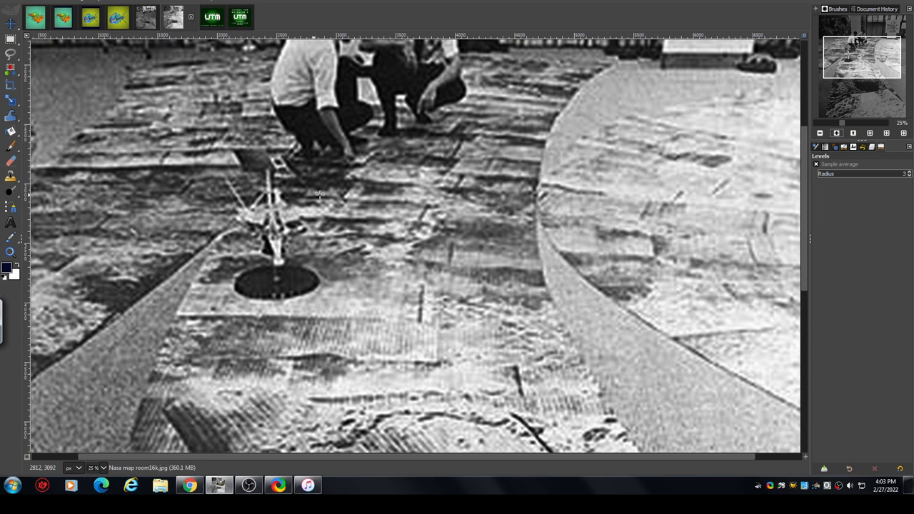
mouse_move(309, 273)
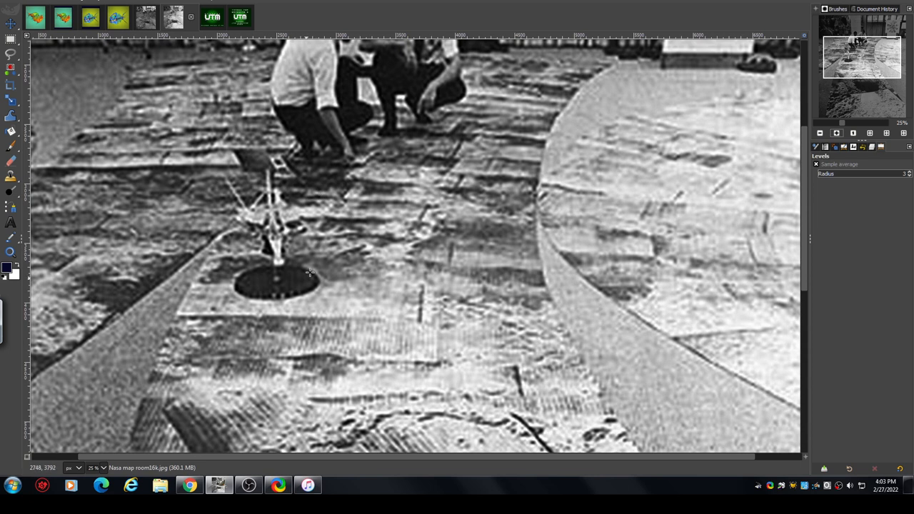
mouse_move(287, 269)
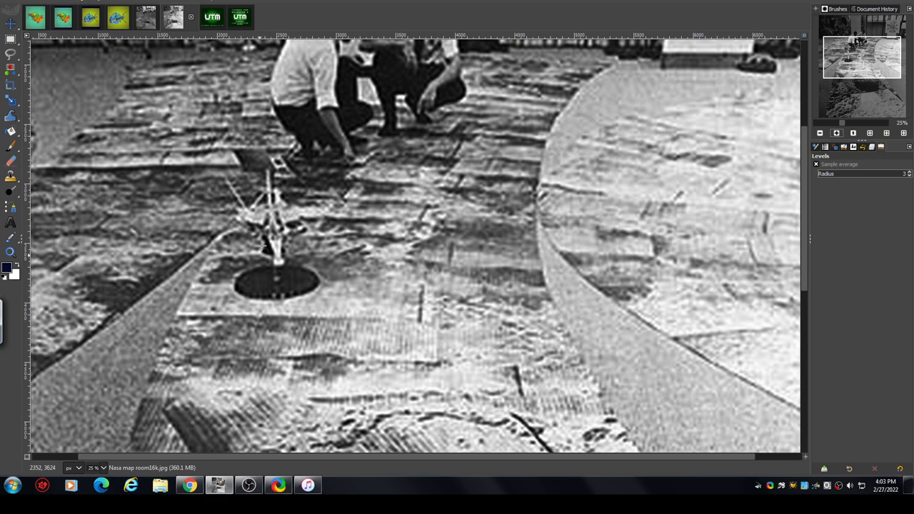
mouse_move(286, 206)
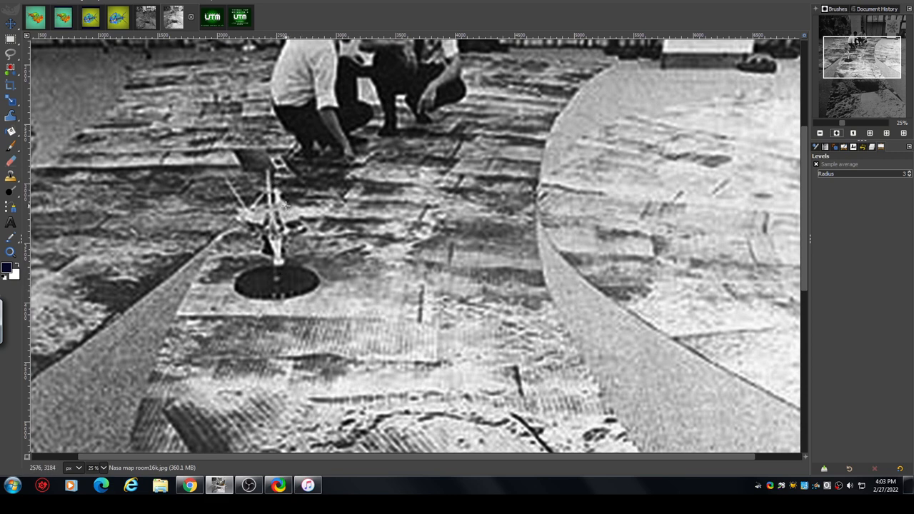
mouse_move(252, 246)
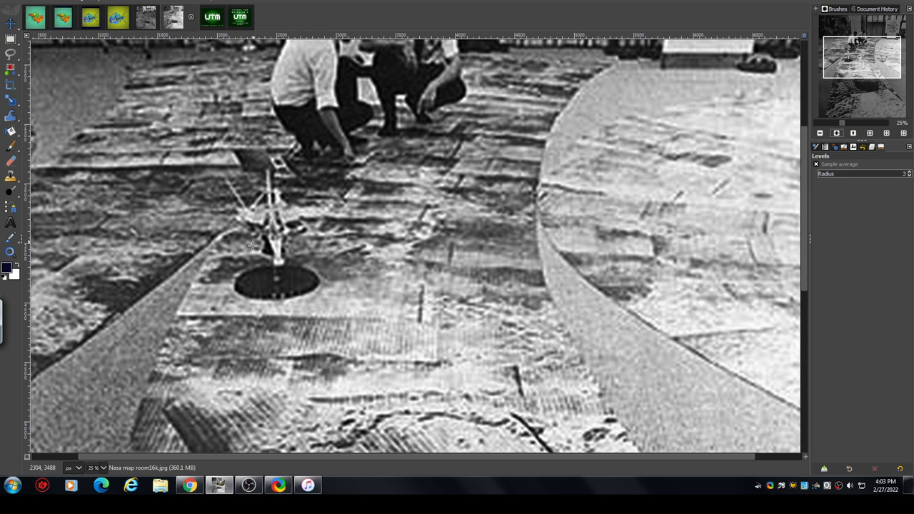
mouse_move(804, 160)
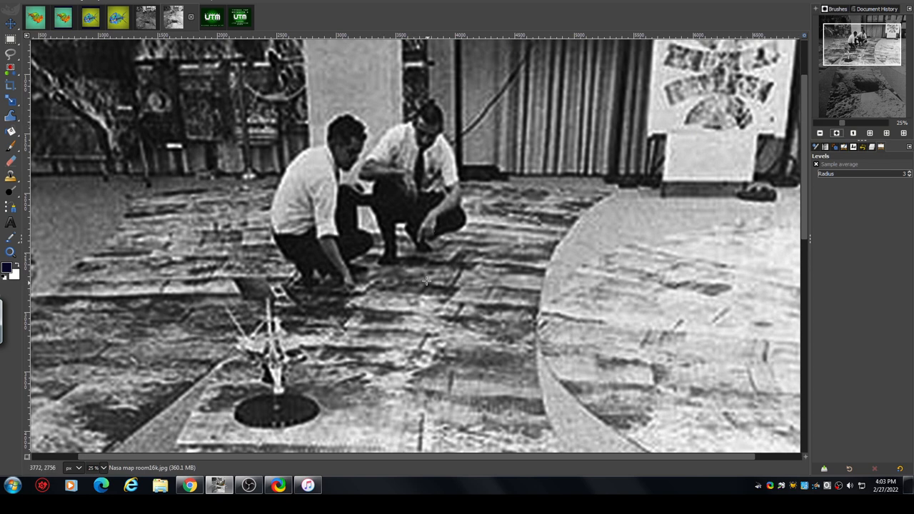
mouse_move(434, 263)
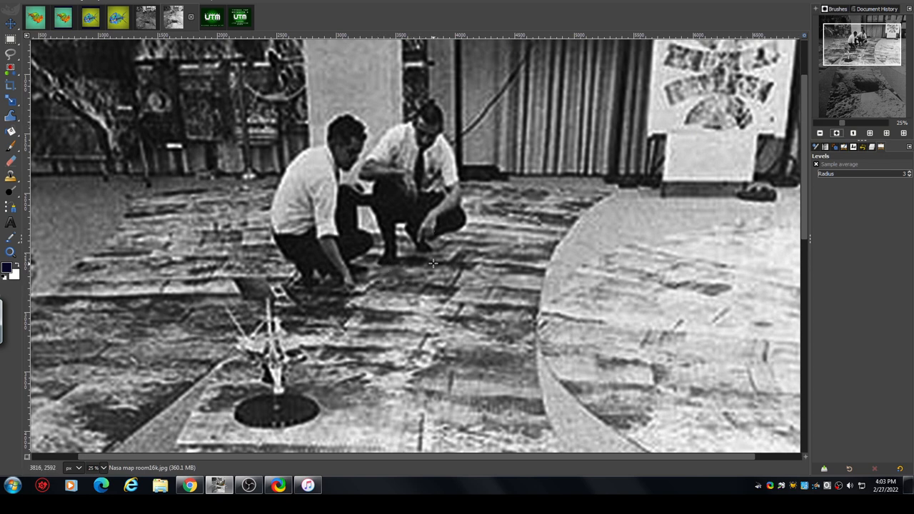
mouse_move(450, 321)
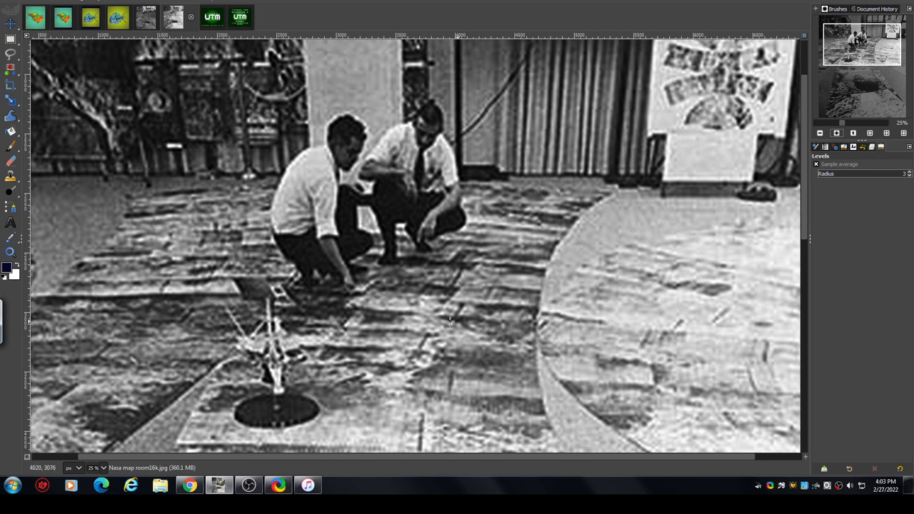
mouse_move(434, 294)
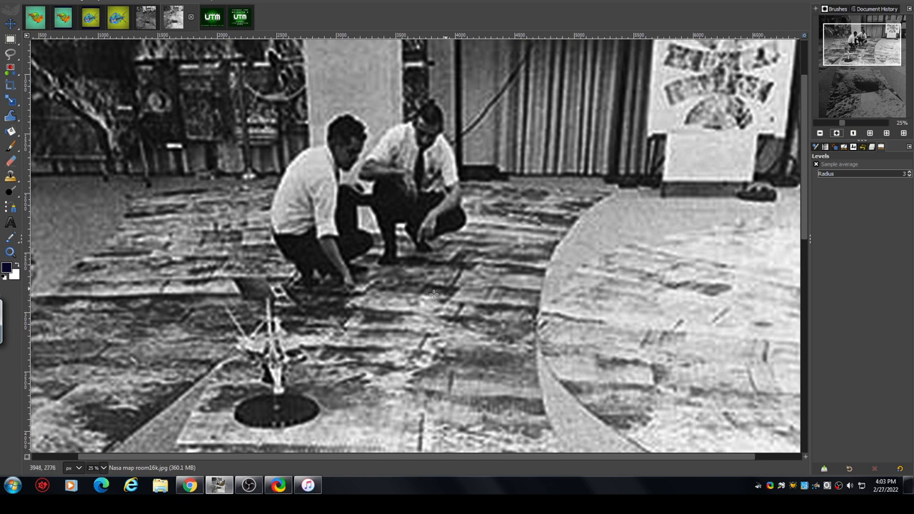
mouse_move(509, 376)
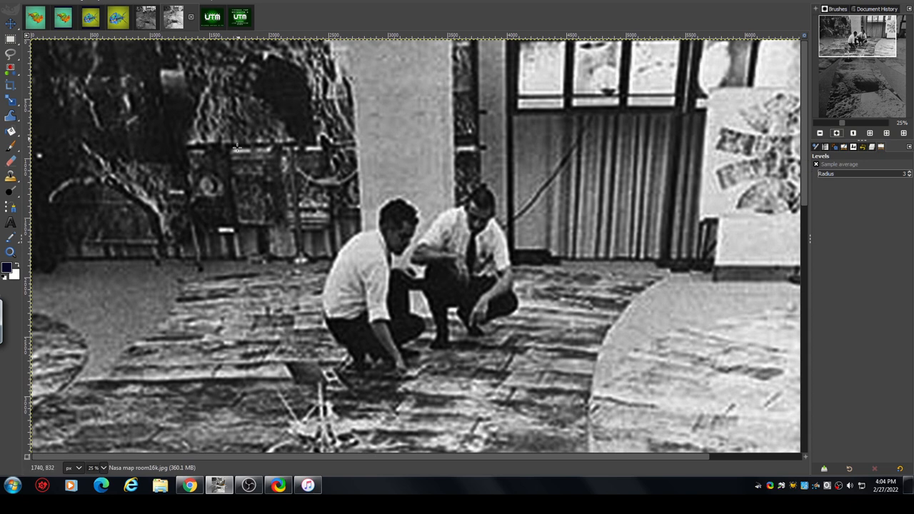
mouse_move(323, 60)
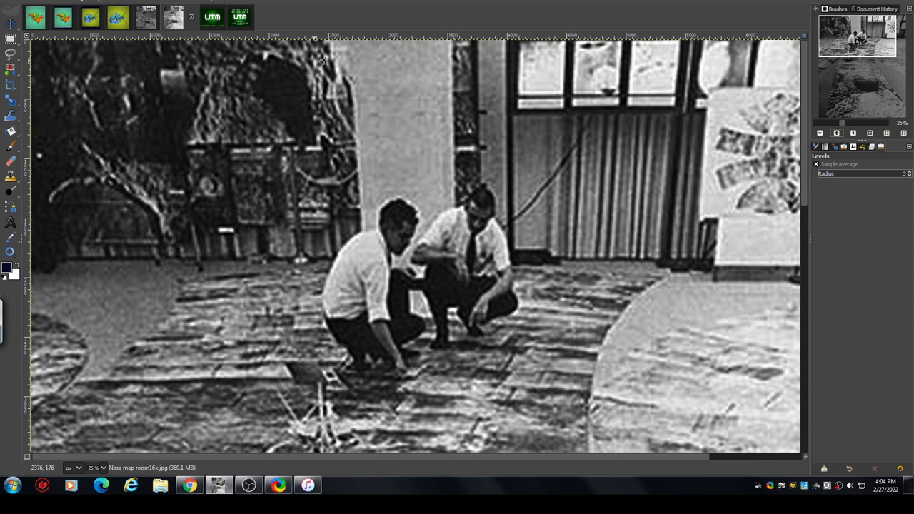
mouse_move(566, 302)
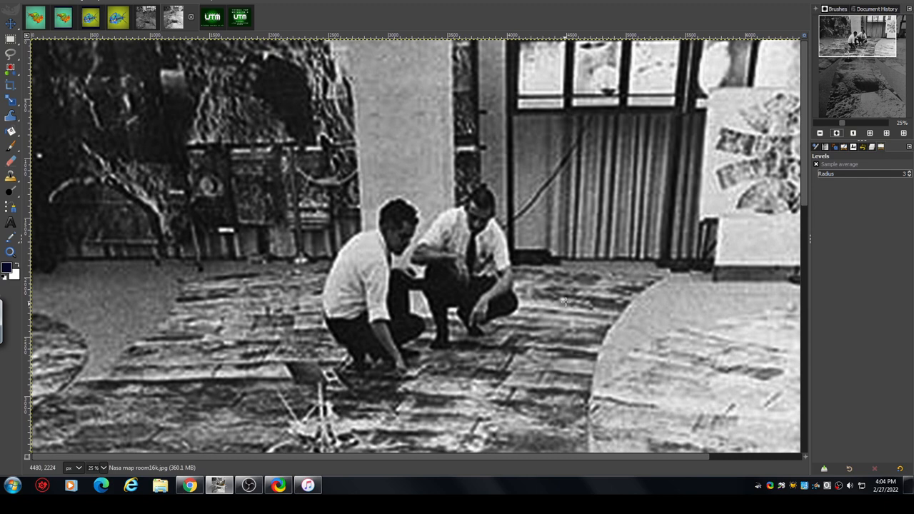
mouse_move(296, 168)
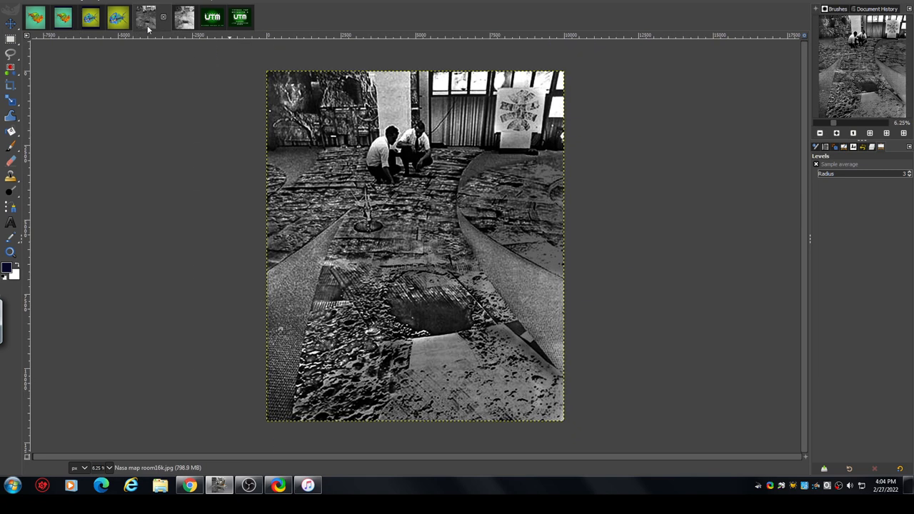
mouse_move(623, 283)
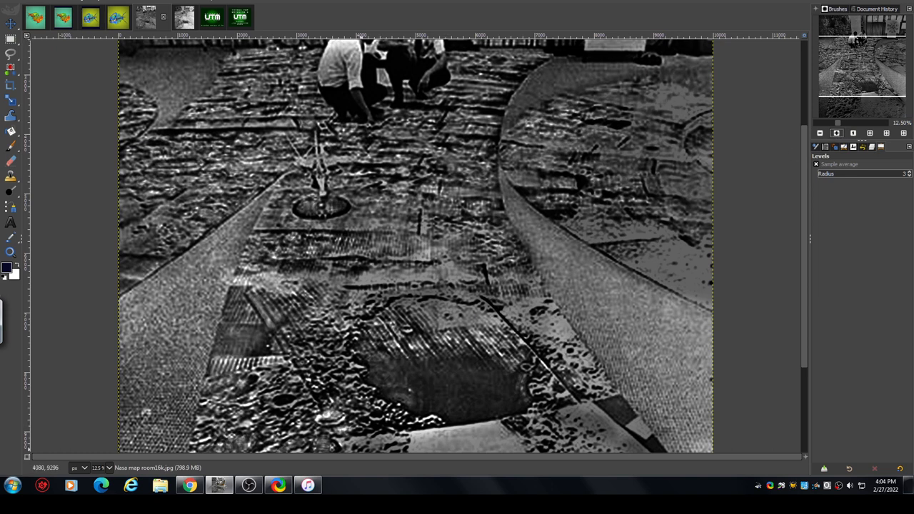
mouse_move(307, 486)
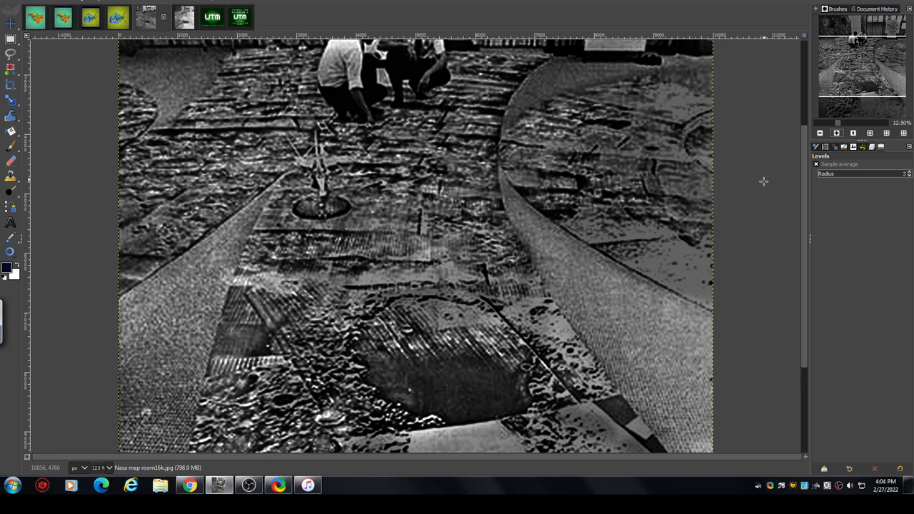
mouse_move(805, 181)
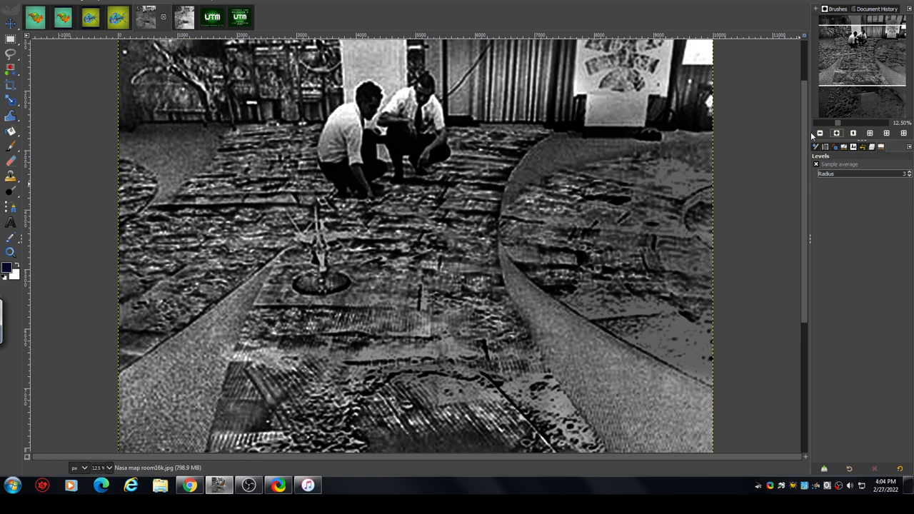
mouse_move(511, 358)
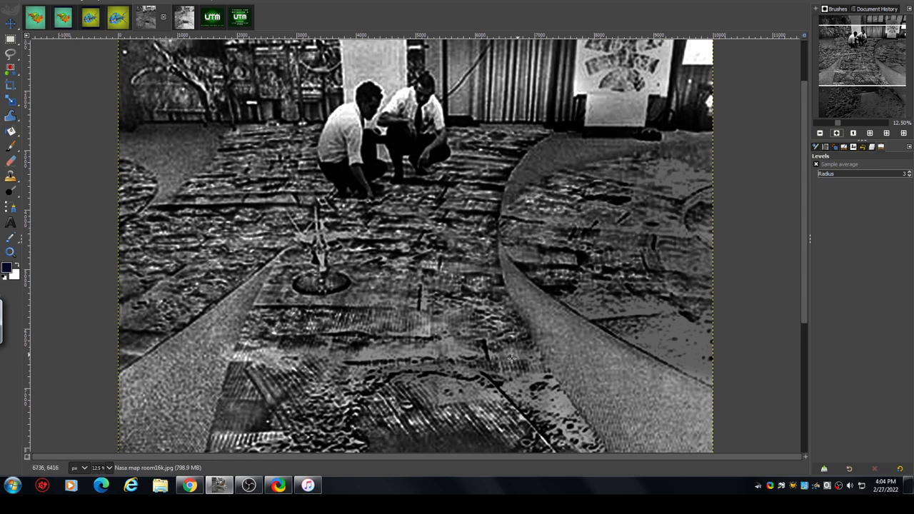
mouse_move(633, 199)
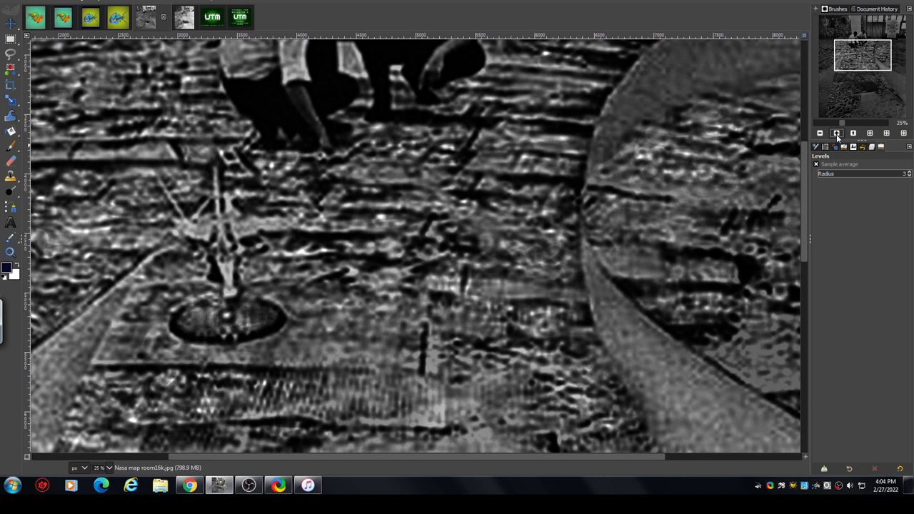
mouse_move(505, 392)
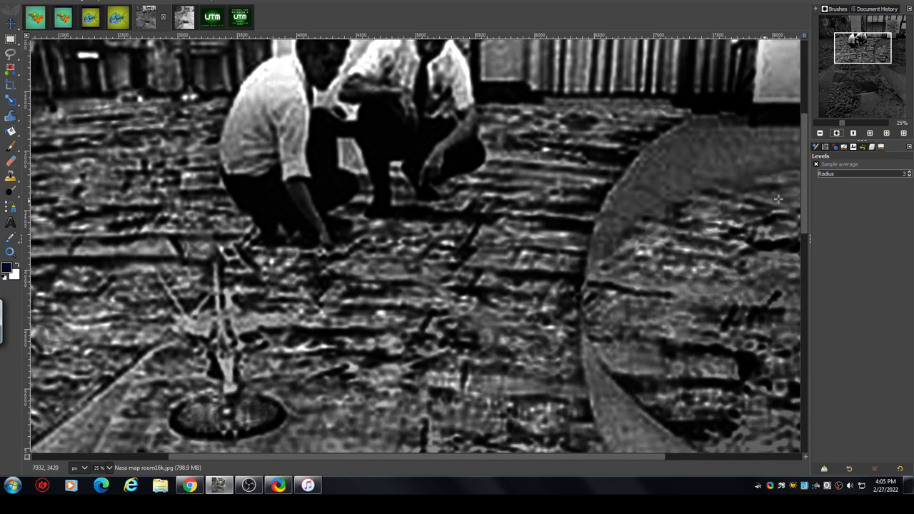
mouse_move(459, 266)
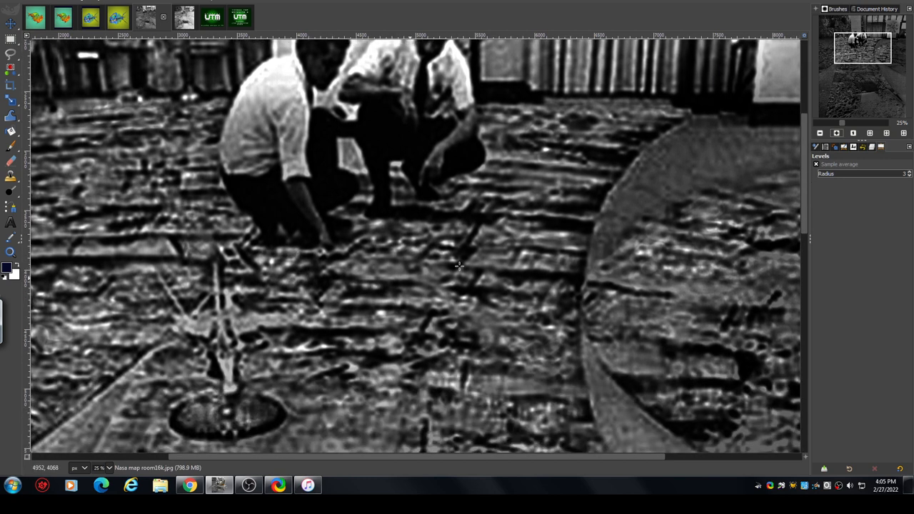
mouse_move(467, 323)
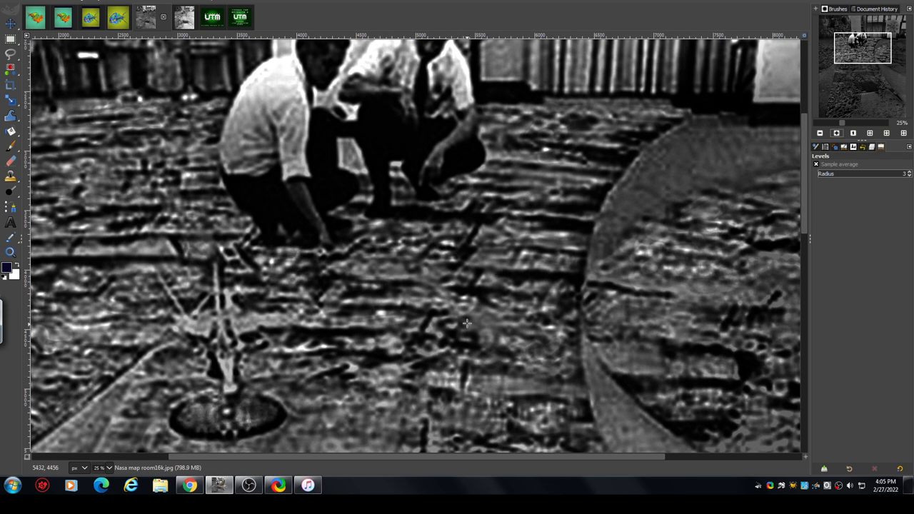
mouse_move(538, 326)
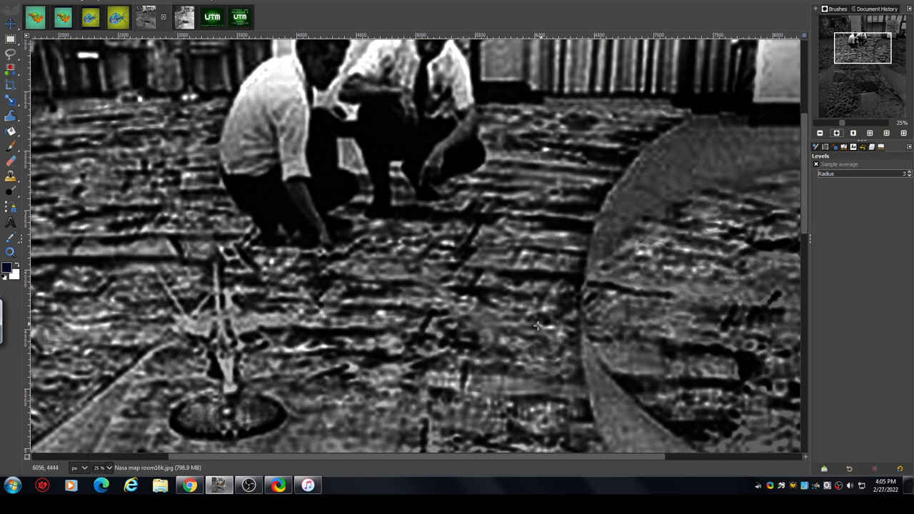
mouse_move(461, 294)
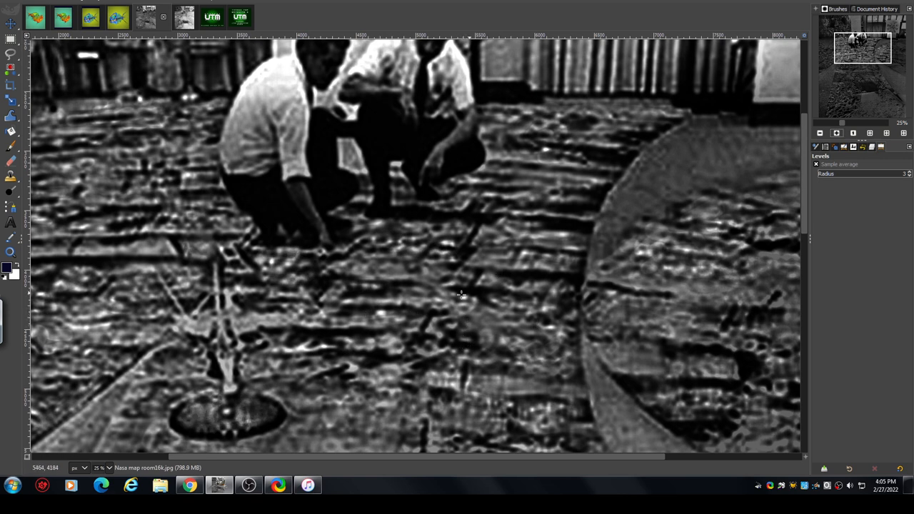
mouse_move(465, 228)
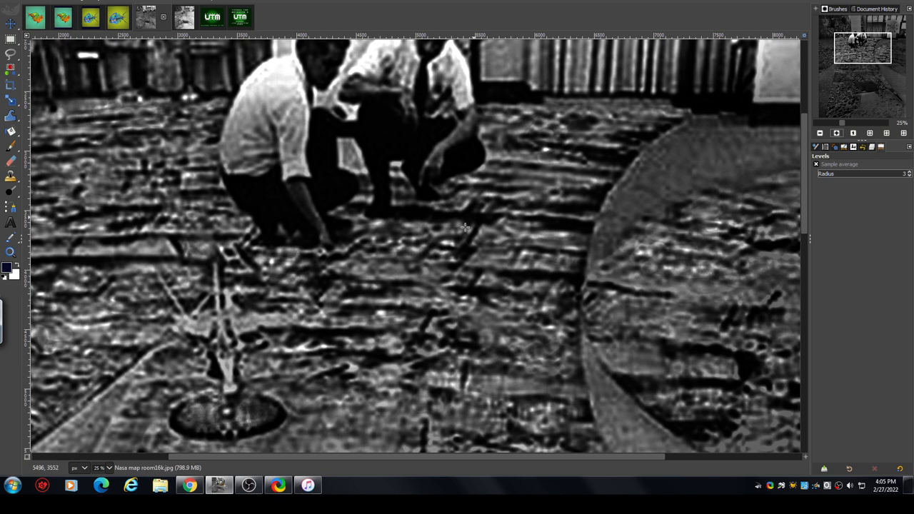
mouse_move(436, 376)
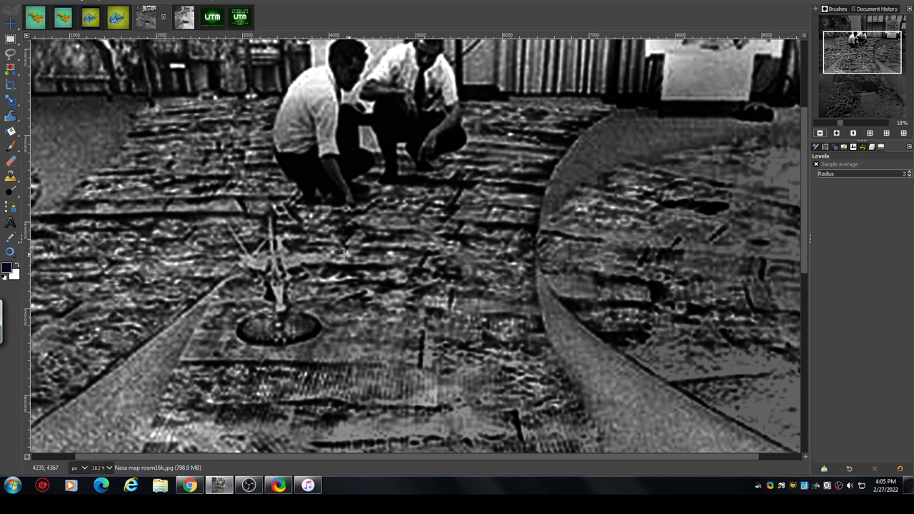
mouse_move(300, 252)
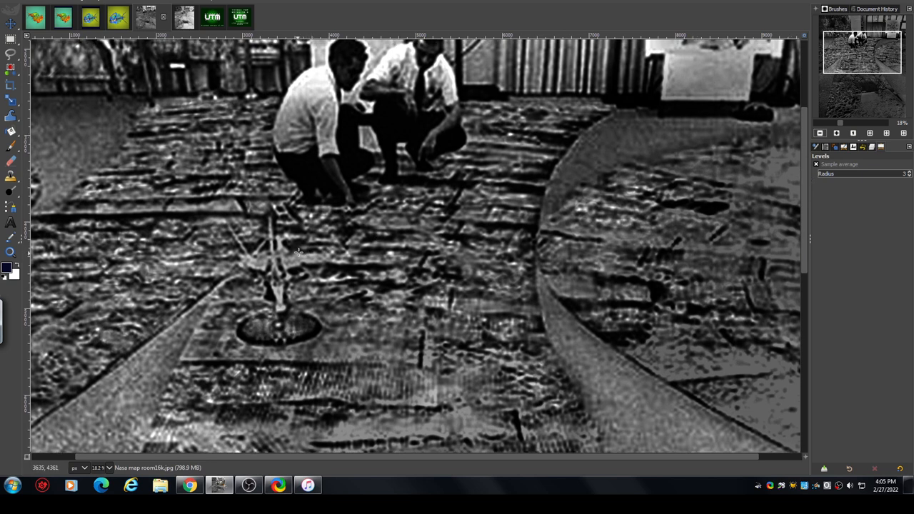
mouse_move(360, 248)
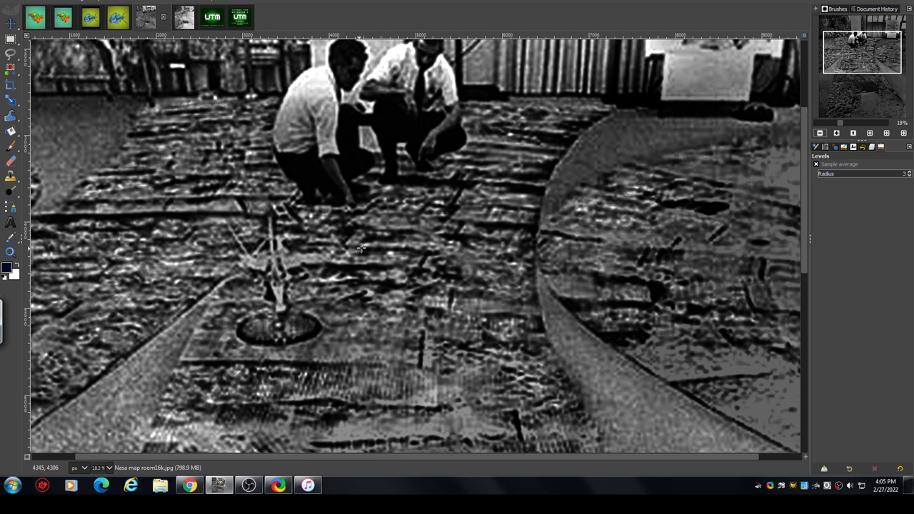
mouse_move(316, 269)
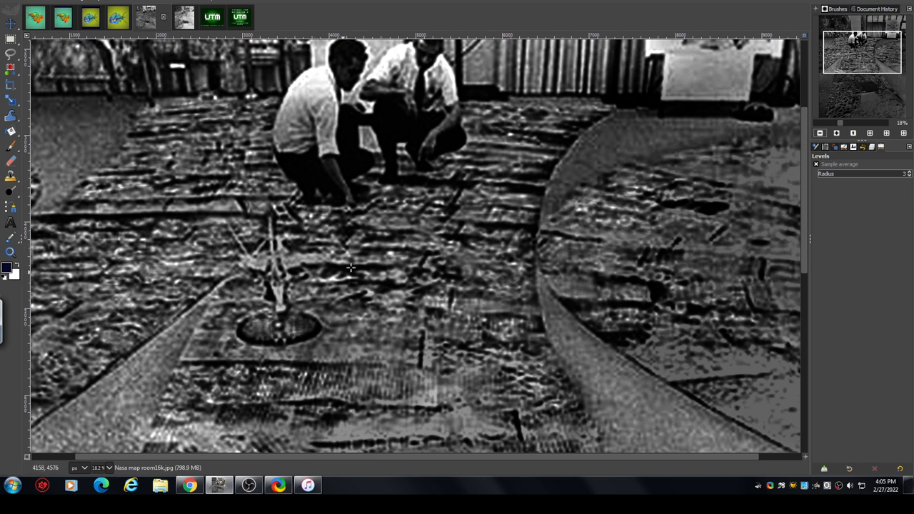
mouse_move(332, 270)
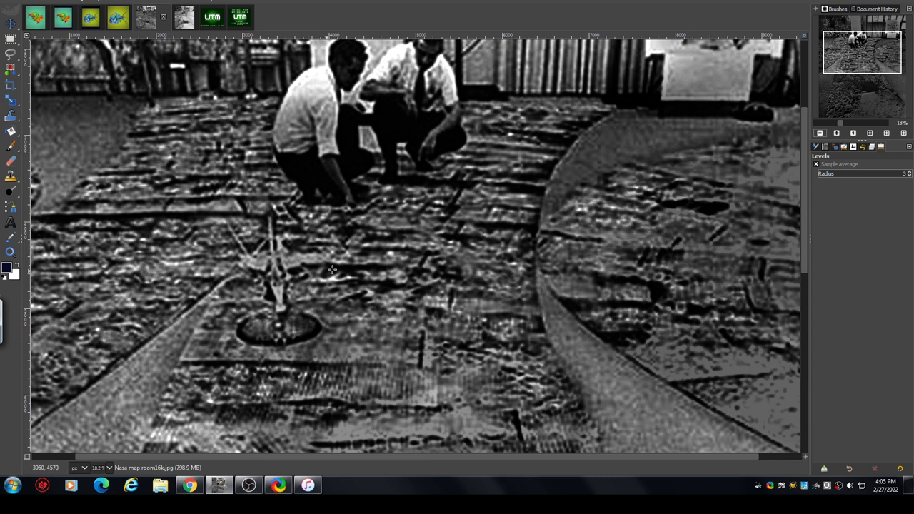
mouse_move(388, 250)
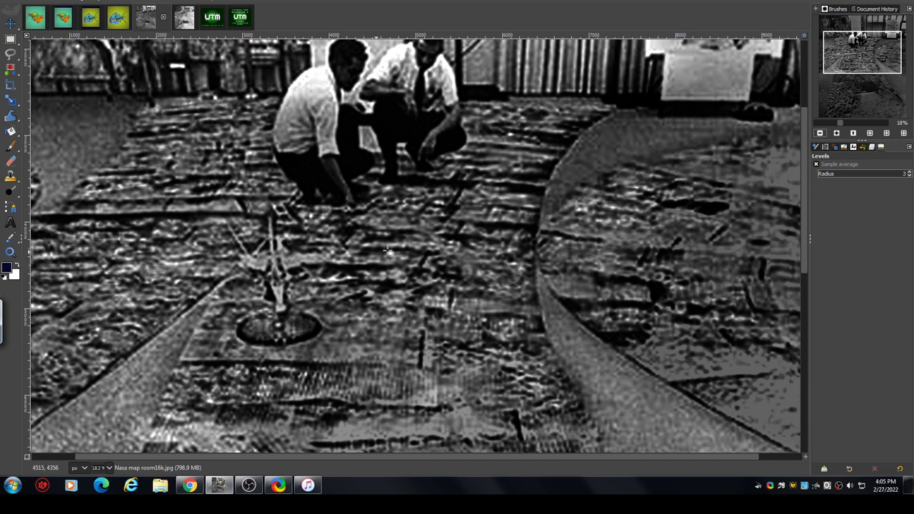
mouse_move(508, 239)
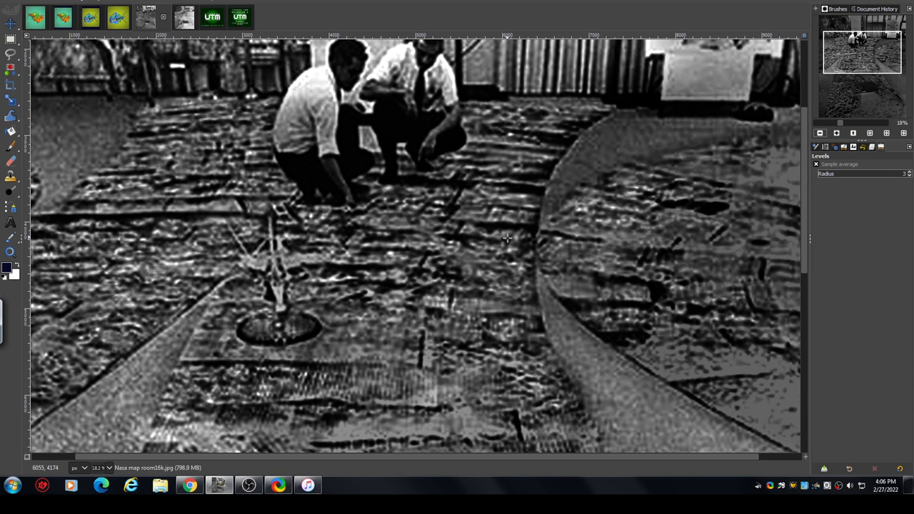
mouse_move(439, 266)
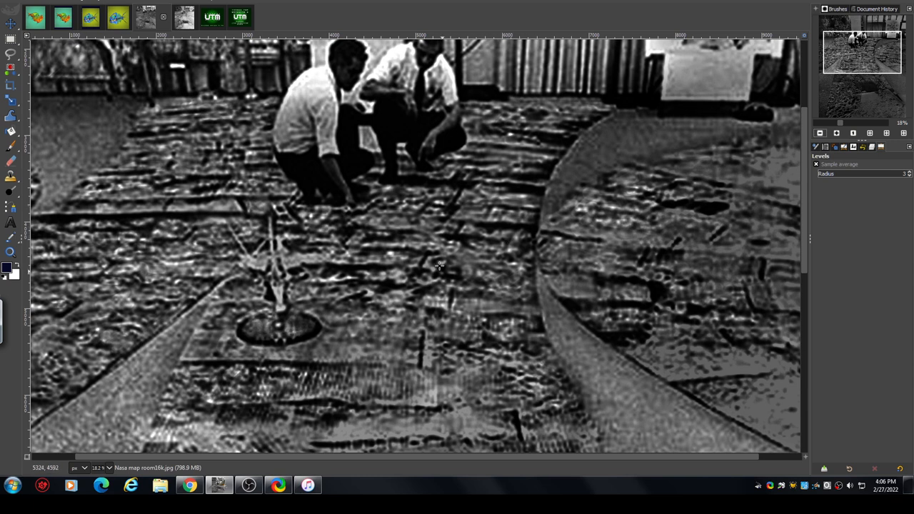
mouse_move(620, 296)
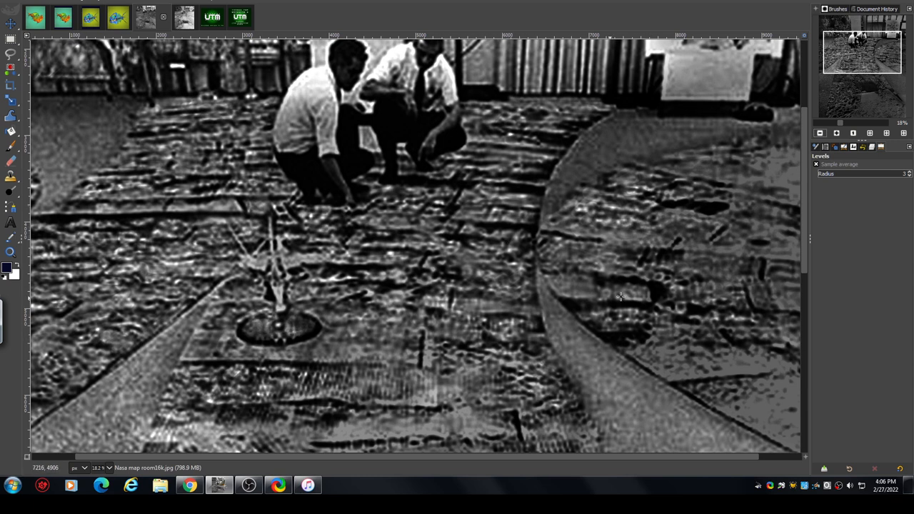
mouse_move(613, 313)
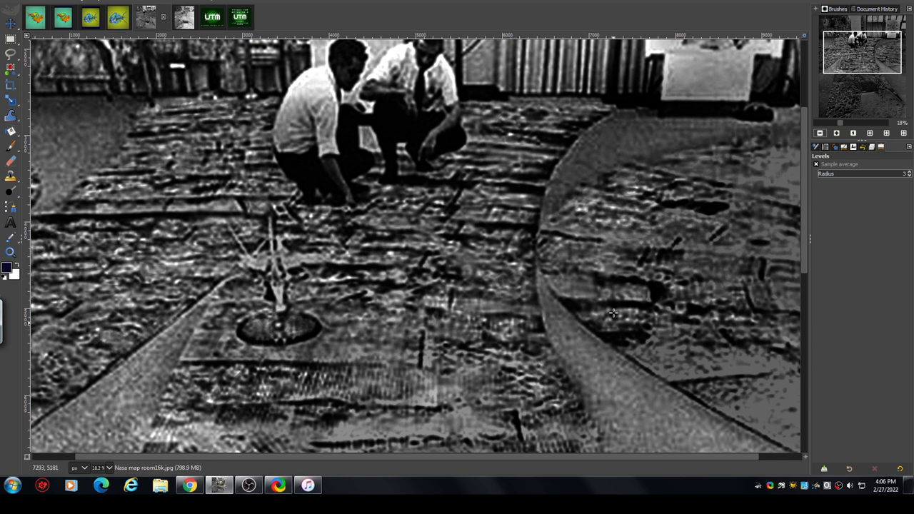
mouse_move(300, 351)
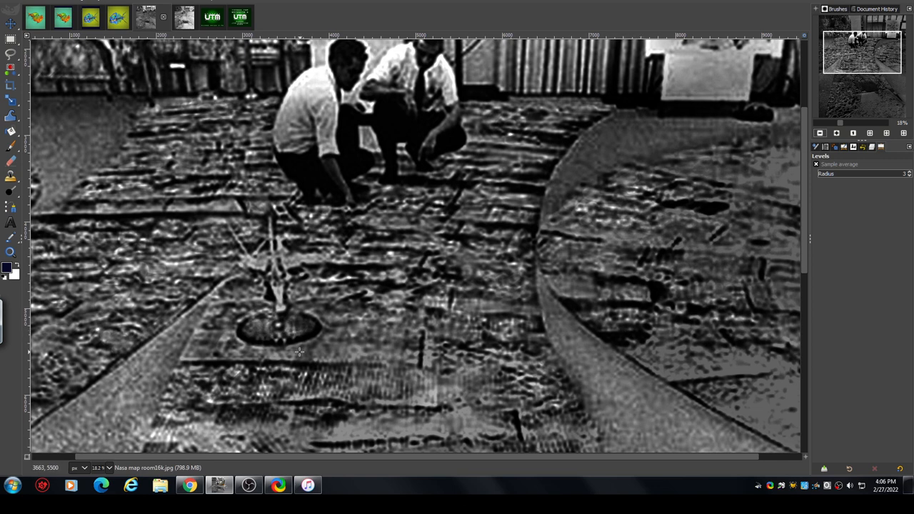
mouse_move(315, 339)
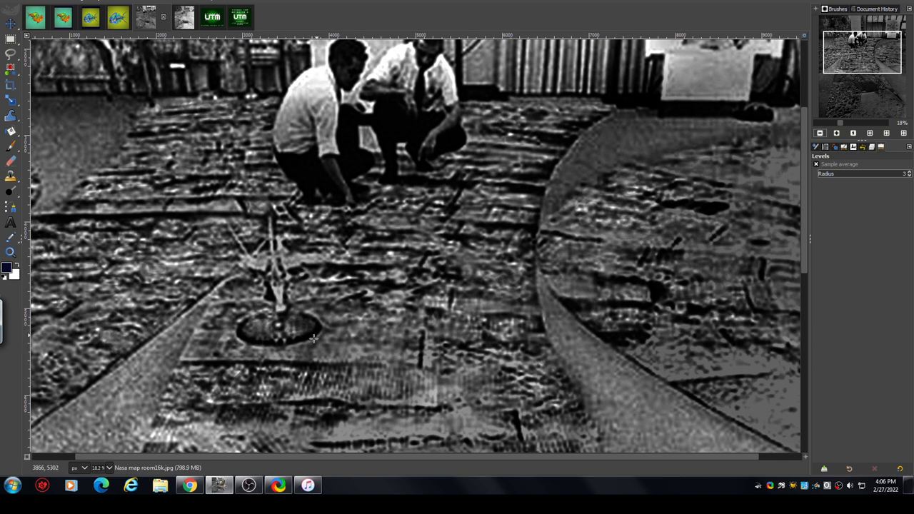
mouse_move(318, 258)
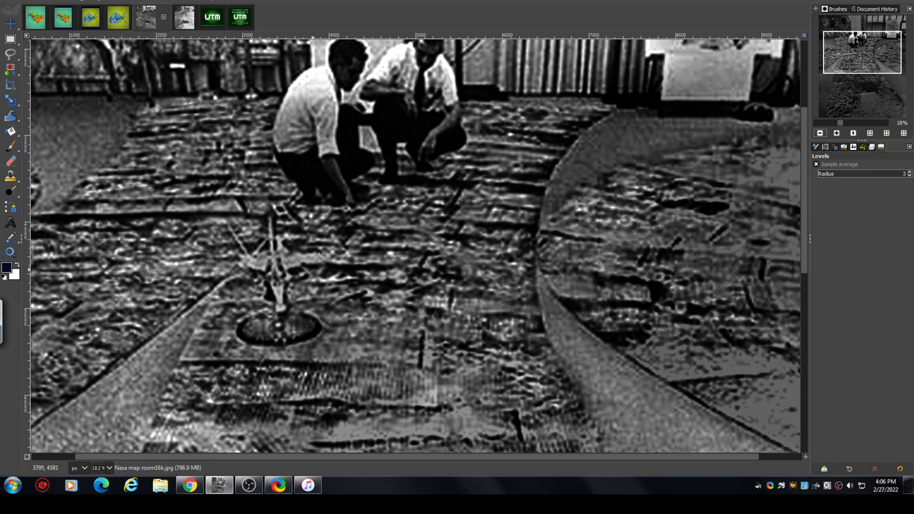
mouse_move(281, 267)
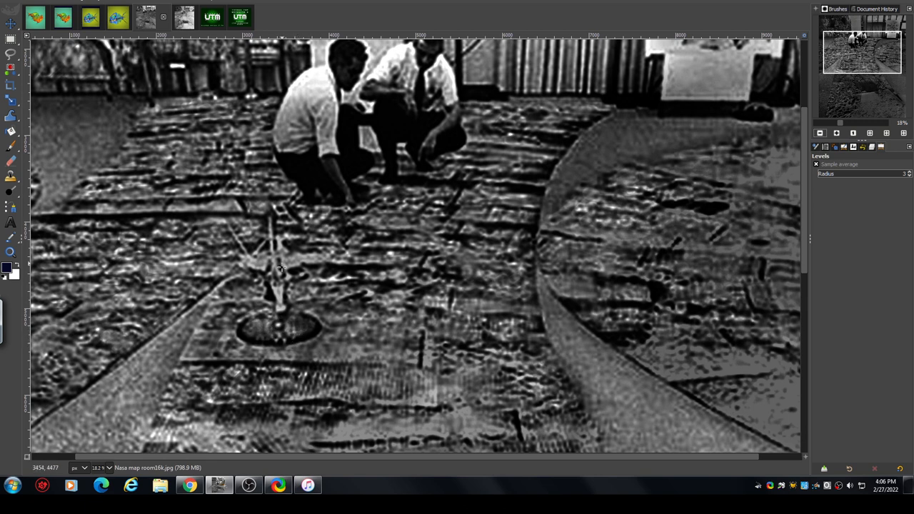
mouse_move(278, 240)
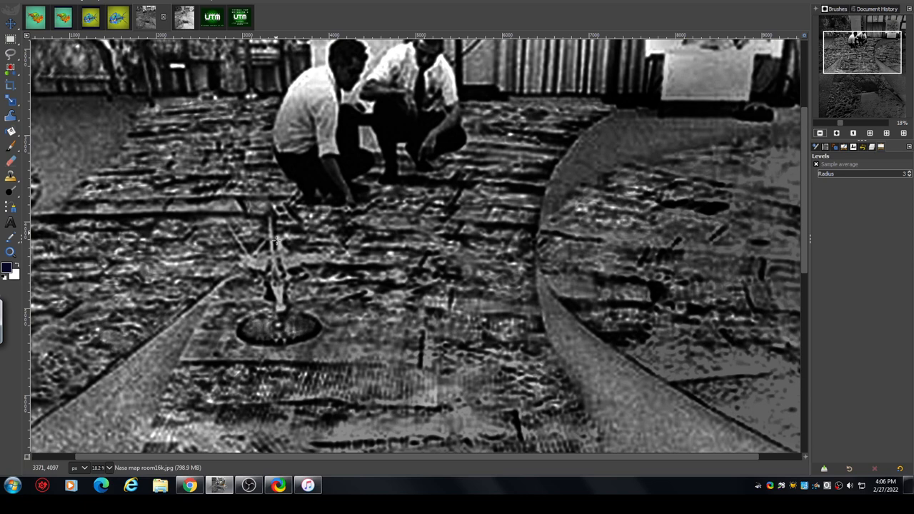
mouse_move(283, 257)
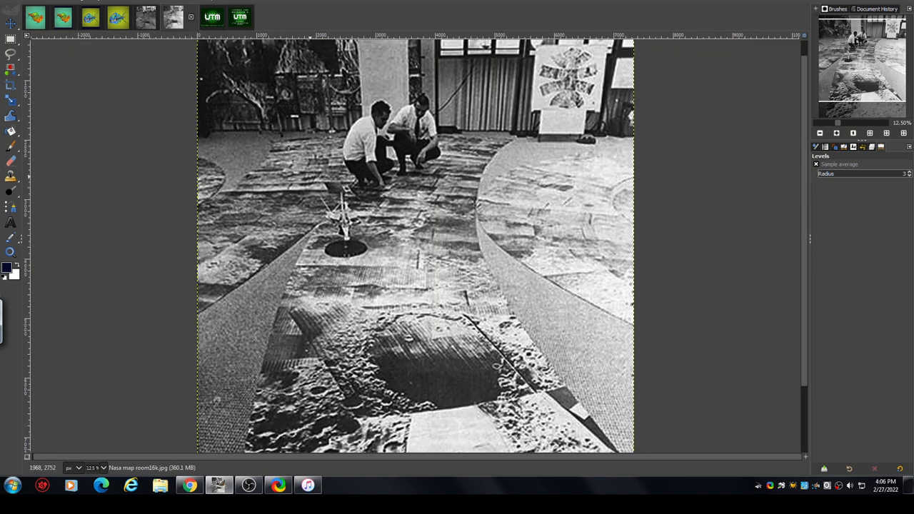
mouse_move(357, 255)
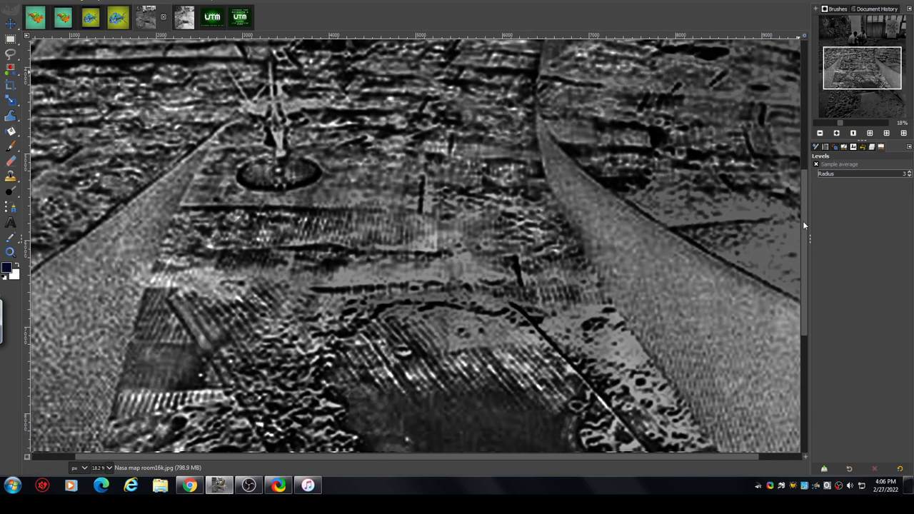
Scroll the enhanced image down to the large dark crater and pitted map panels
scroll("down", 3)
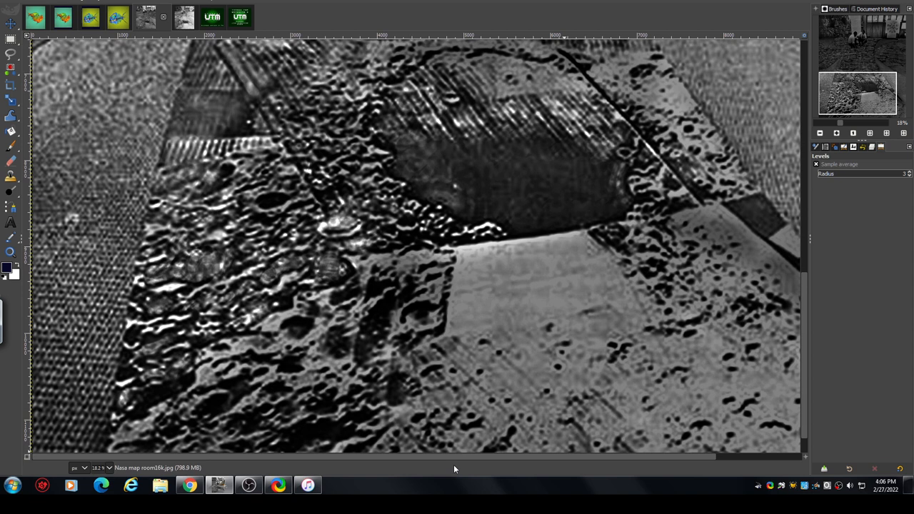
mouse_move(568, 354)
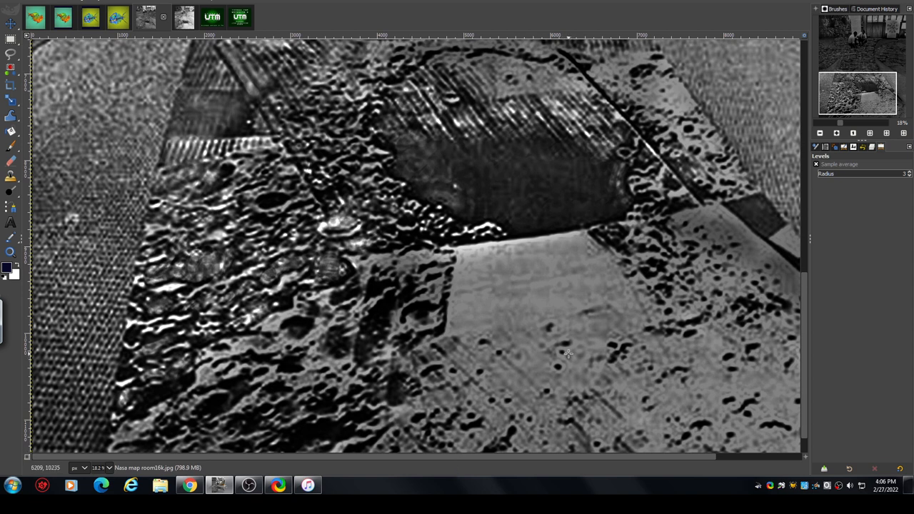
mouse_move(565, 347)
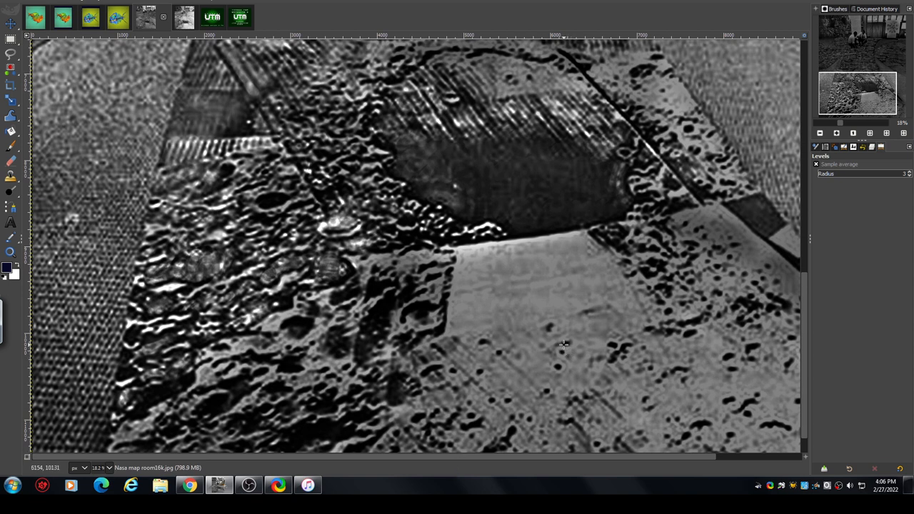
mouse_move(143, 170)
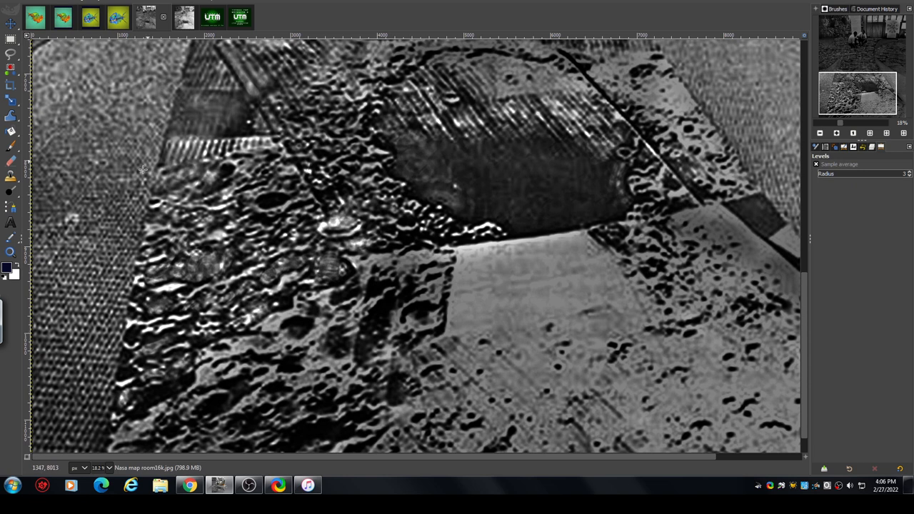
mouse_move(77, 362)
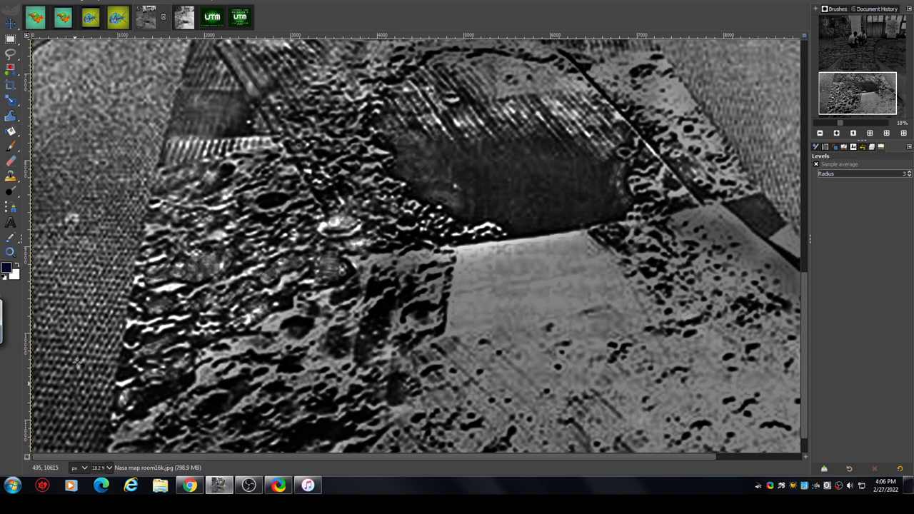
mouse_move(311, 405)
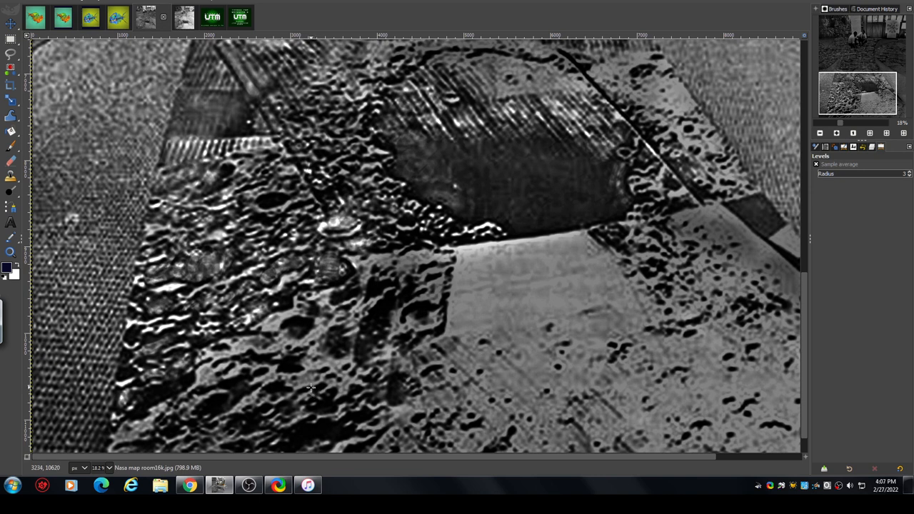
mouse_move(358, 296)
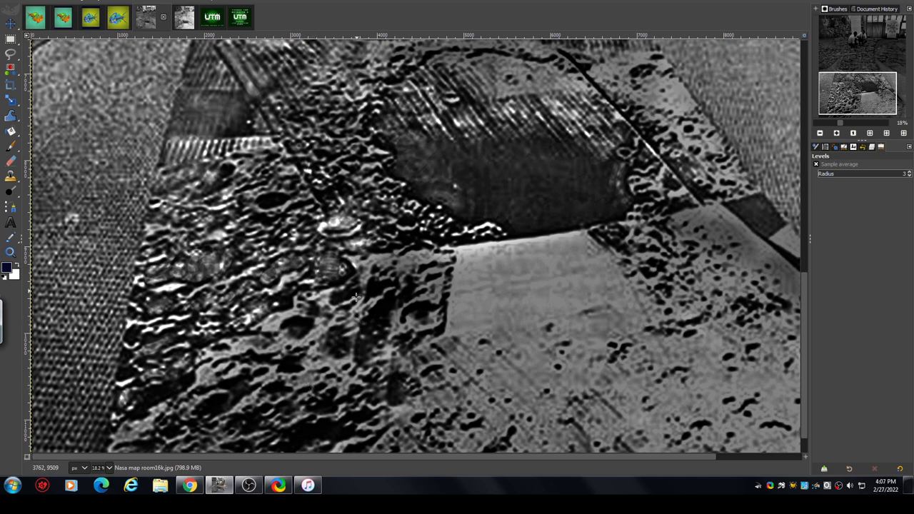
mouse_move(350, 278)
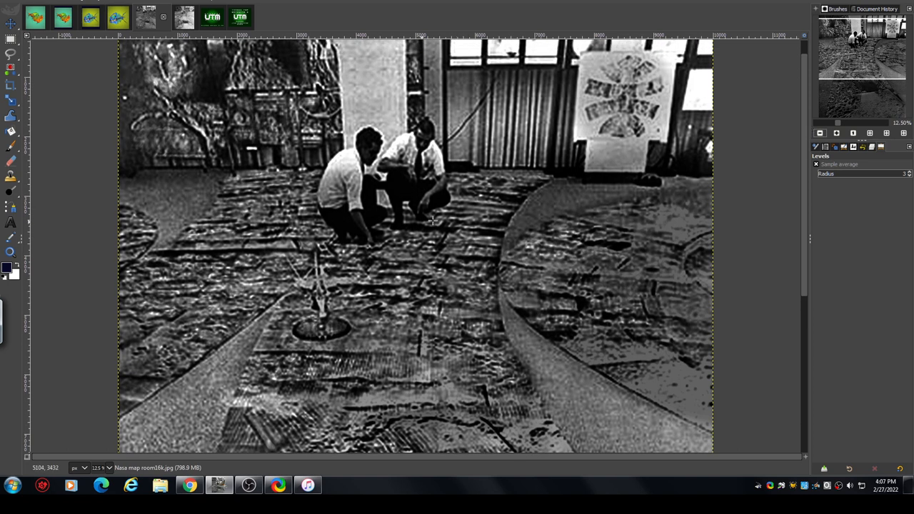
mouse_move(277, 178)
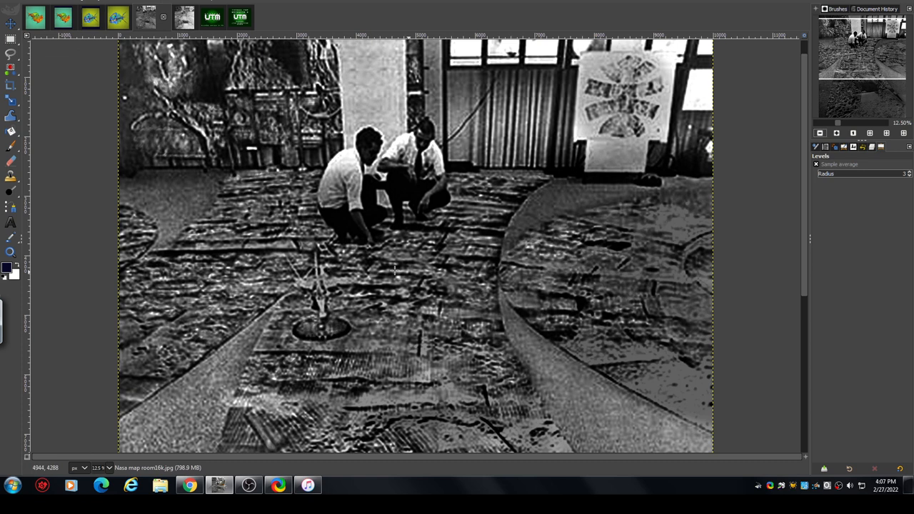
mouse_move(439, 323)
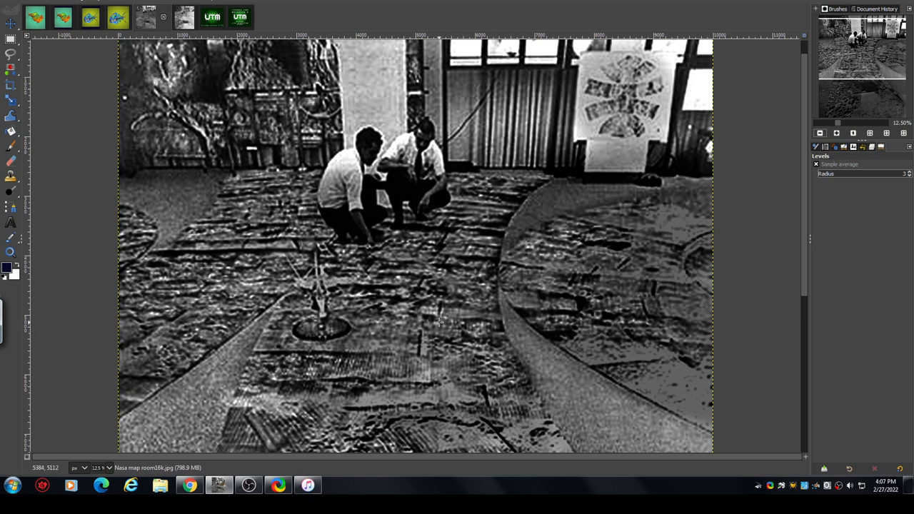
mouse_move(428, 316)
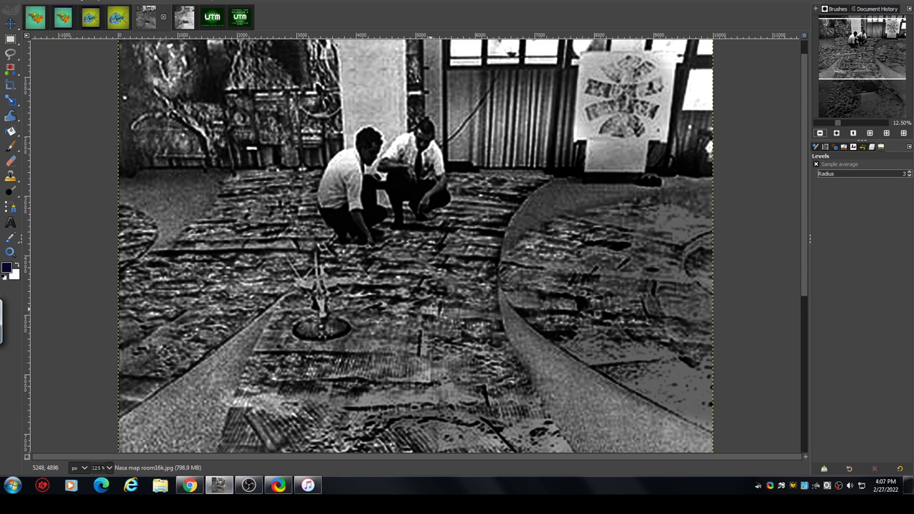
mouse_move(439, 278)
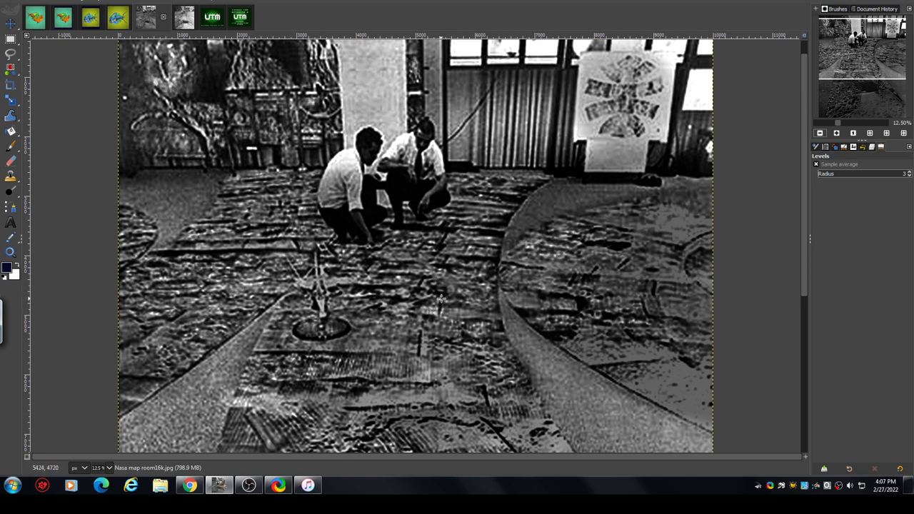
mouse_move(446, 268)
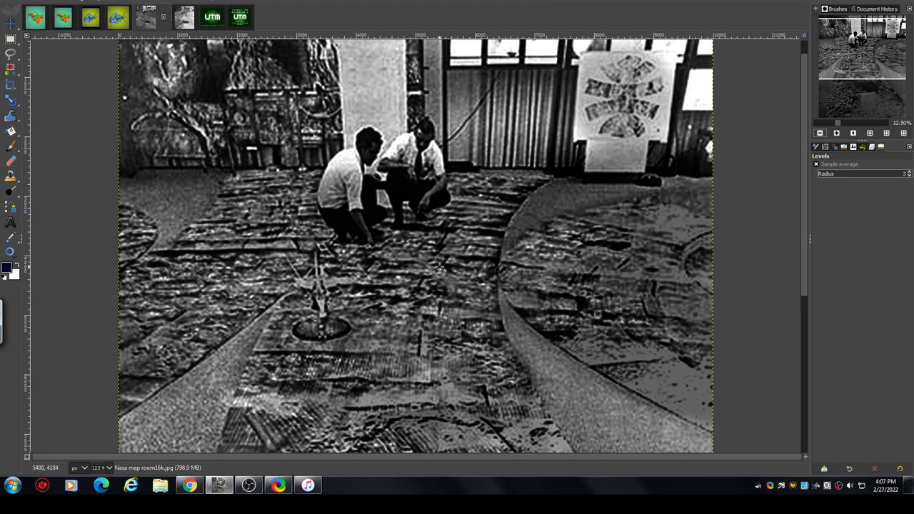
mouse_move(789, 266)
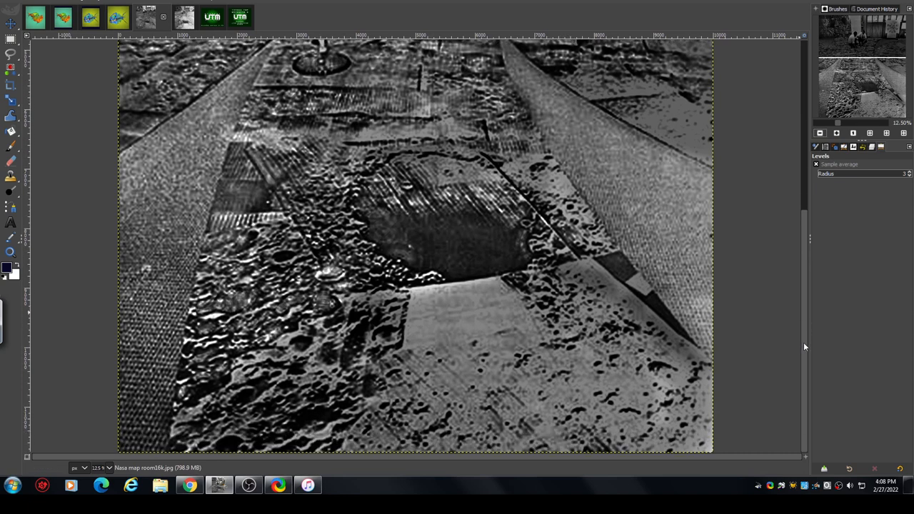
mouse_move(806, 341)
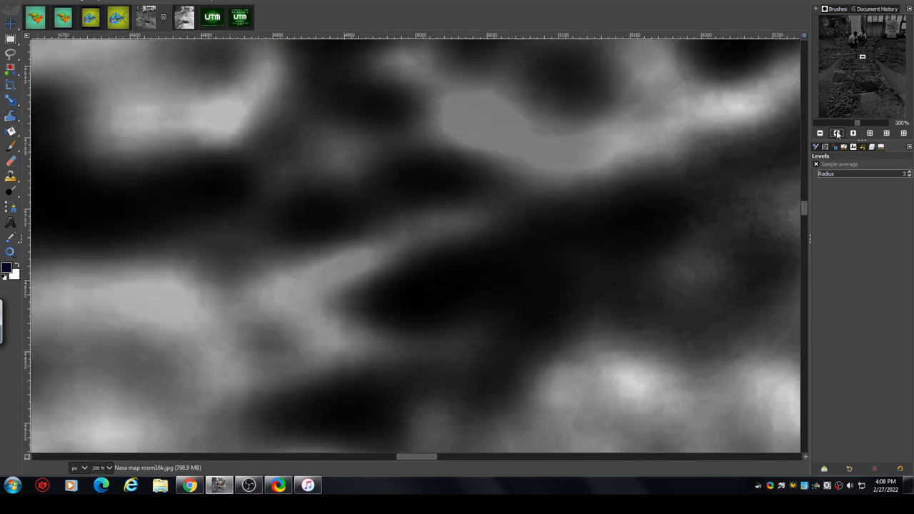
Zoom the enhanced photo in to 6400% pixel blocks, then back out to the whole photo
left_click(837, 132)
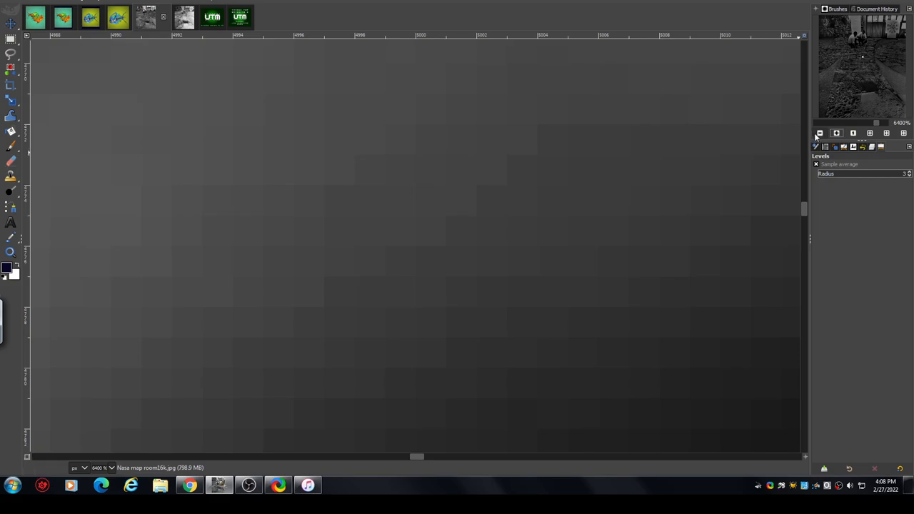
left_click(820, 133)
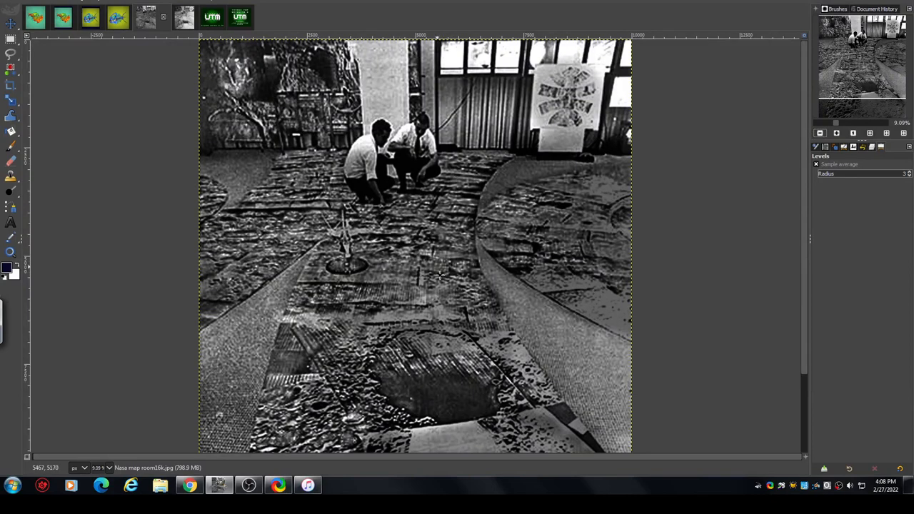
mouse_move(433, 170)
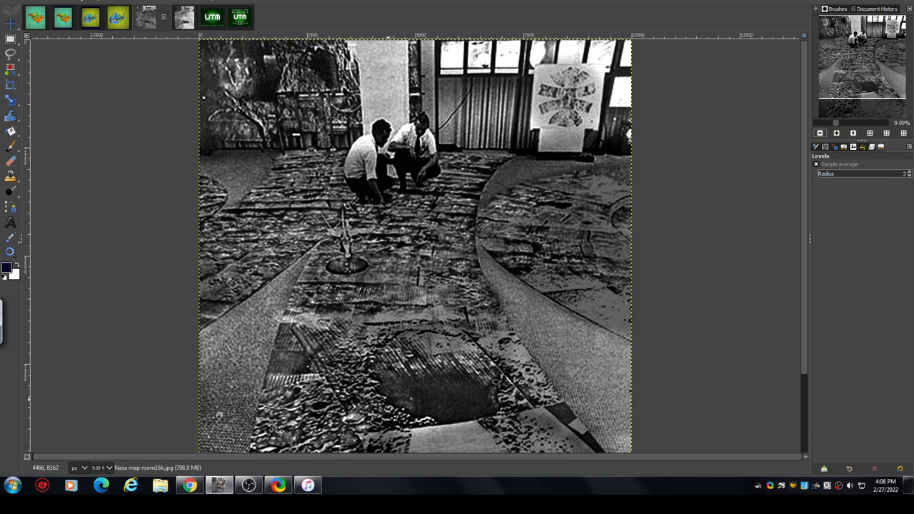
mouse_move(450, 166)
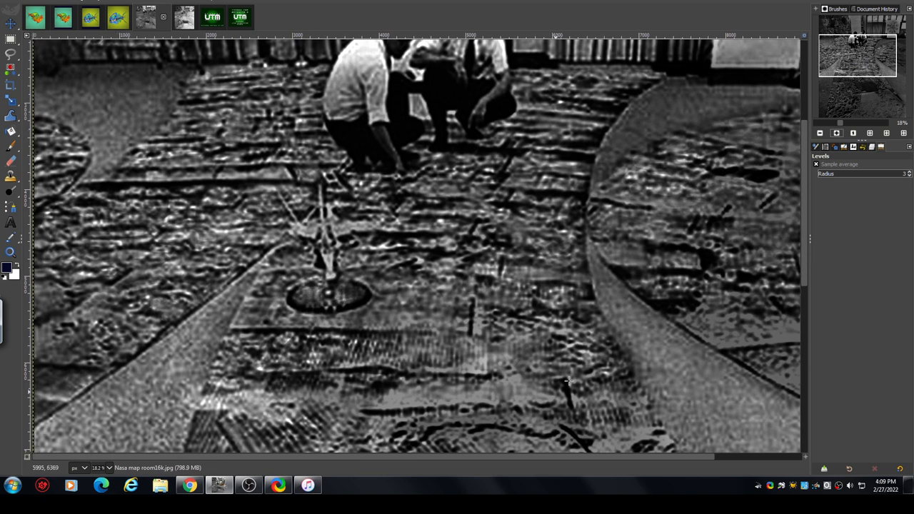
mouse_move(257, 389)
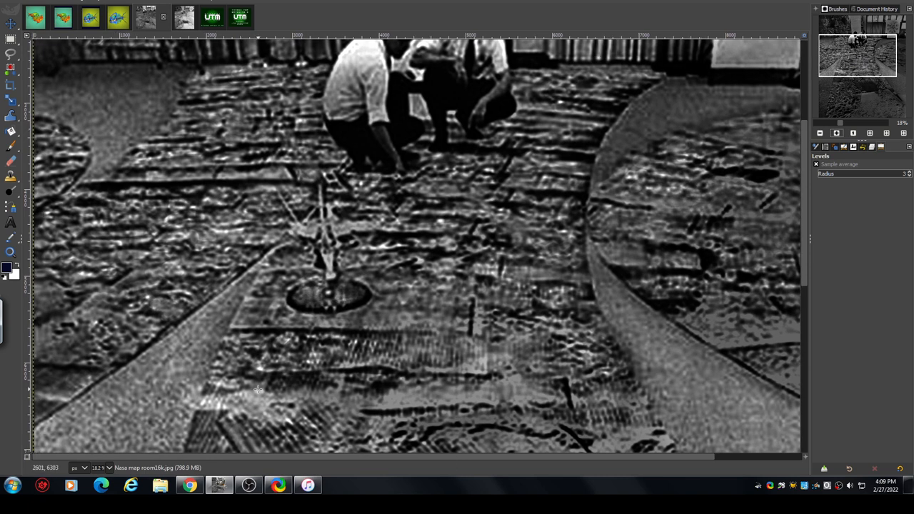
mouse_move(179, 193)
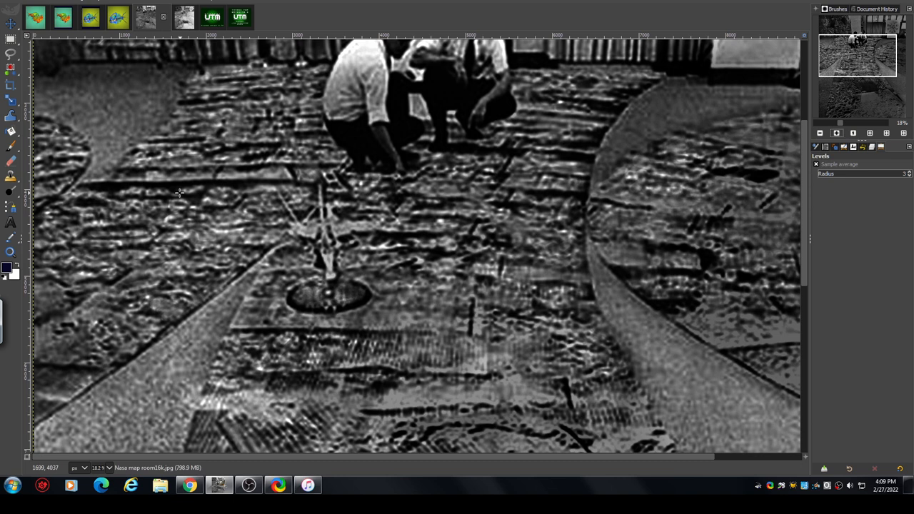
mouse_move(261, 162)
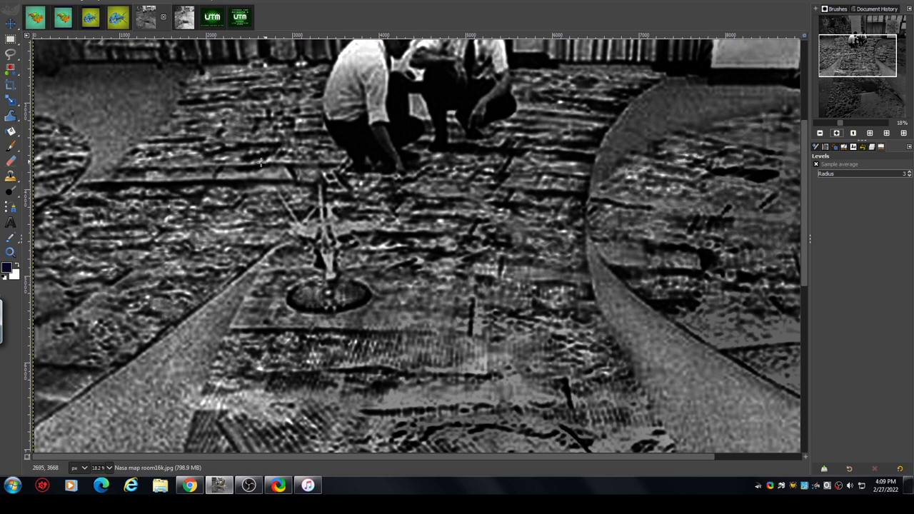
mouse_move(271, 136)
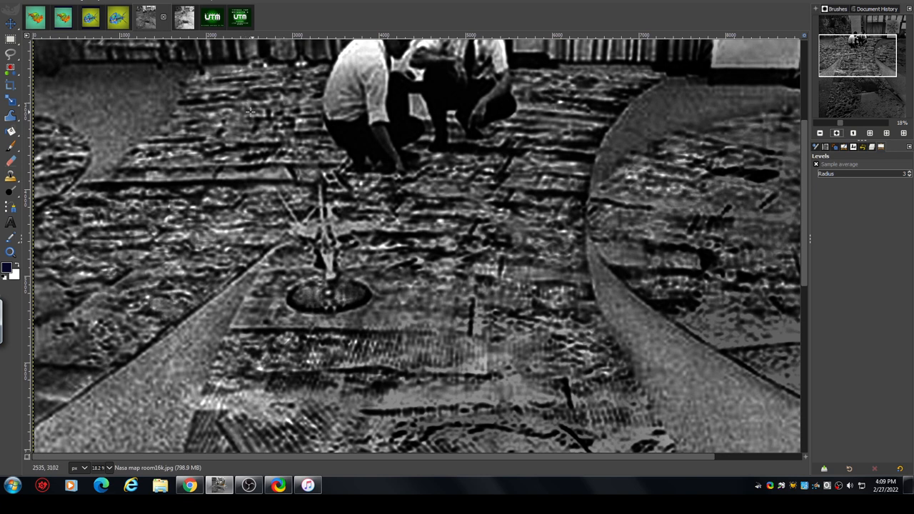
mouse_move(271, 79)
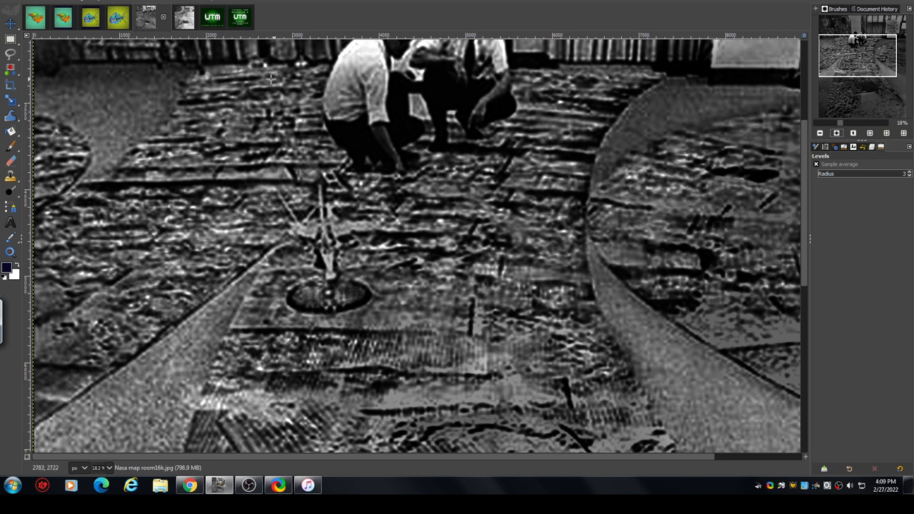
mouse_move(202, 98)
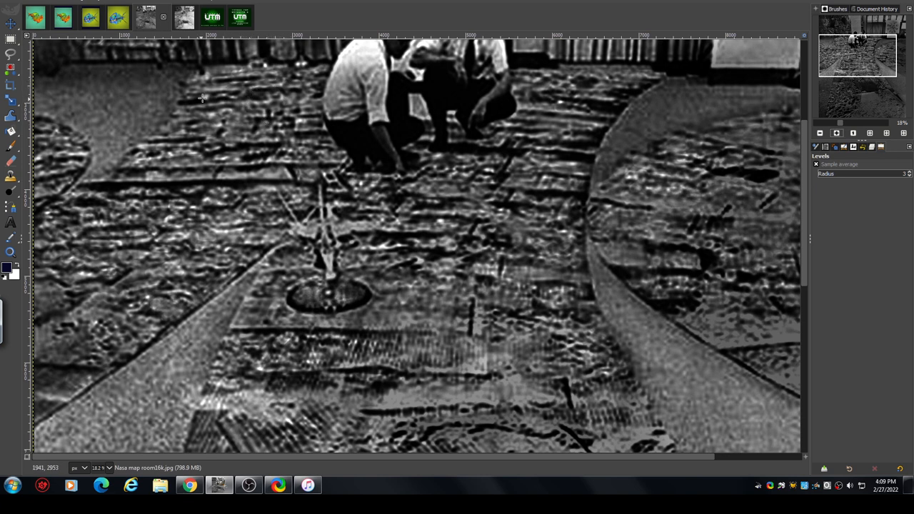
mouse_move(174, 263)
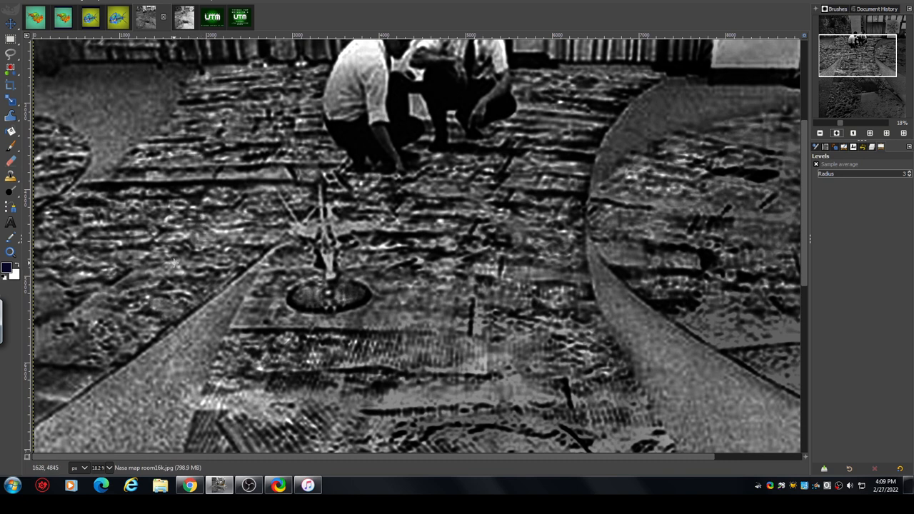
mouse_move(403, 201)
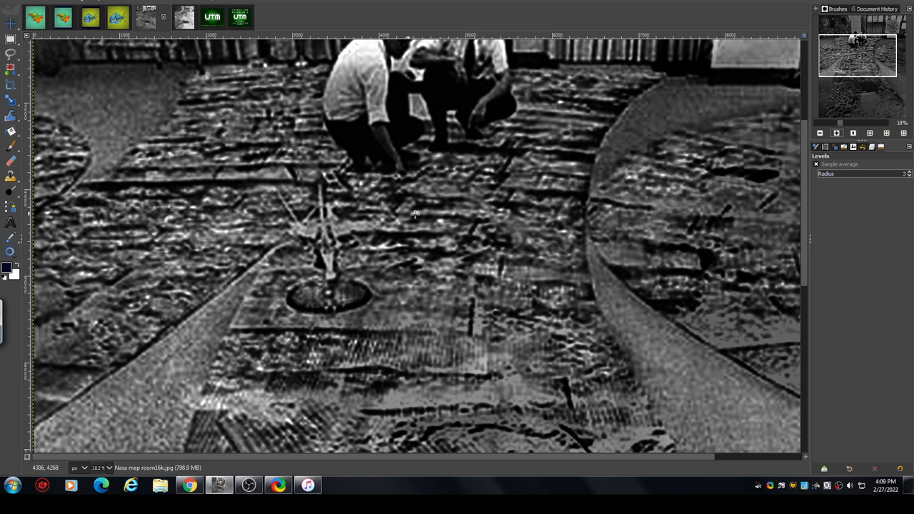
mouse_move(409, 244)
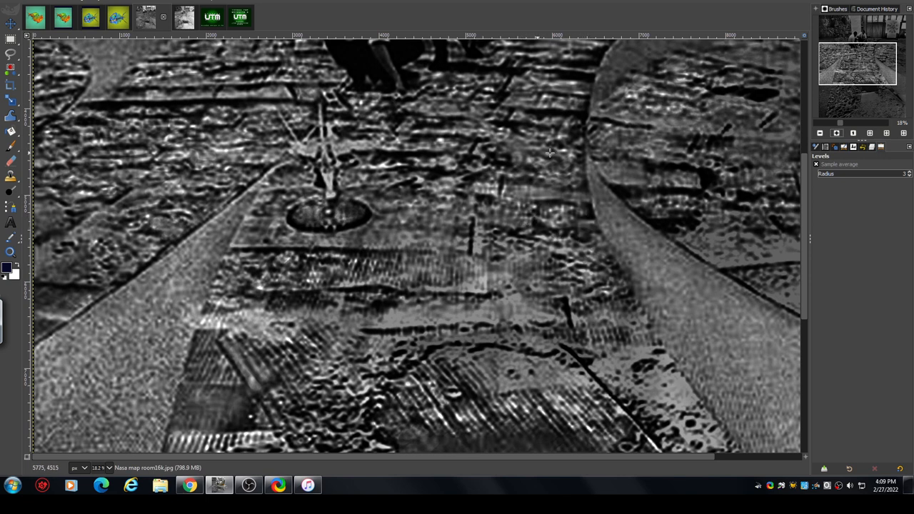
mouse_move(468, 183)
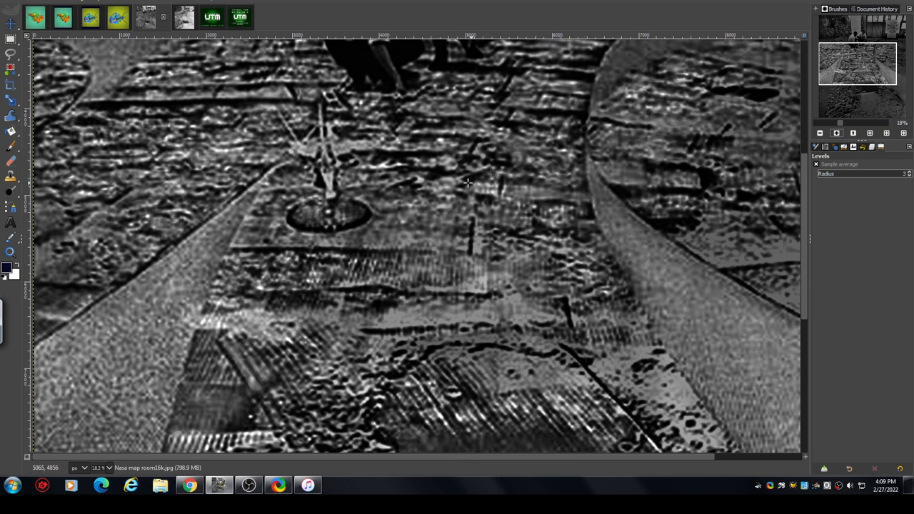
mouse_move(452, 255)
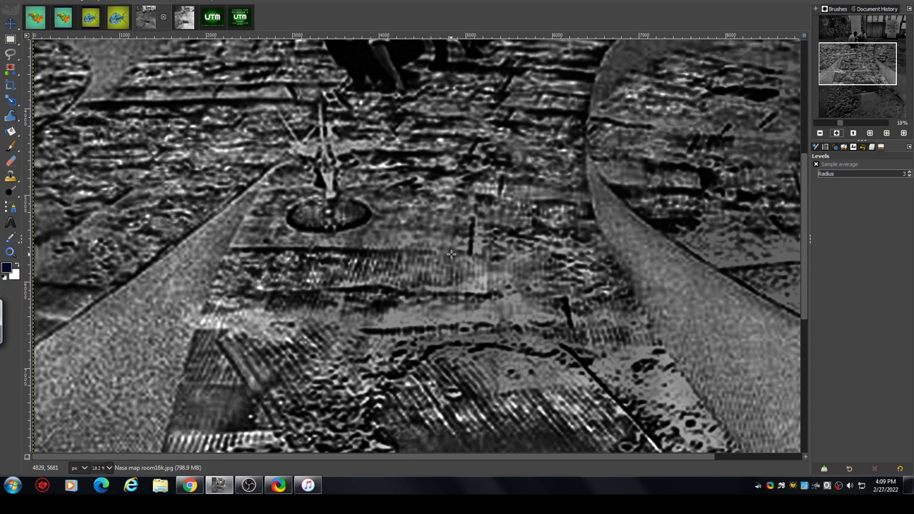
mouse_move(540, 135)
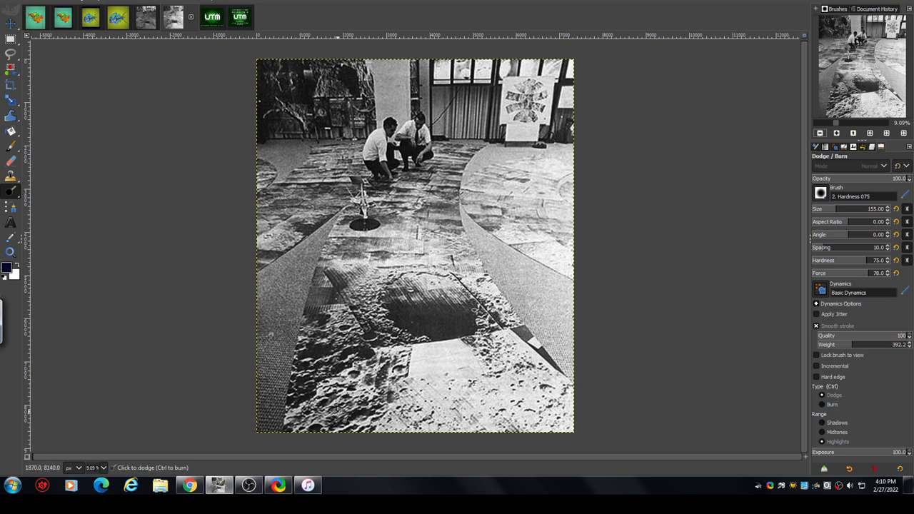
mouse_move(342, 411)
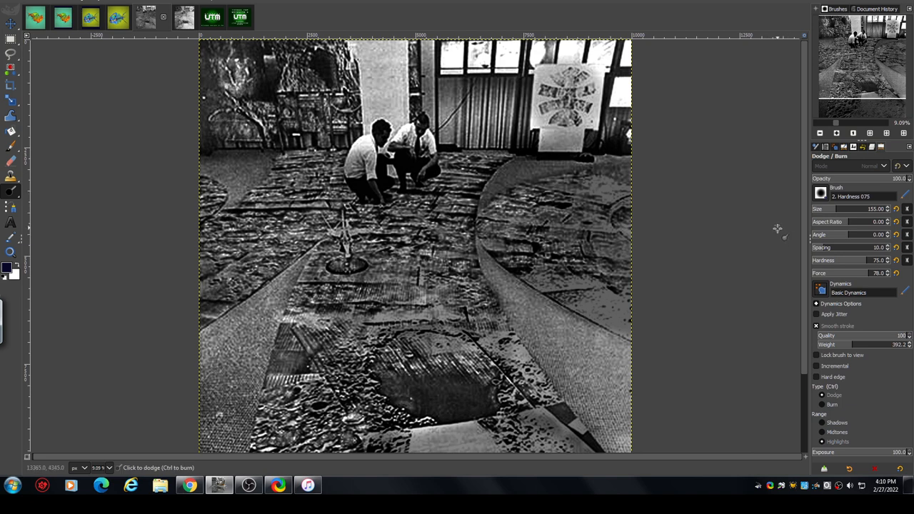
mouse_move(791, 179)
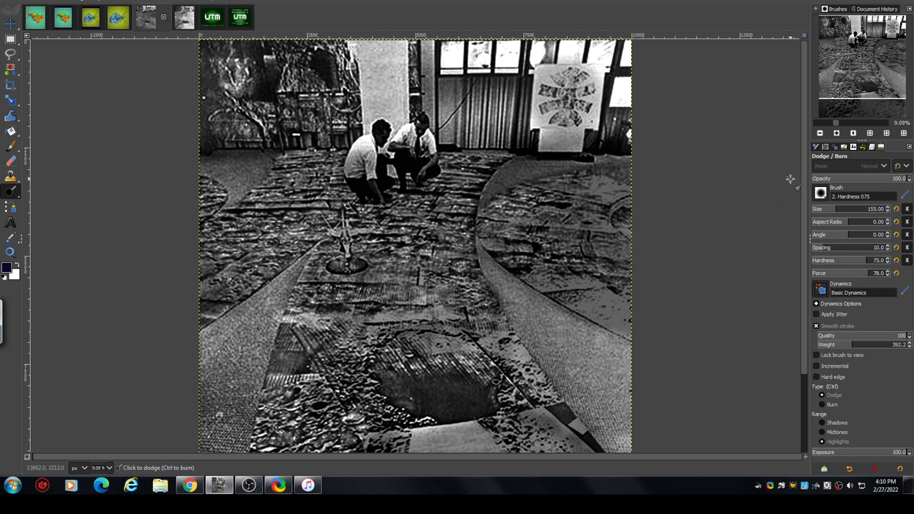
mouse_move(795, 175)
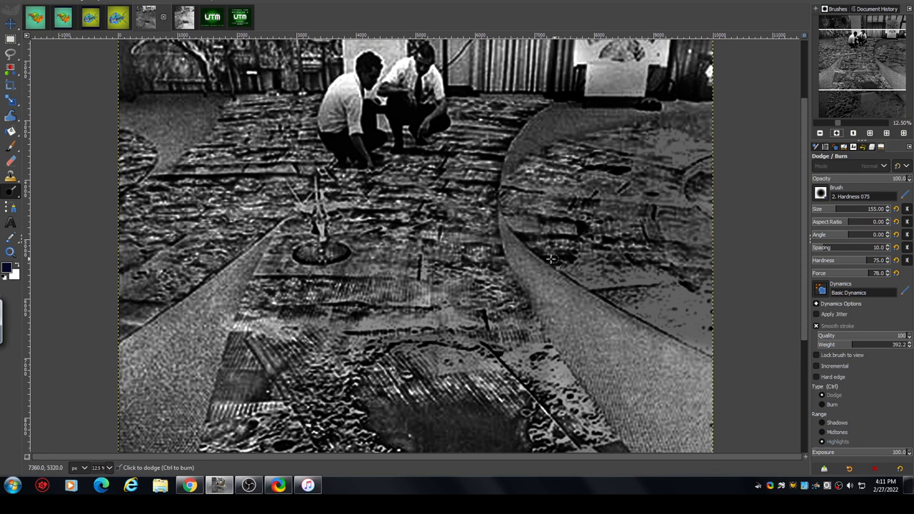
mouse_move(549, 207)
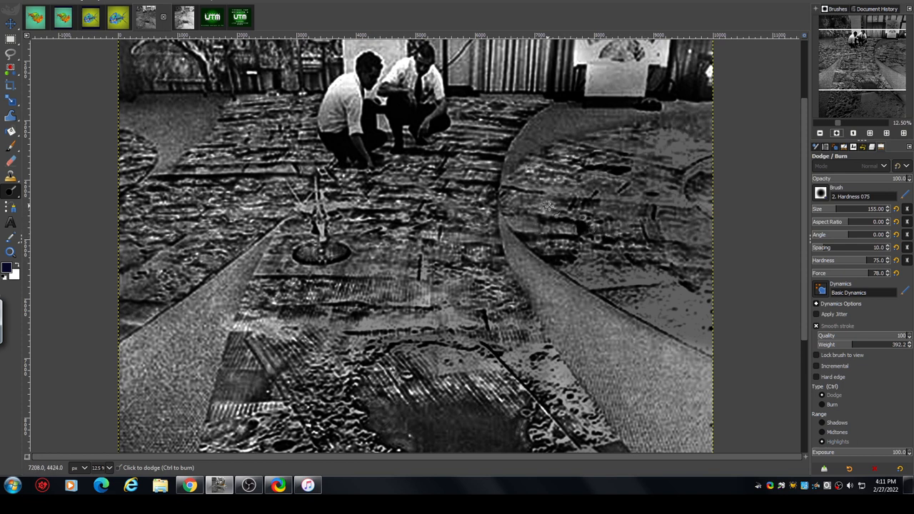
mouse_move(428, 214)
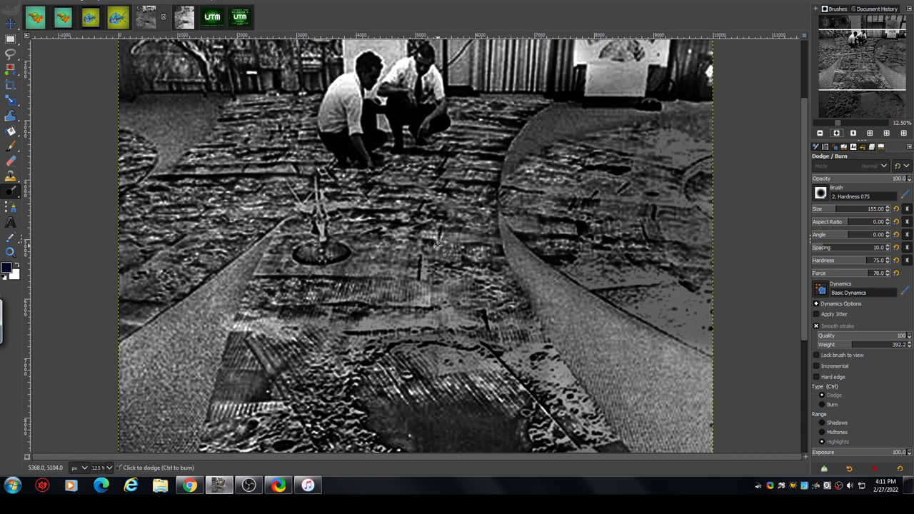
mouse_move(459, 191)
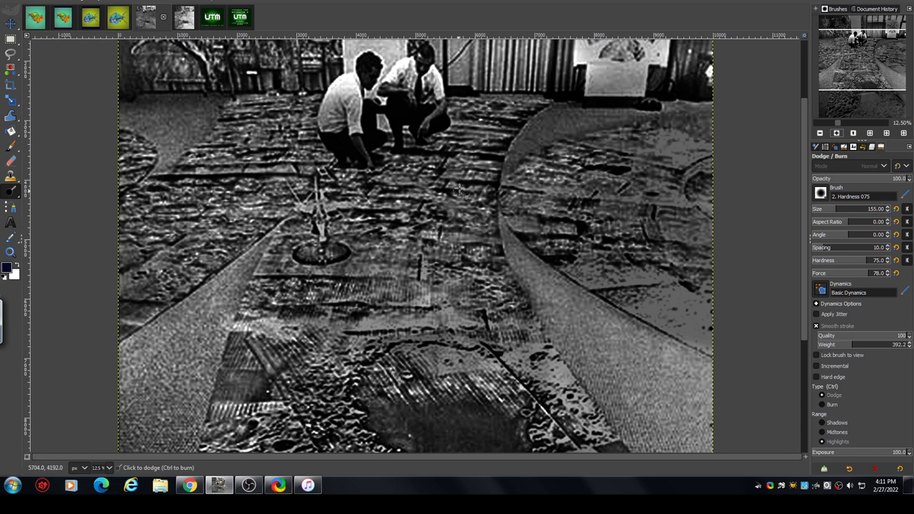
mouse_move(446, 207)
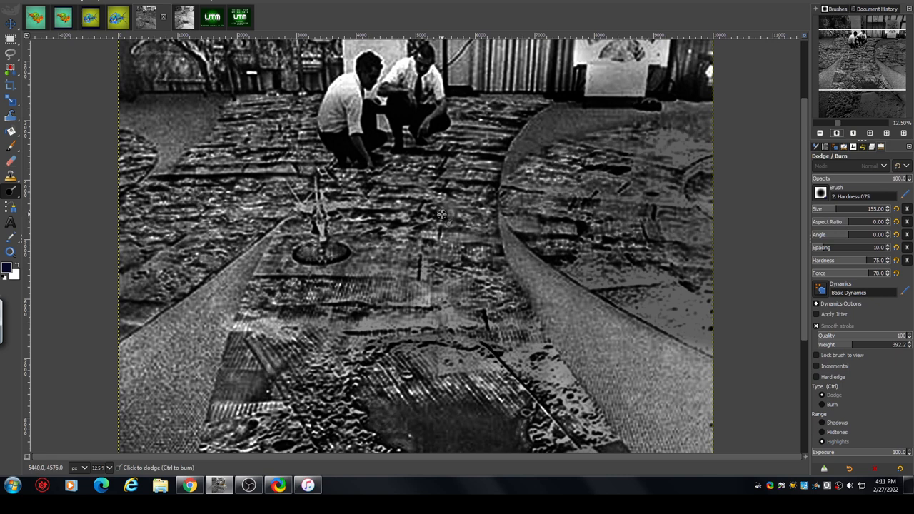
mouse_move(417, 228)
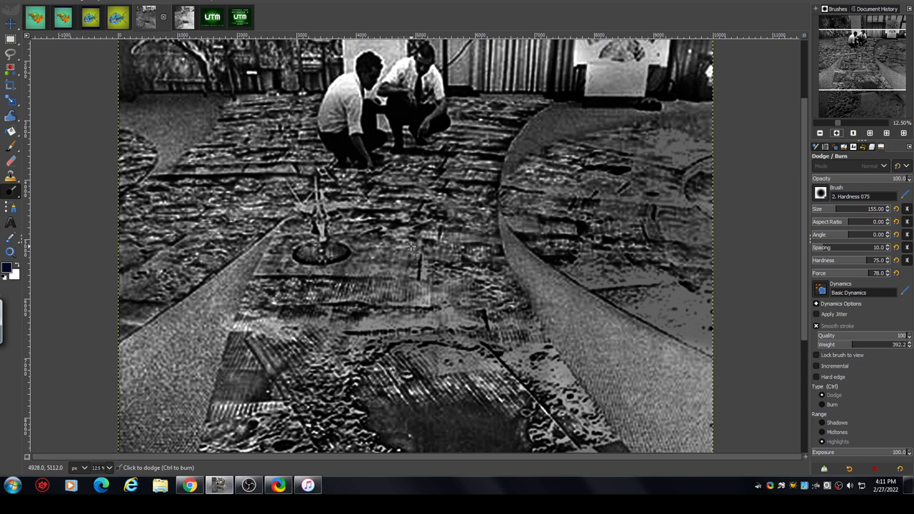
mouse_move(435, 221)
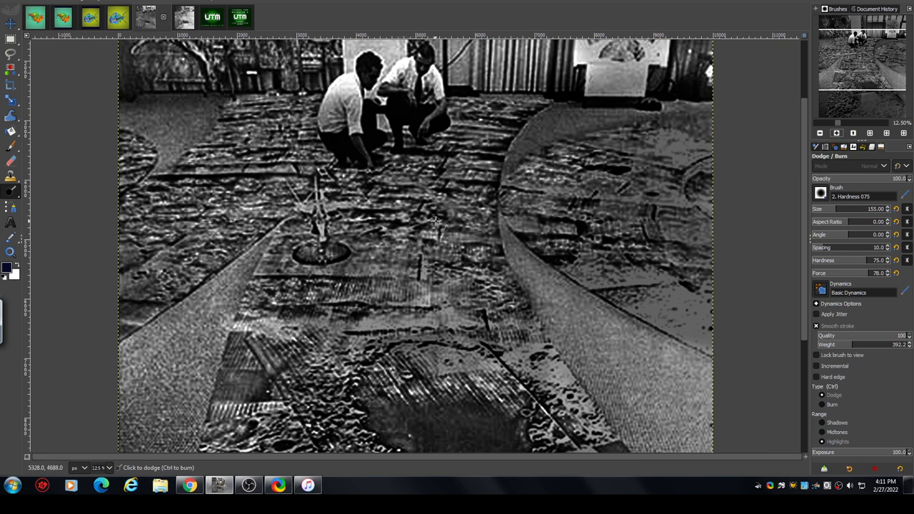
mouse_move(407, 218)
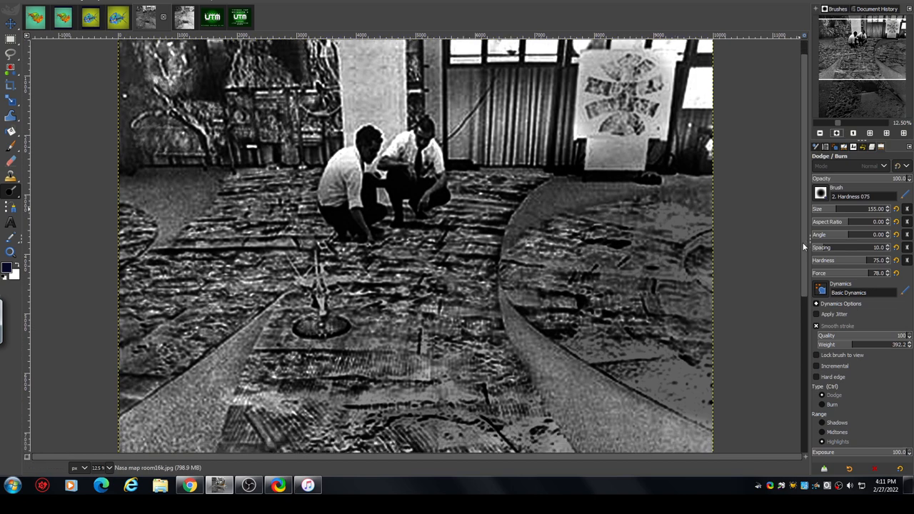
Zoom out to 6.25% to view the whole photo, then switch to the thanks-for-watching end card
left_click(819, 133)
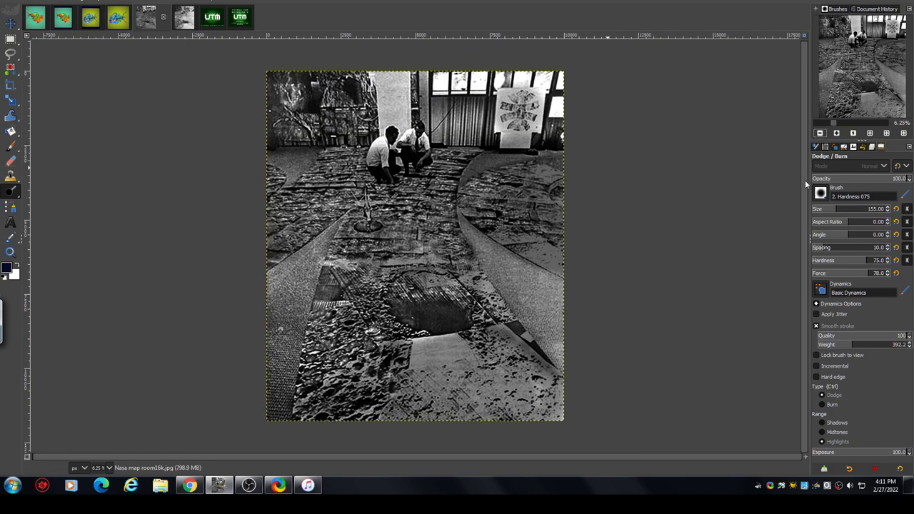
mouse_move(457, 314)
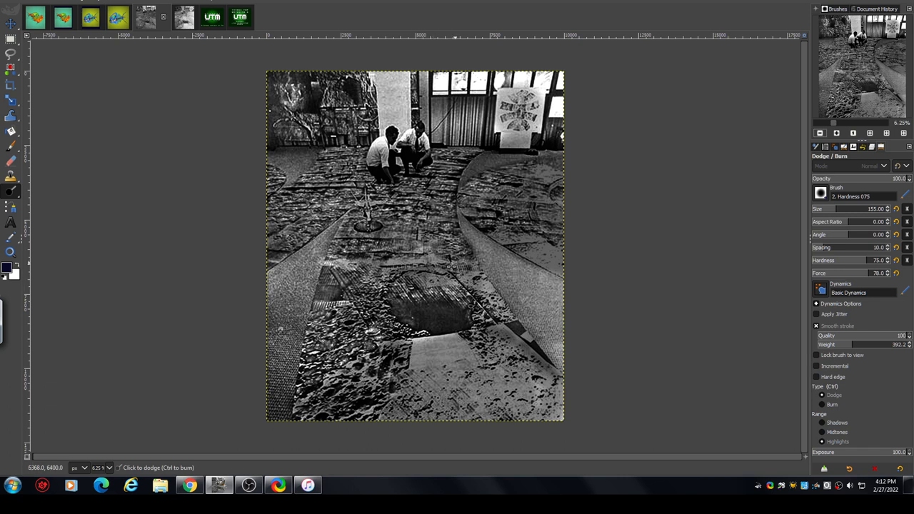
mouse_move(390, 339)
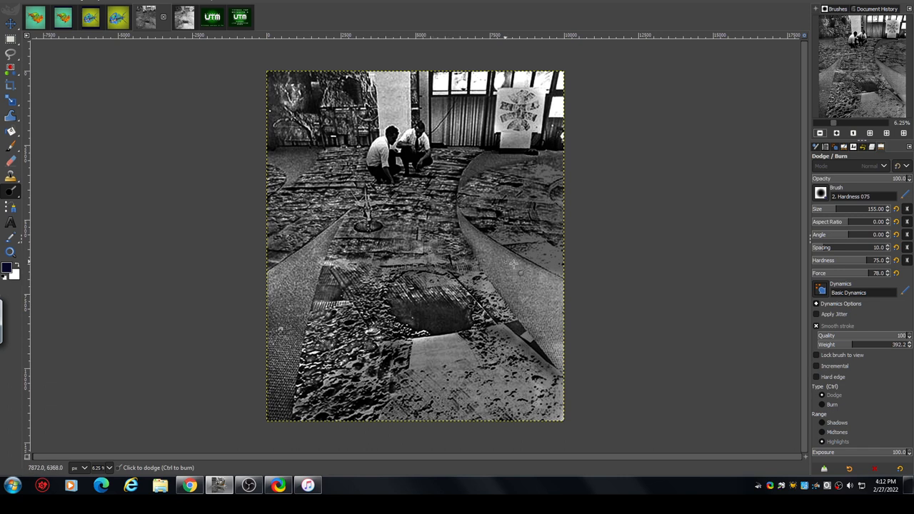
mouse_move(223, 58)
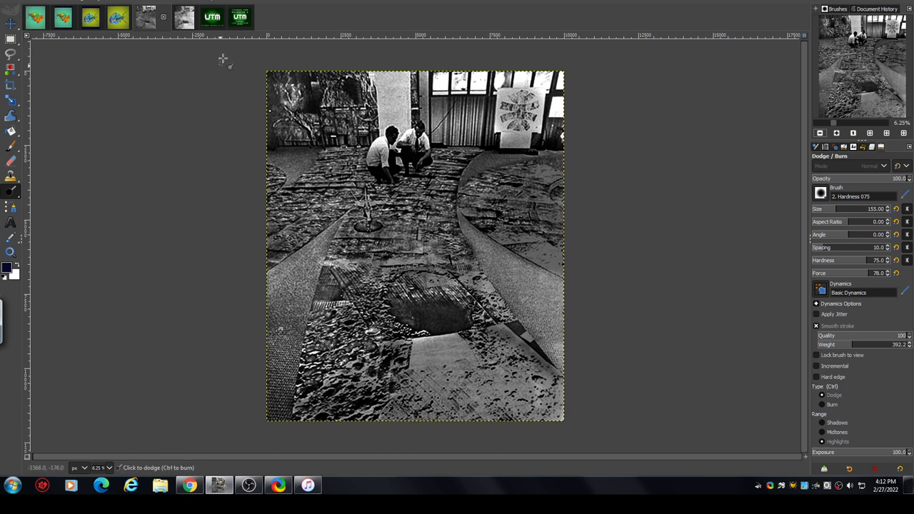
mouse_move(199, 64)
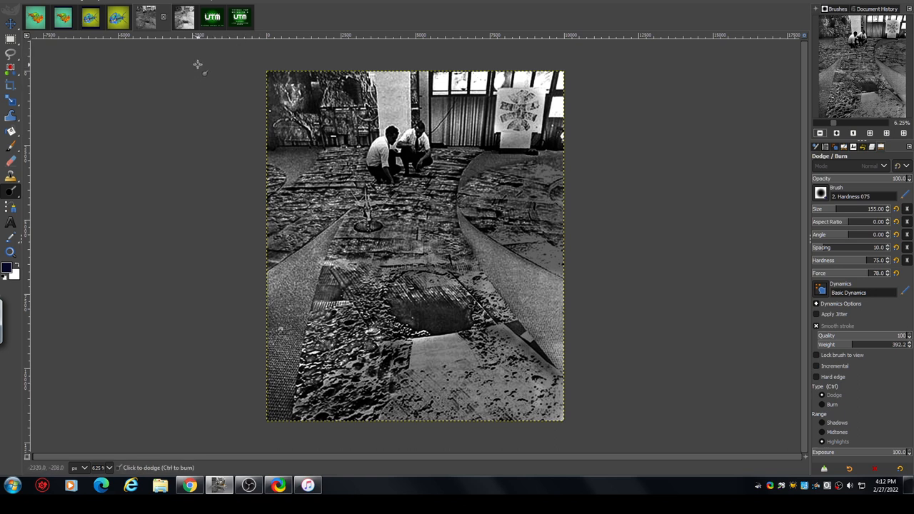
mouse_move(218, 81)
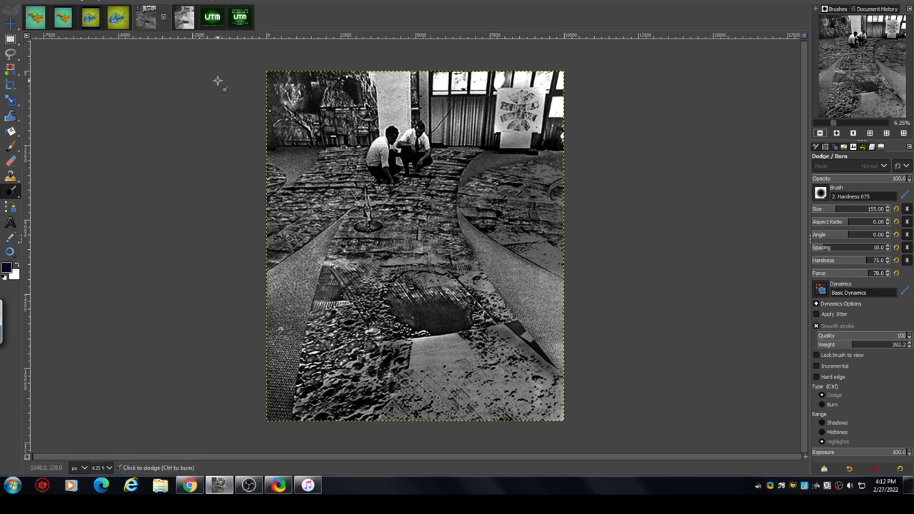
mouse_move(222, 71)
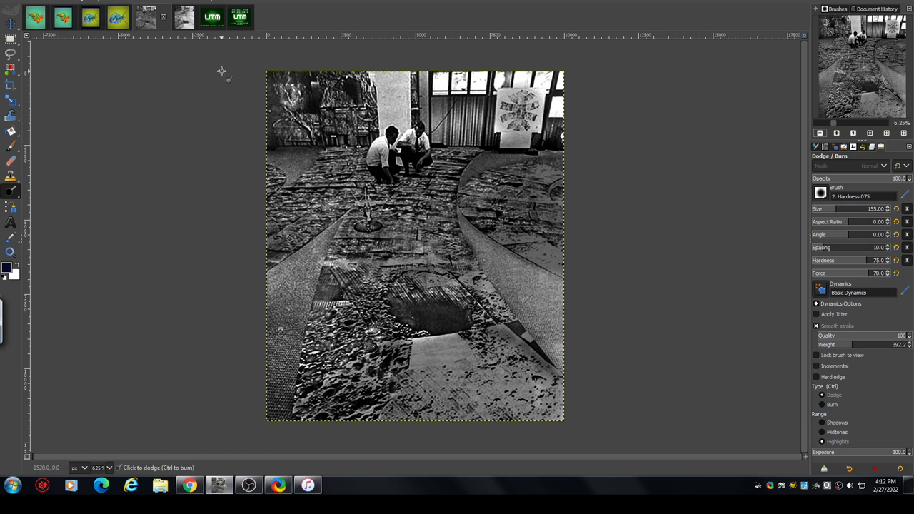
mouse_move(230, 65)
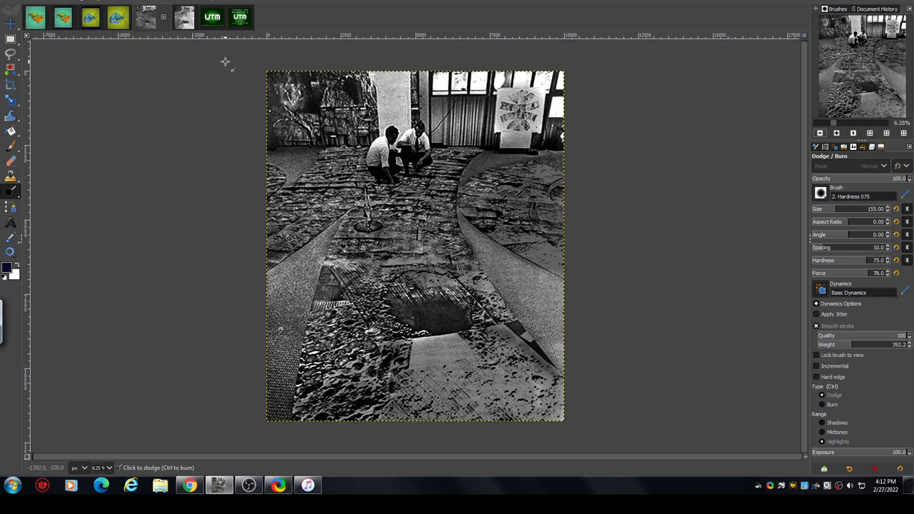
left_click(229, 17)
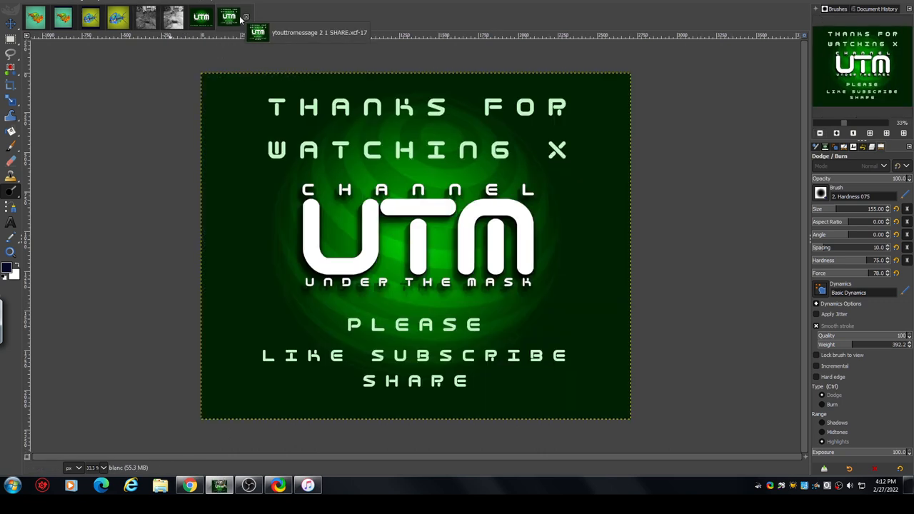